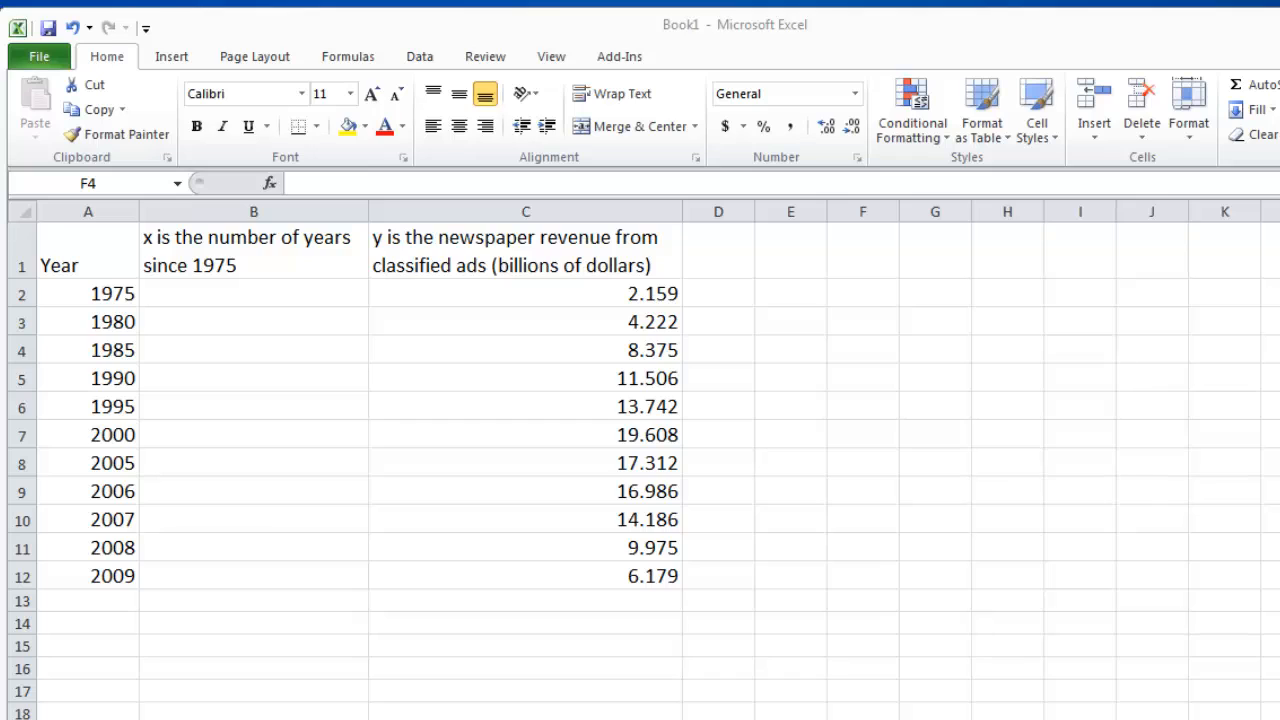
{"action": "mouse_move", "coordinate": [514, 364]}
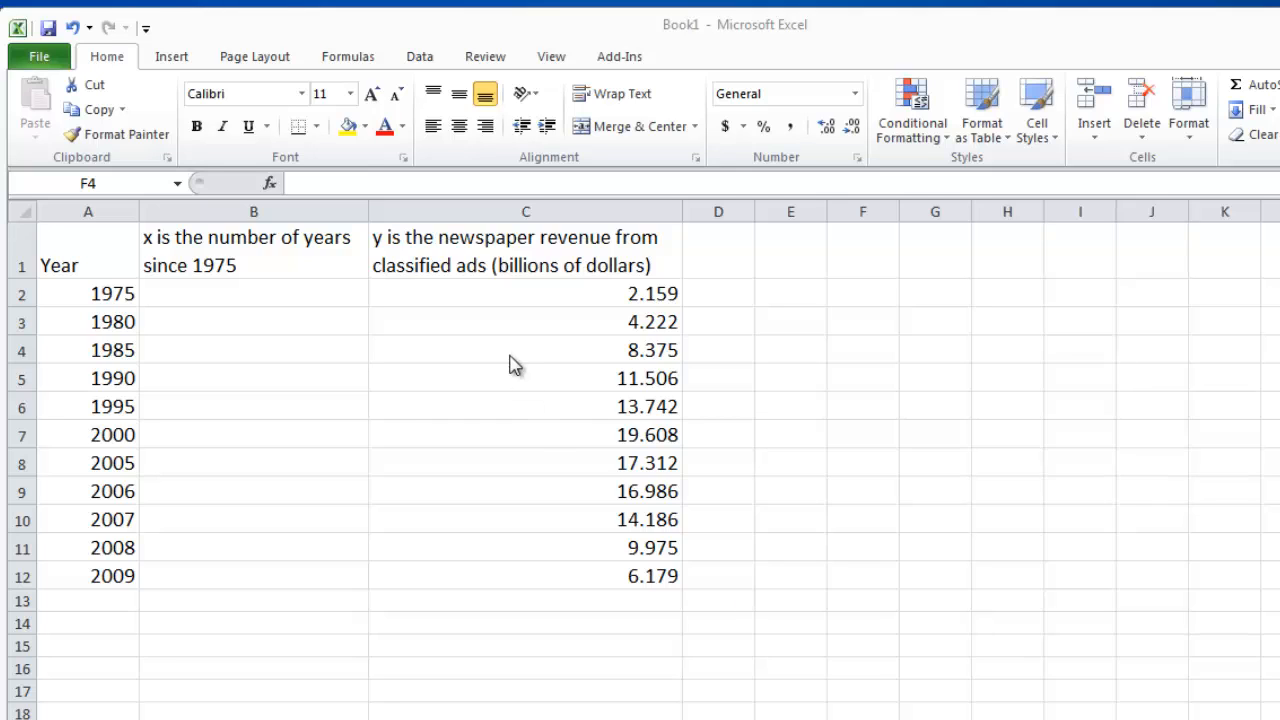
Step: Review the data table: years 1975 through 2009 and the classified-ad revenue column
{"action": "left_click", "coordinate": [88, 265]}
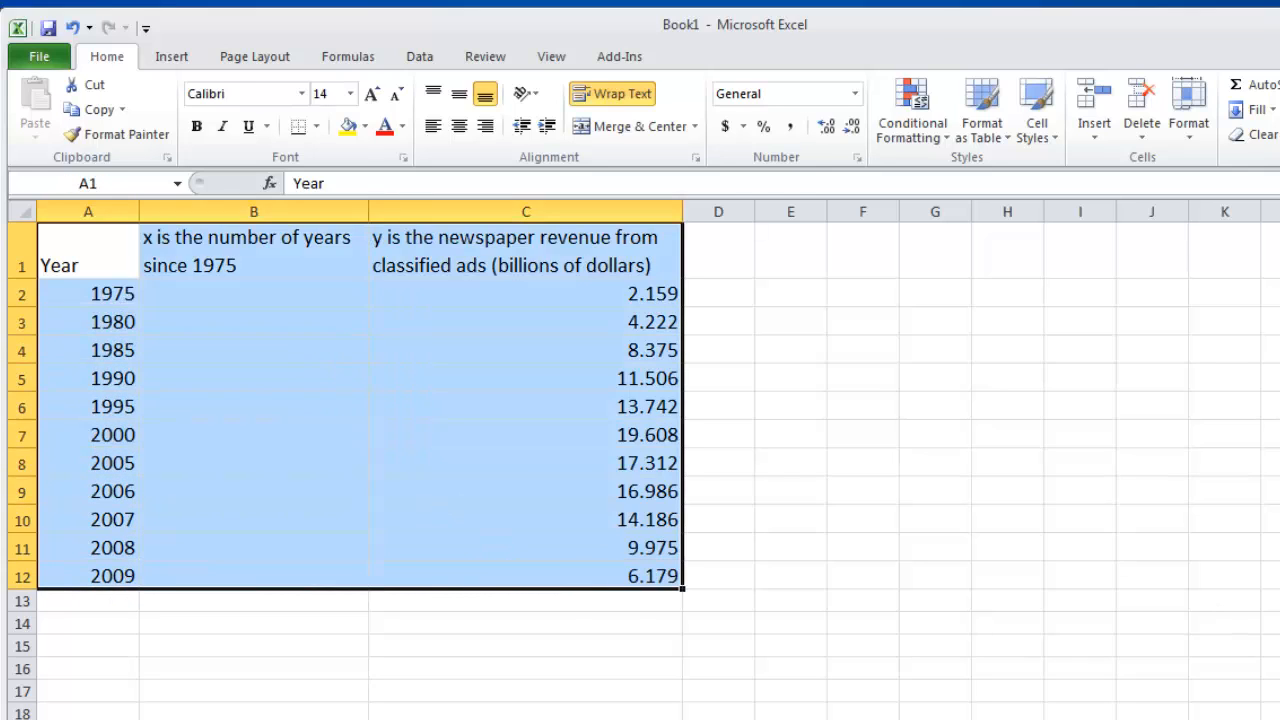
{"action": "left_click", "coordinate": [1007, 461]}
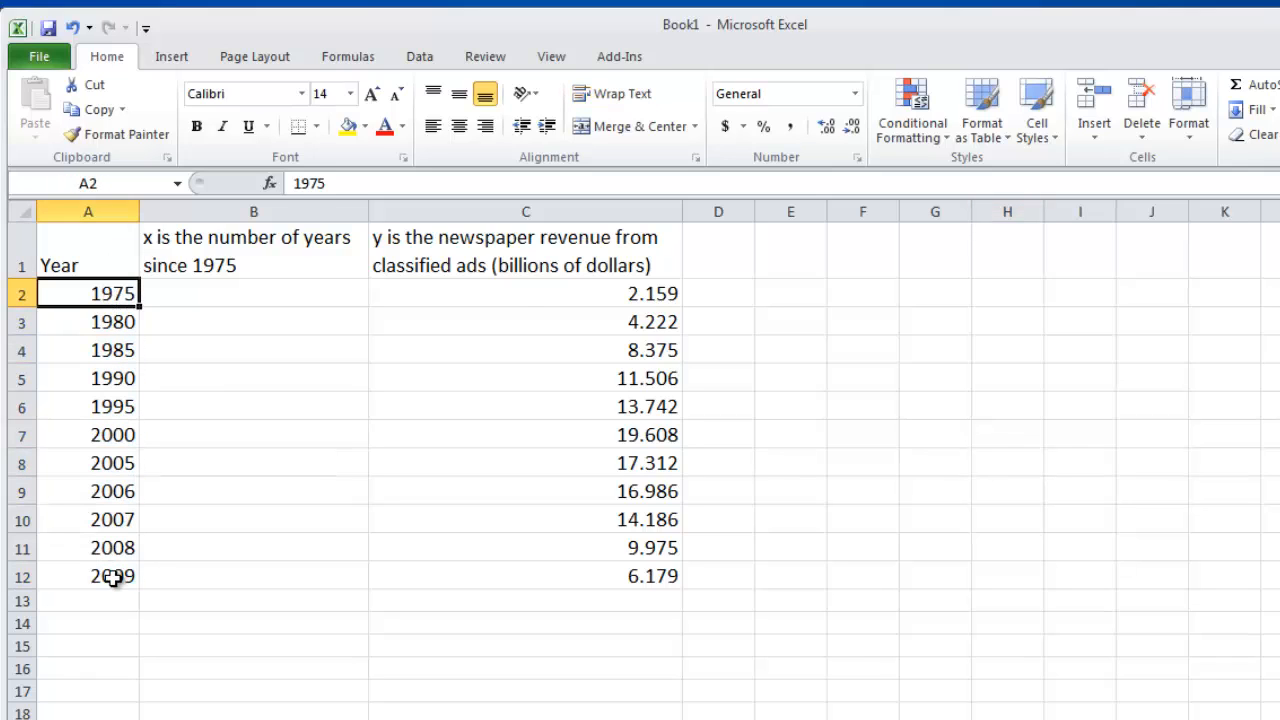
{"action": "left_click", "coordinate": [88, 575]}
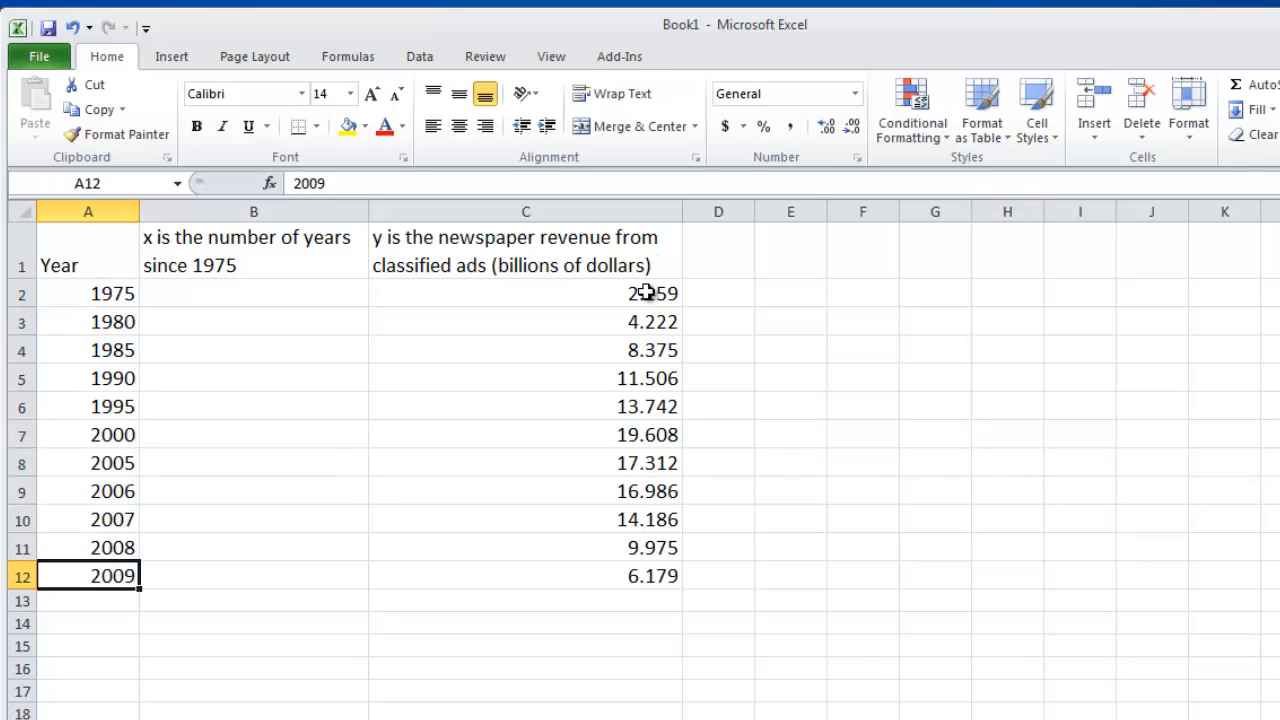
{"action": "mouse_move", "coordinate": [709, 265]}
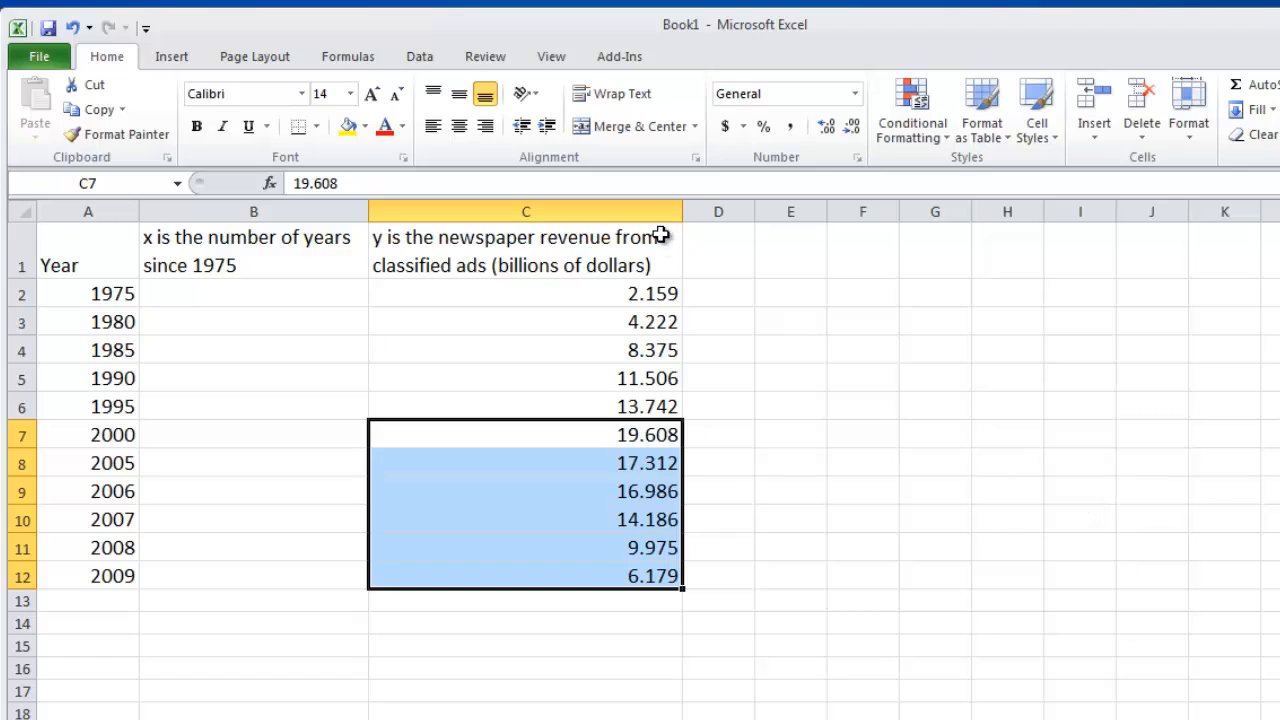
{"action": "left_click", "coordinate": [526, 250]}
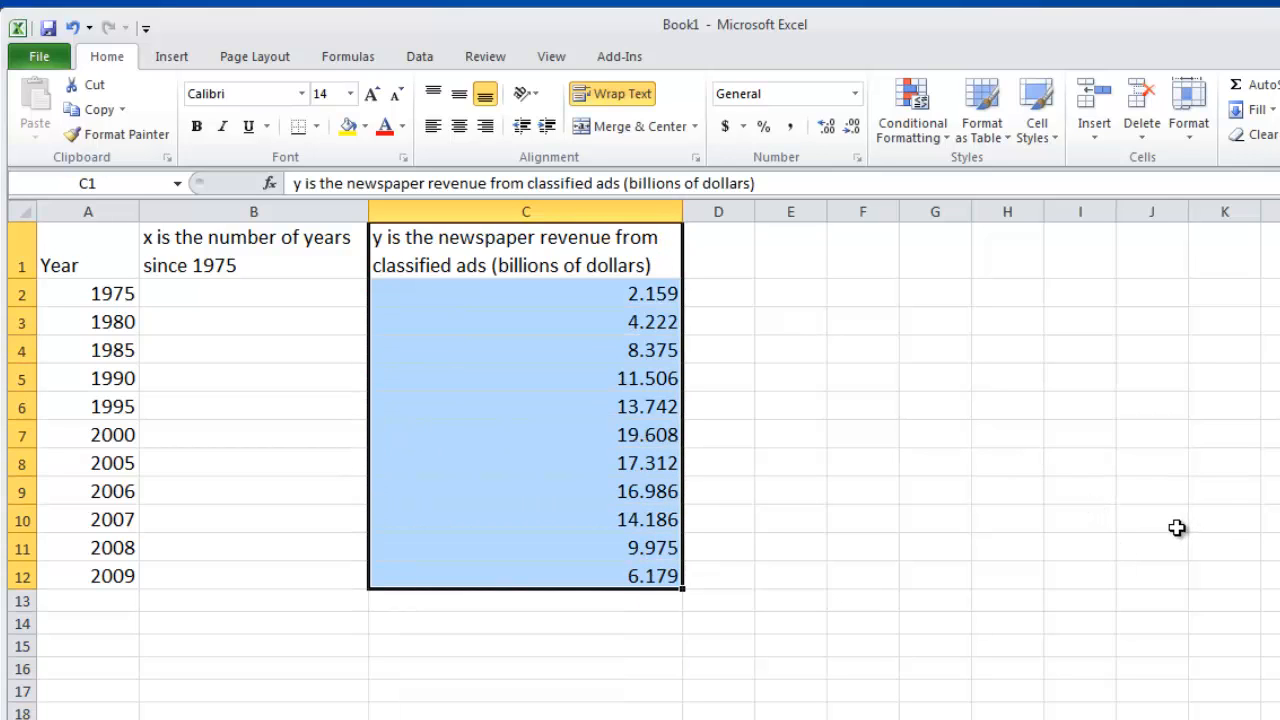
{"action": "mouse_move", "coordinate": [1153, 514]}
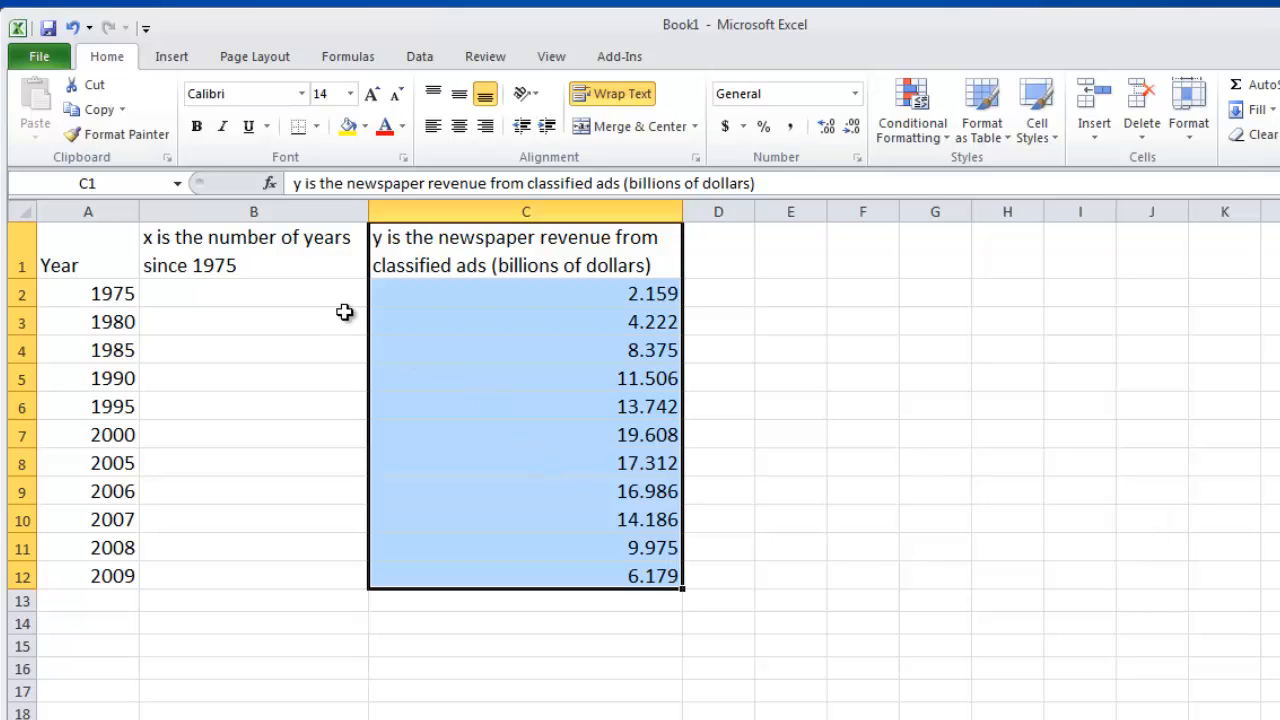
Step: Enter =A2-1975 in B2 and fill it down to B12, giving x values 0 through 34
{"action": "left_click", "coordinate": [253, 293]}
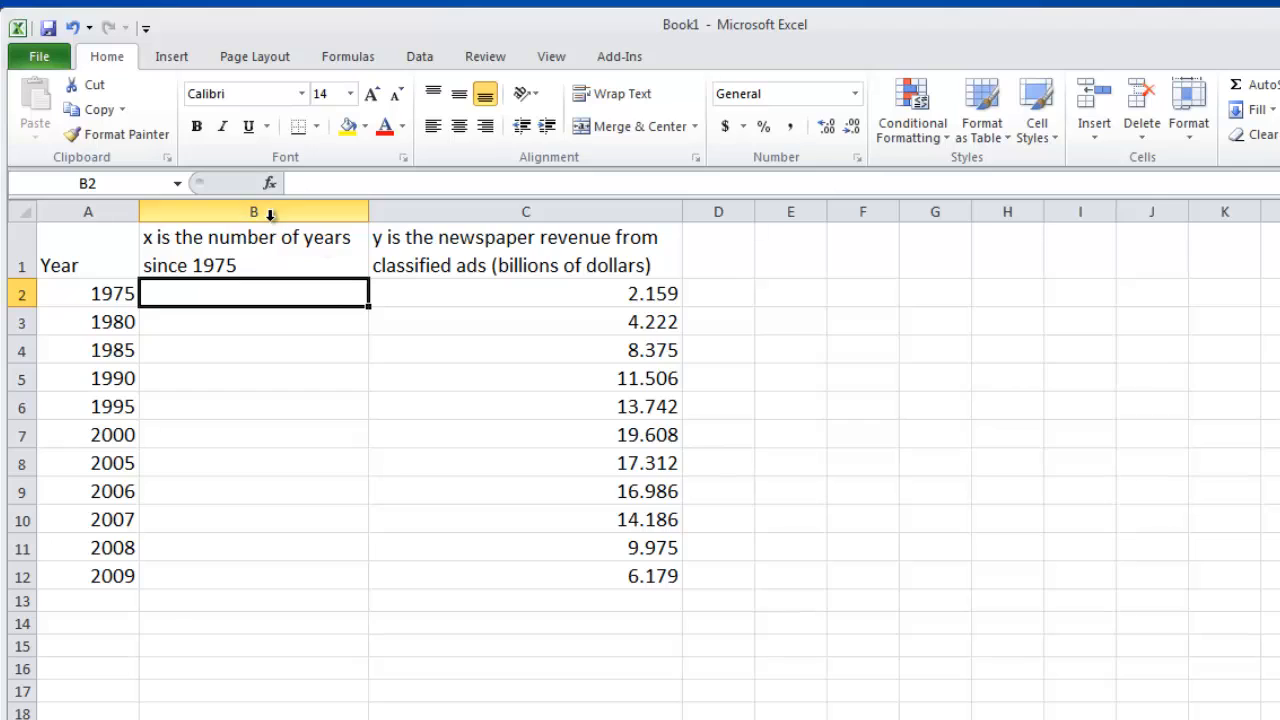
{"action": "mouse_move", "coordinate": [307, 299]}
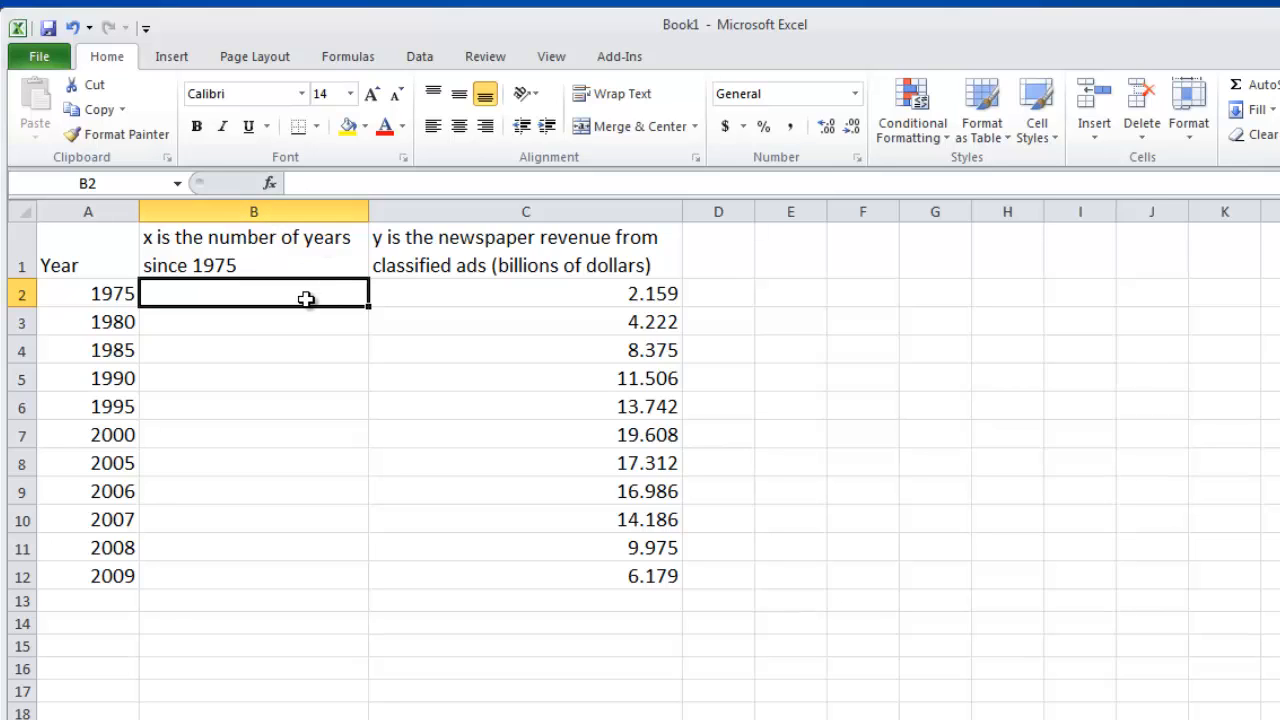
{"action": "mouse_move", "coordinate": [330, 295]}
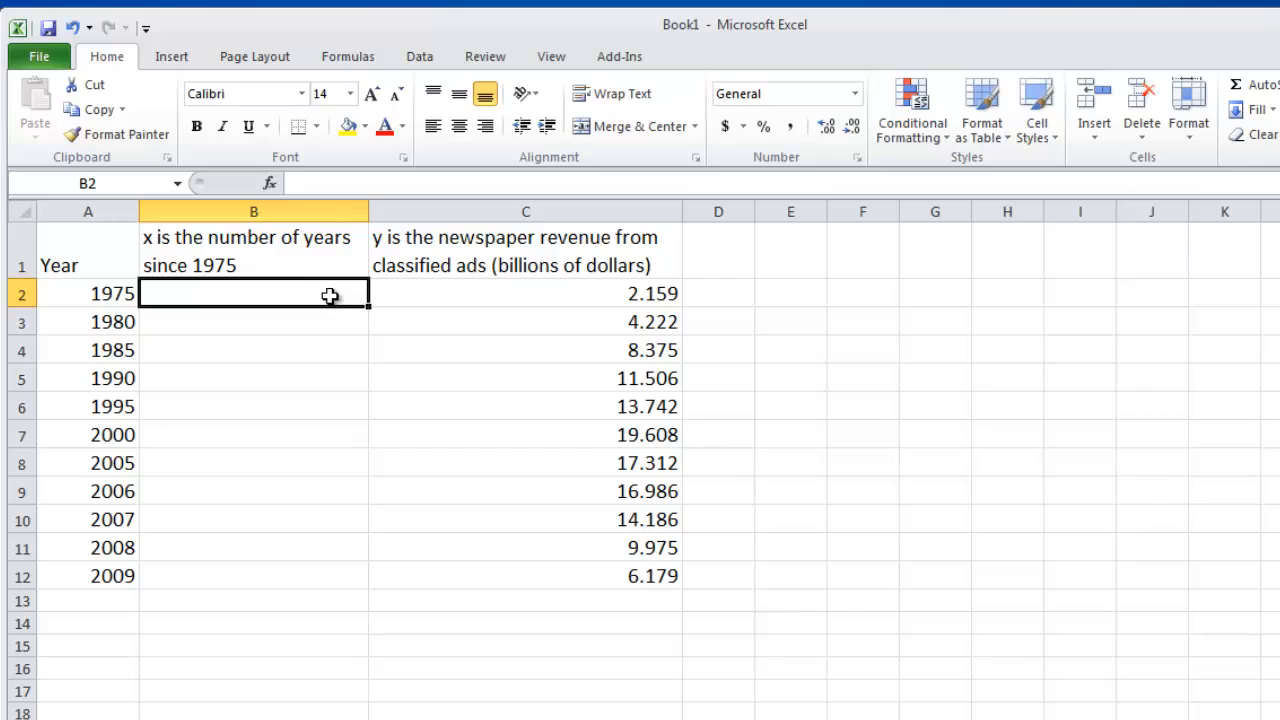
{"action": "type", "text": "="}
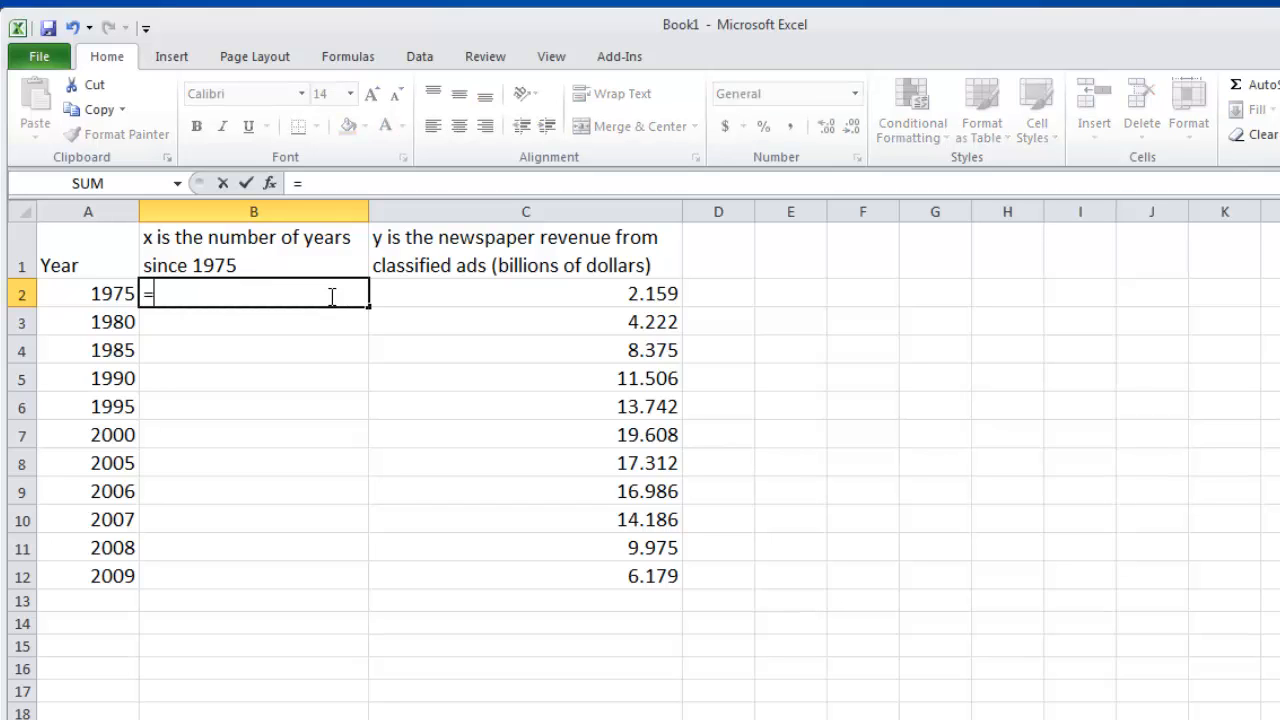
{"action": "type", "text": "a2-"}
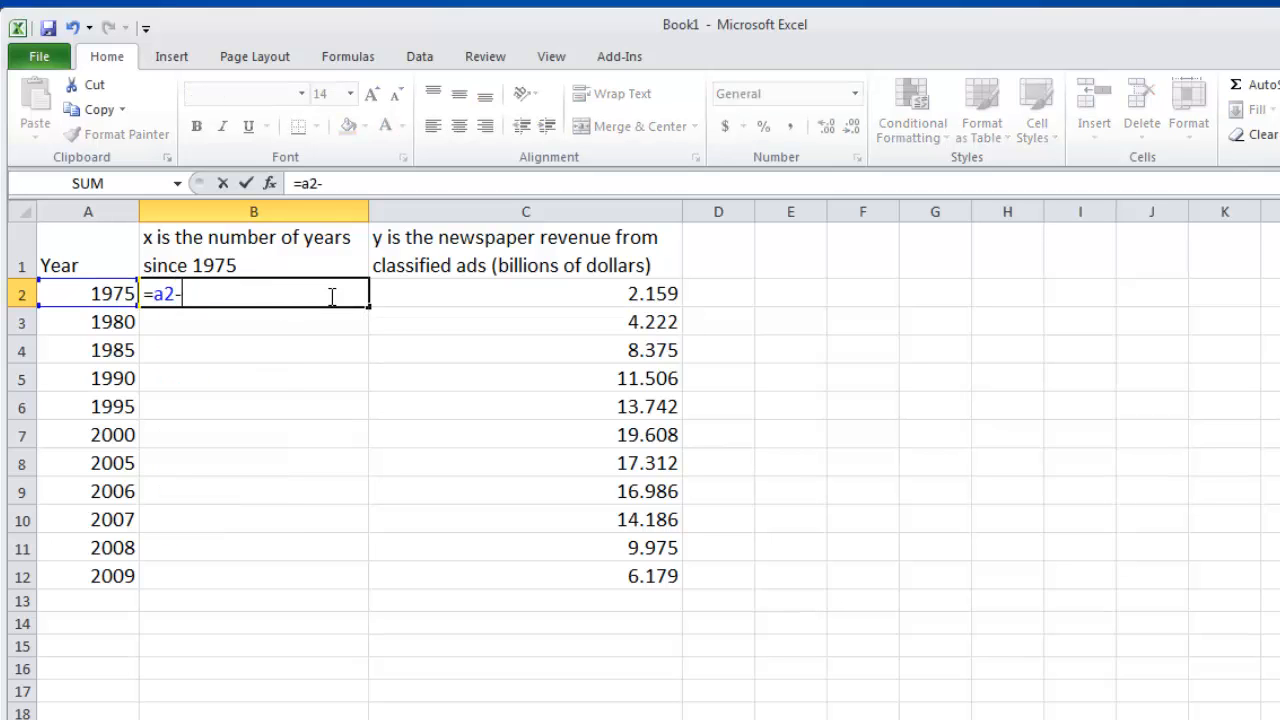
{"action": "type", "text": "1975"}
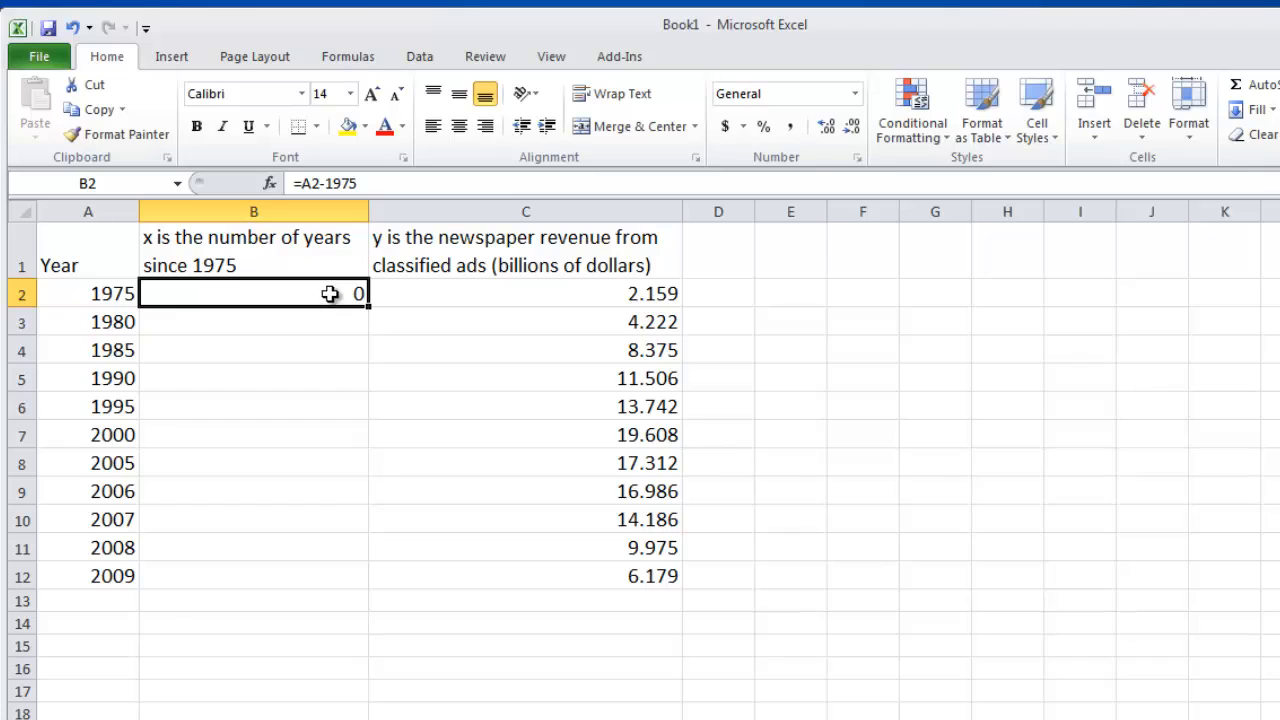
{"action": "mouse_move", "coordinate": [98, 317]}
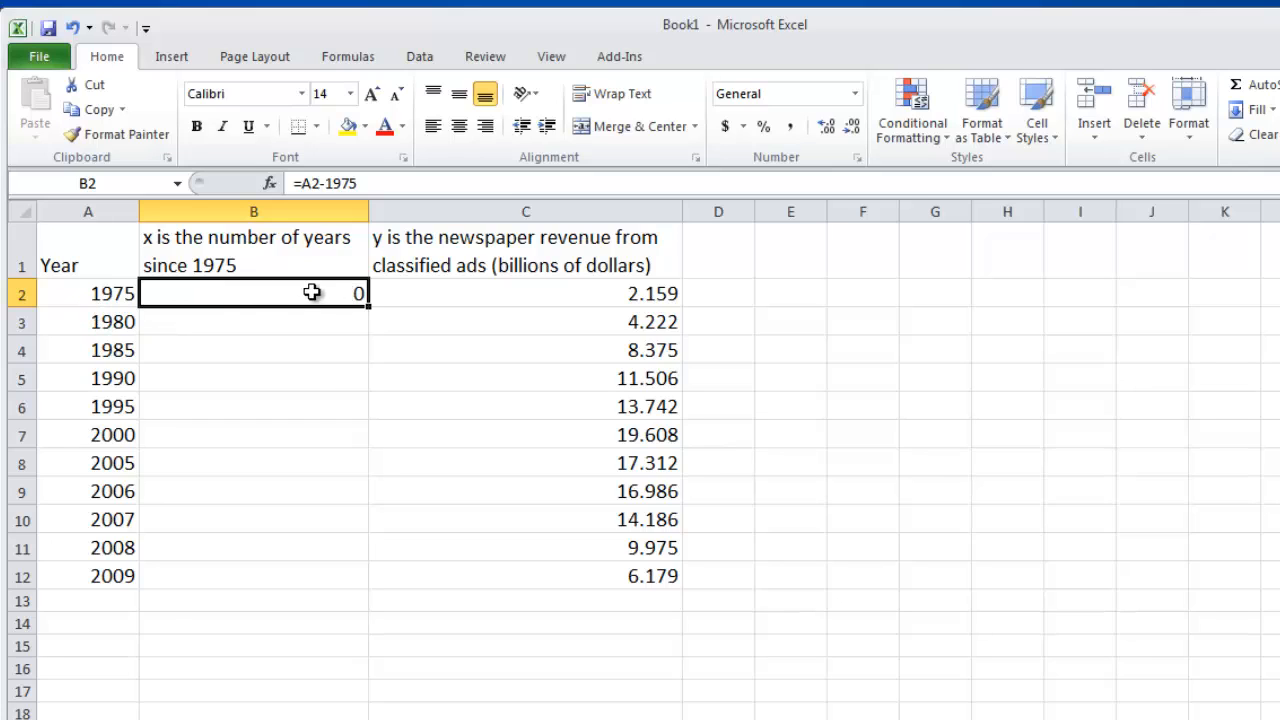
{"action": "left_click_drag", "start_coordinate": [357, 304], "coordinate": [357, 560]}
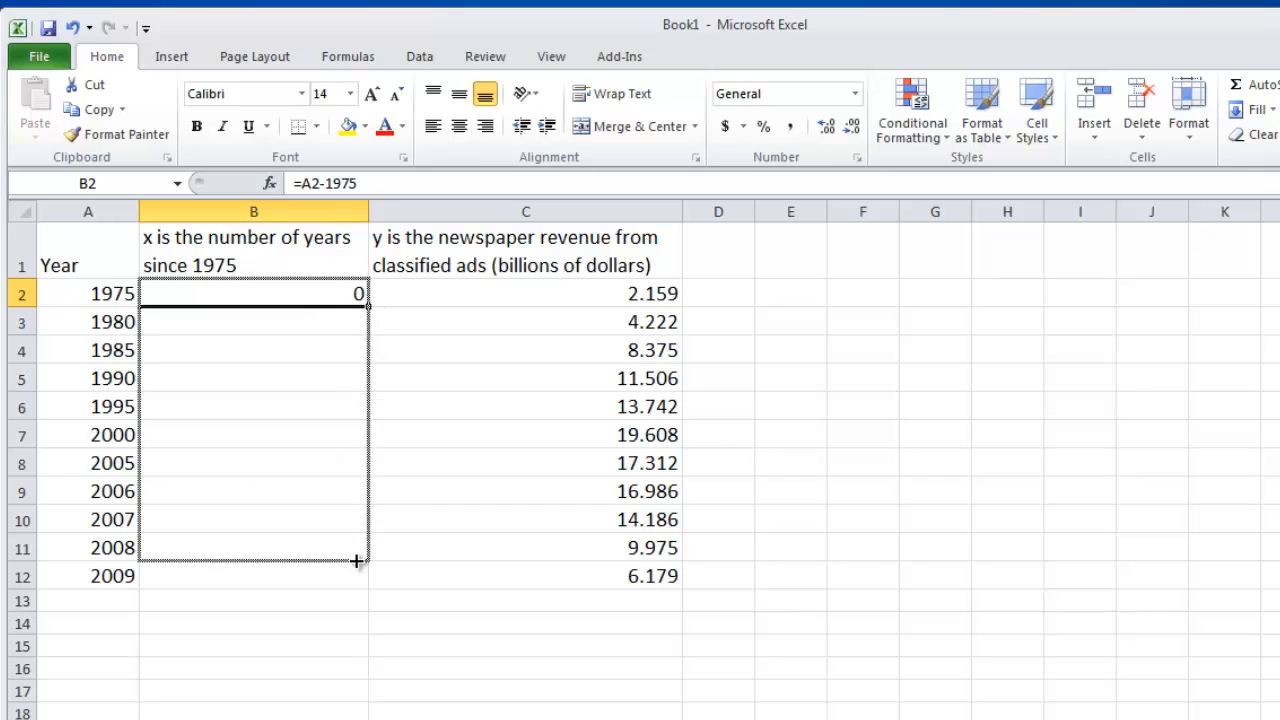
{"action": "left_click_drag", "start_coordinate": [357, 293], "coordinate": [357, 575]}
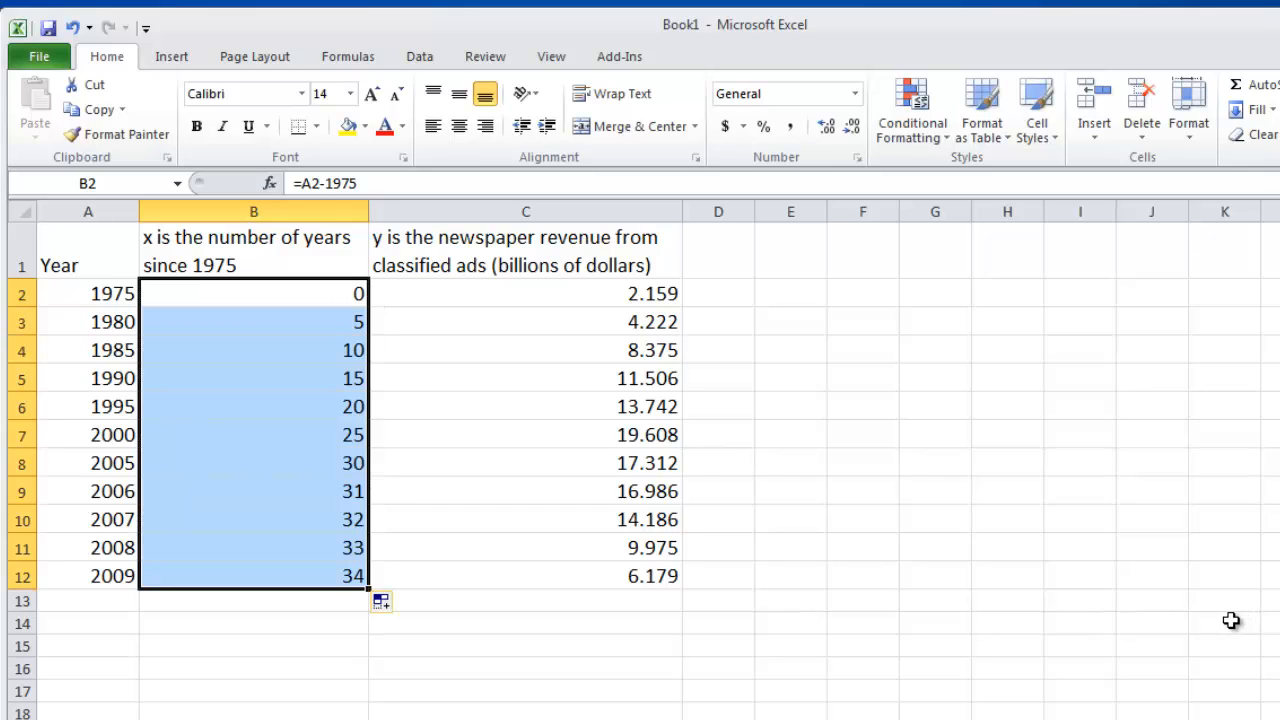
{"action": "mouse_move", "coordinate": [566, 358]}
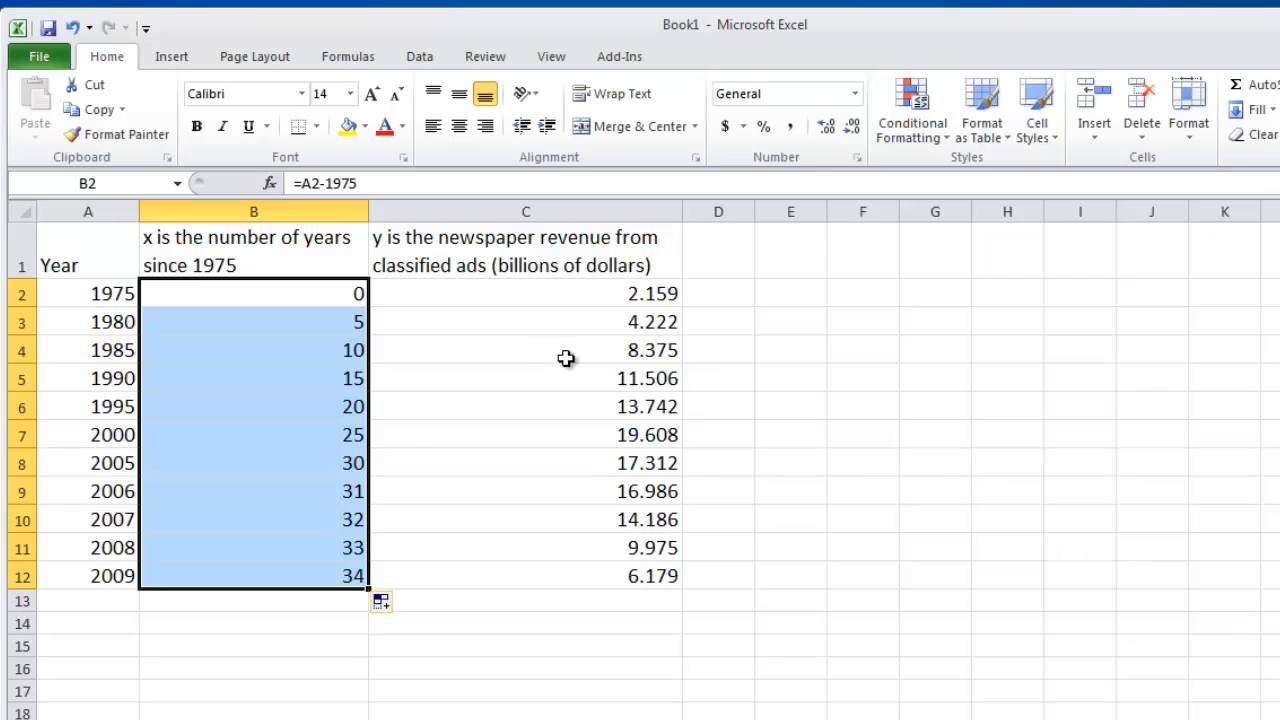
{"action": "left_click", "coordinate": [526, 350]}
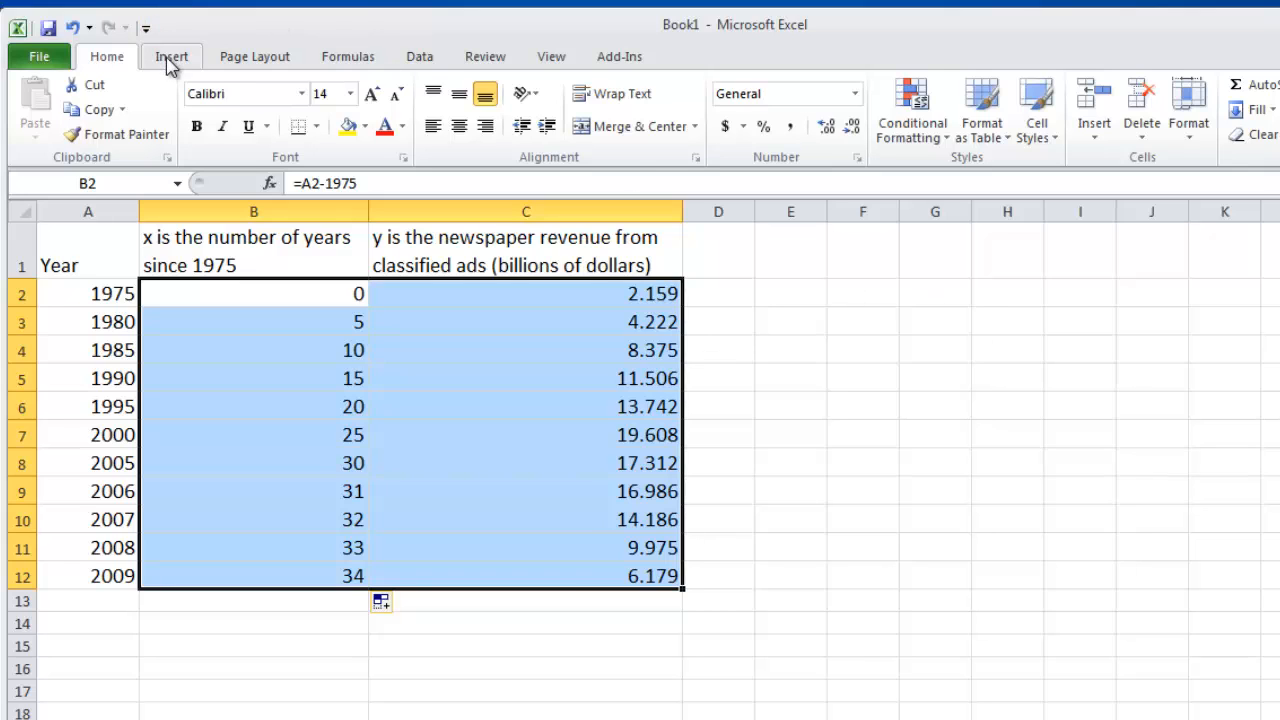
Step: Insert a markers-only scatter chart of revenue against years since 1975
{"action": "left_click", "coordinate": [171, 56]}
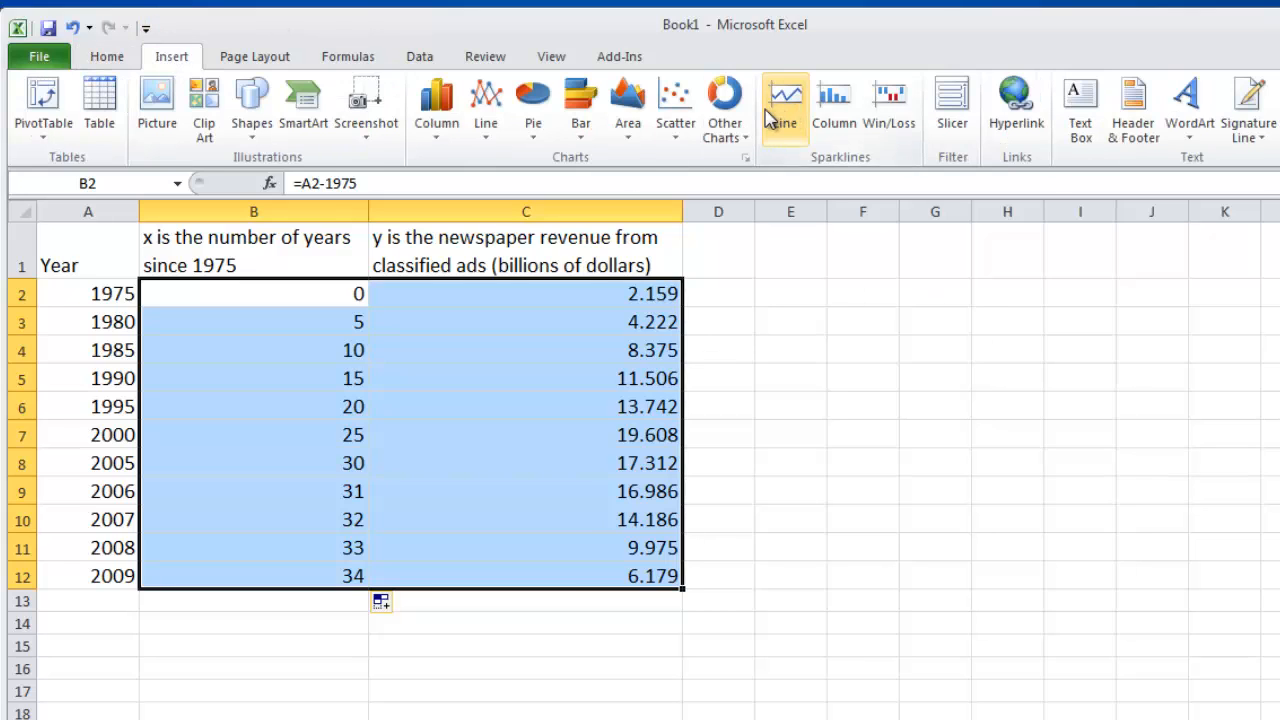
{"action": "mouse_move", "coordinate": [675, 105]}
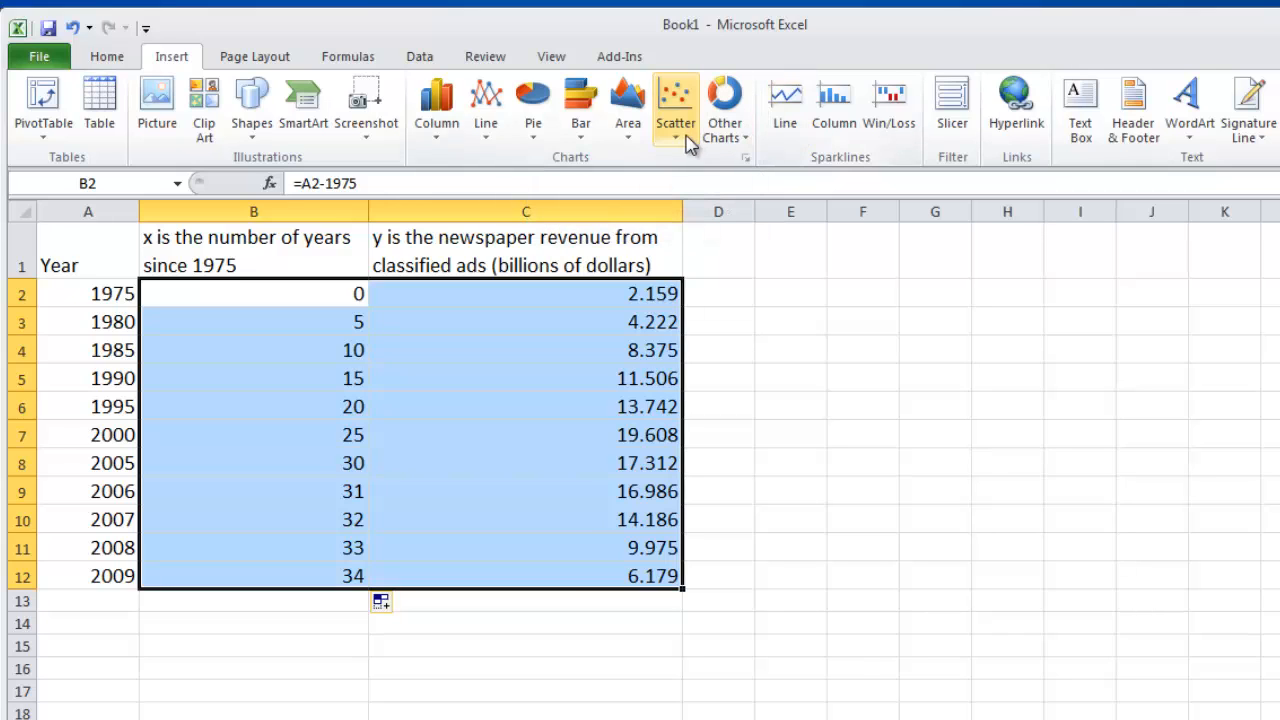
{"action": "mouse_move", "coordinate": [672, 137]}
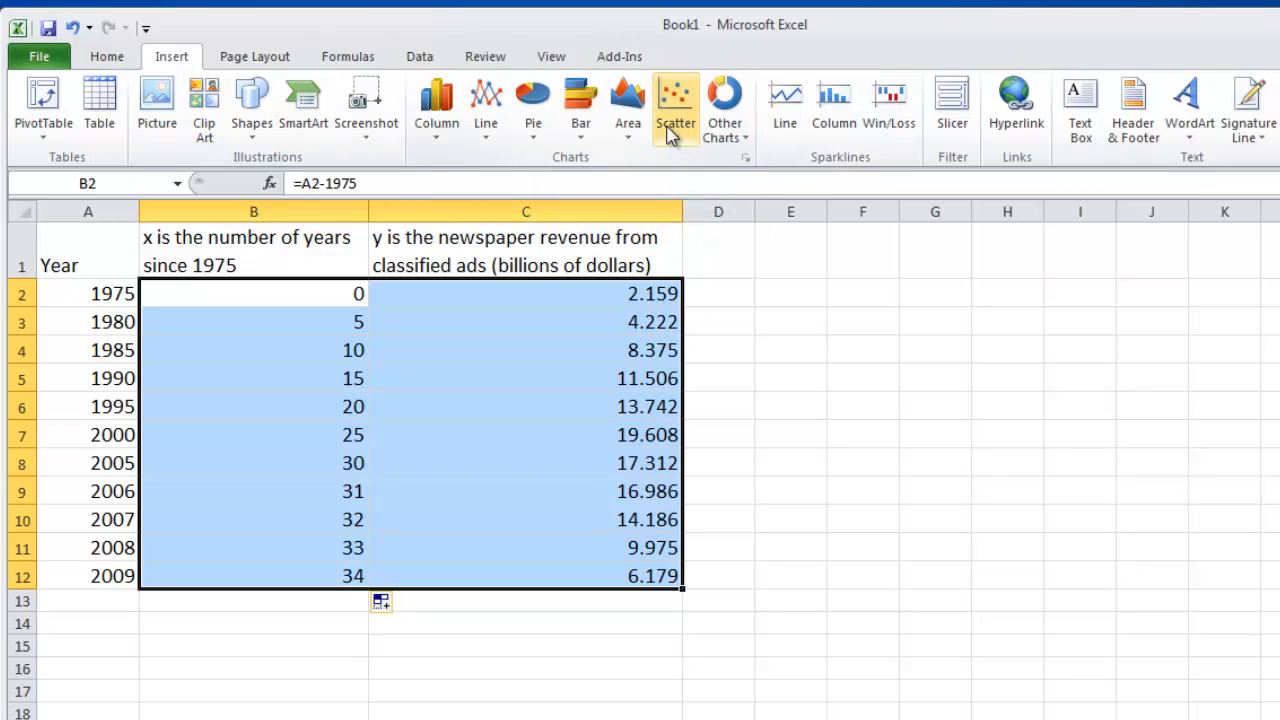
{"action": "mouse_move", "coordinate": [675, 105]}
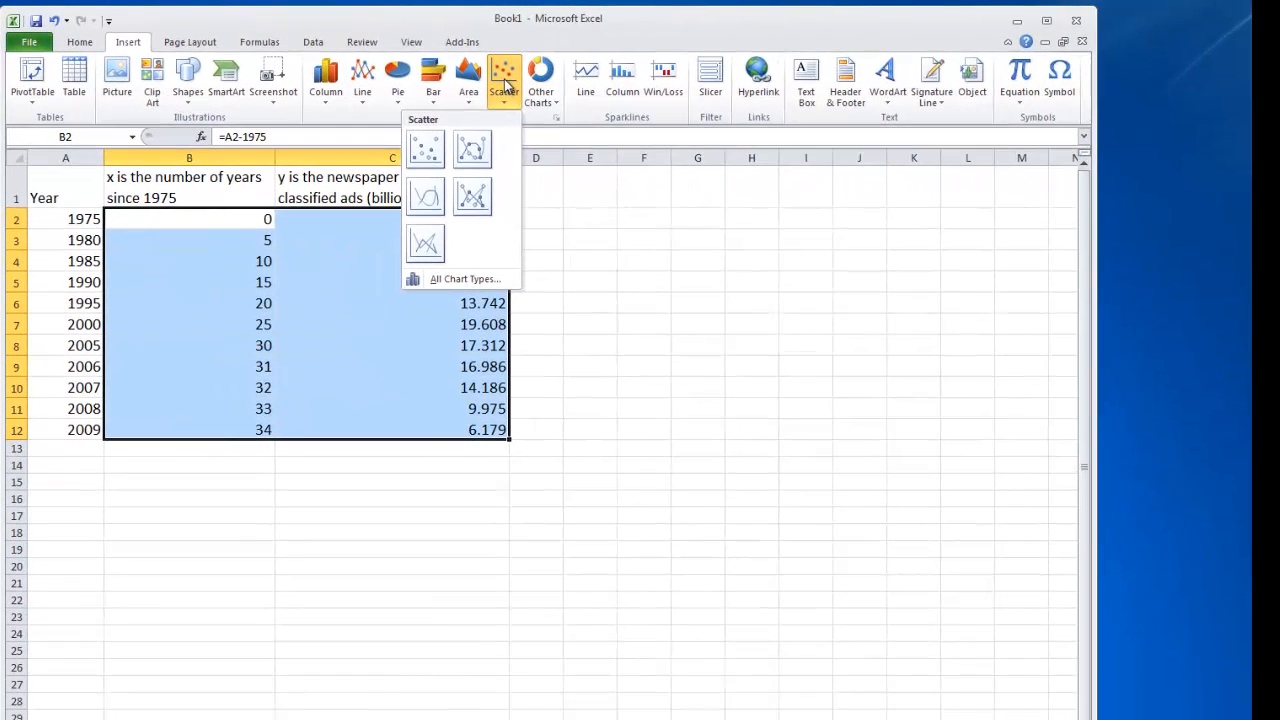
{"action": "mouse_move", "coordinate": [424, 150]}
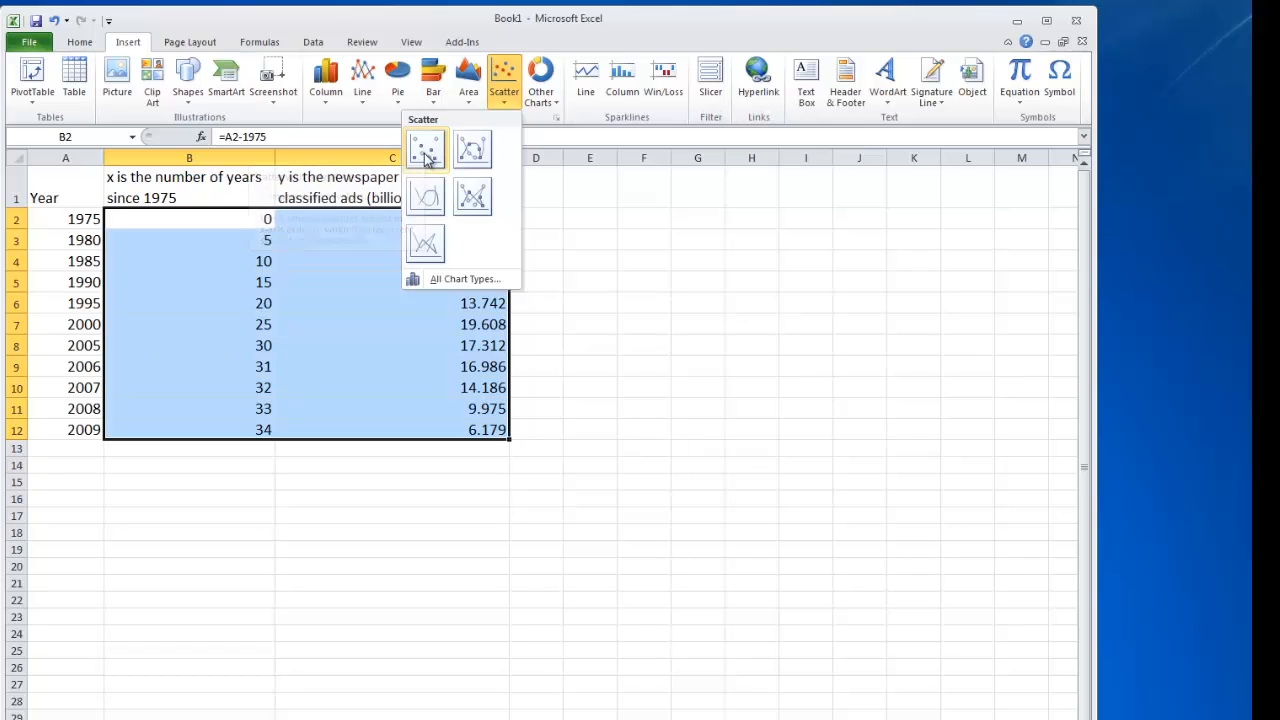
{"action": "left_click", "coordinate": [425, 150]}
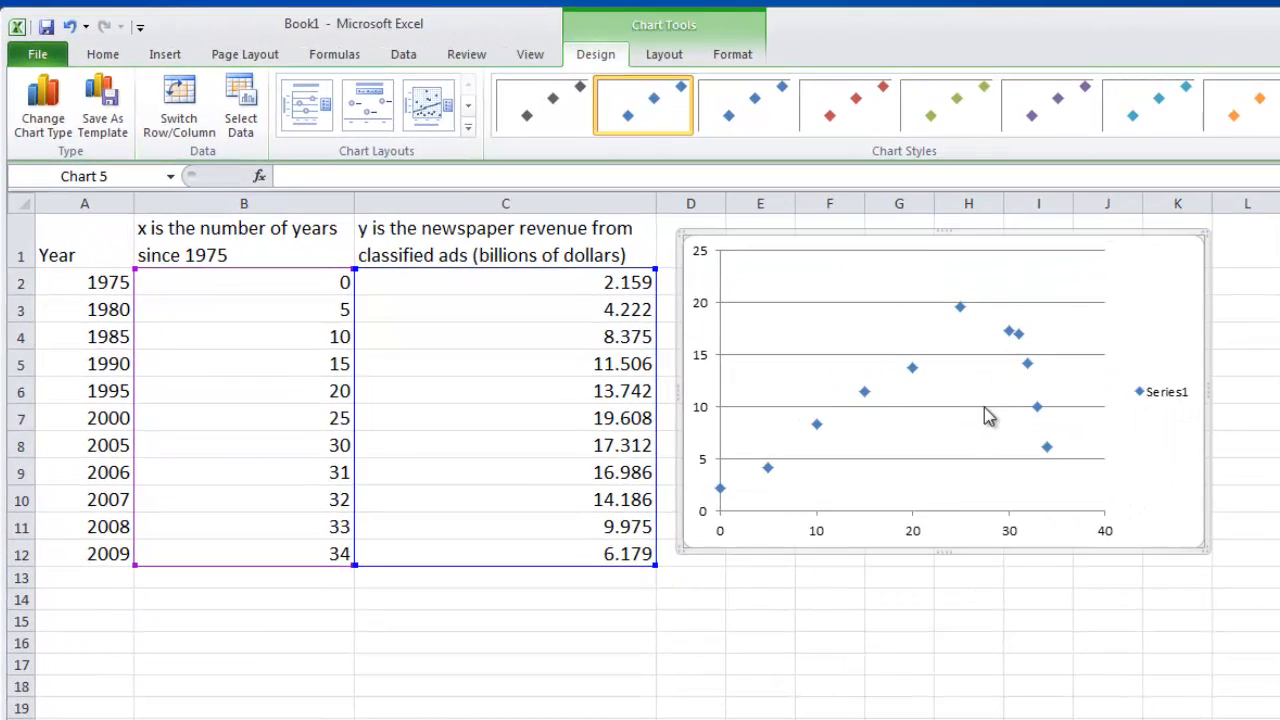
{"action": "mouse_move", "coordinate": [1155, 360]}
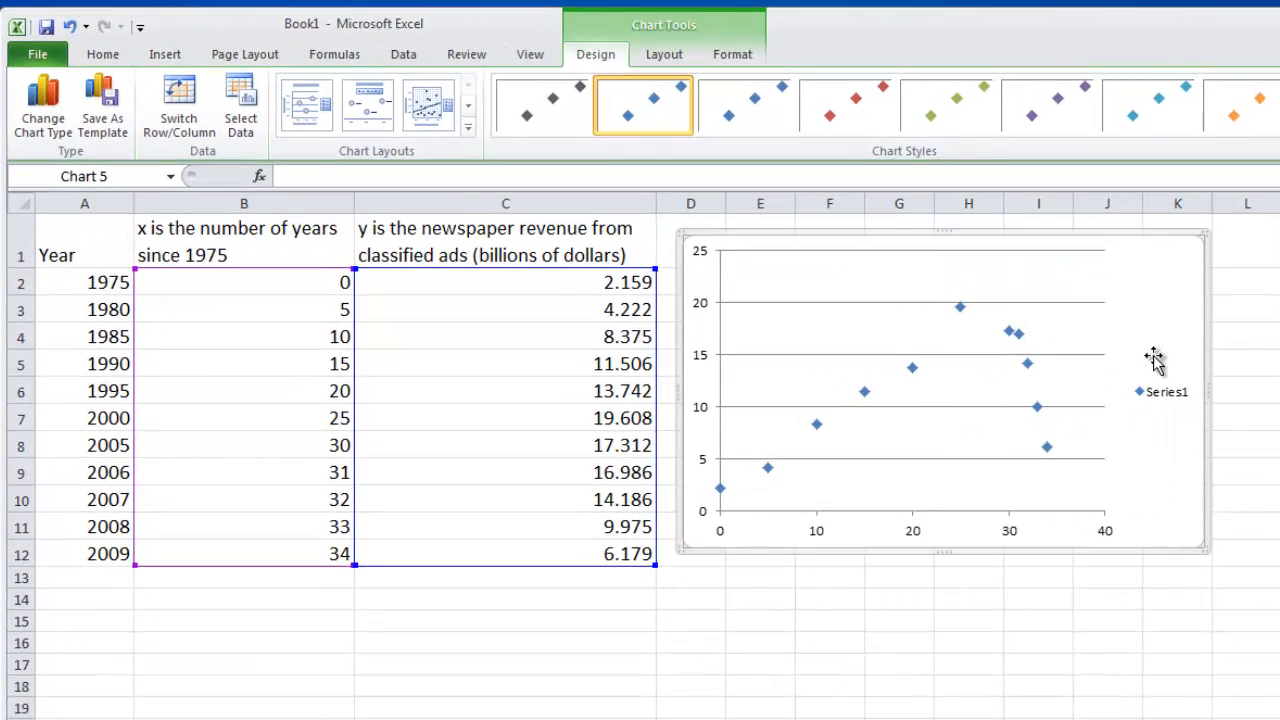
{"action": "mouse_move", "coordinate": [1000, 300]}
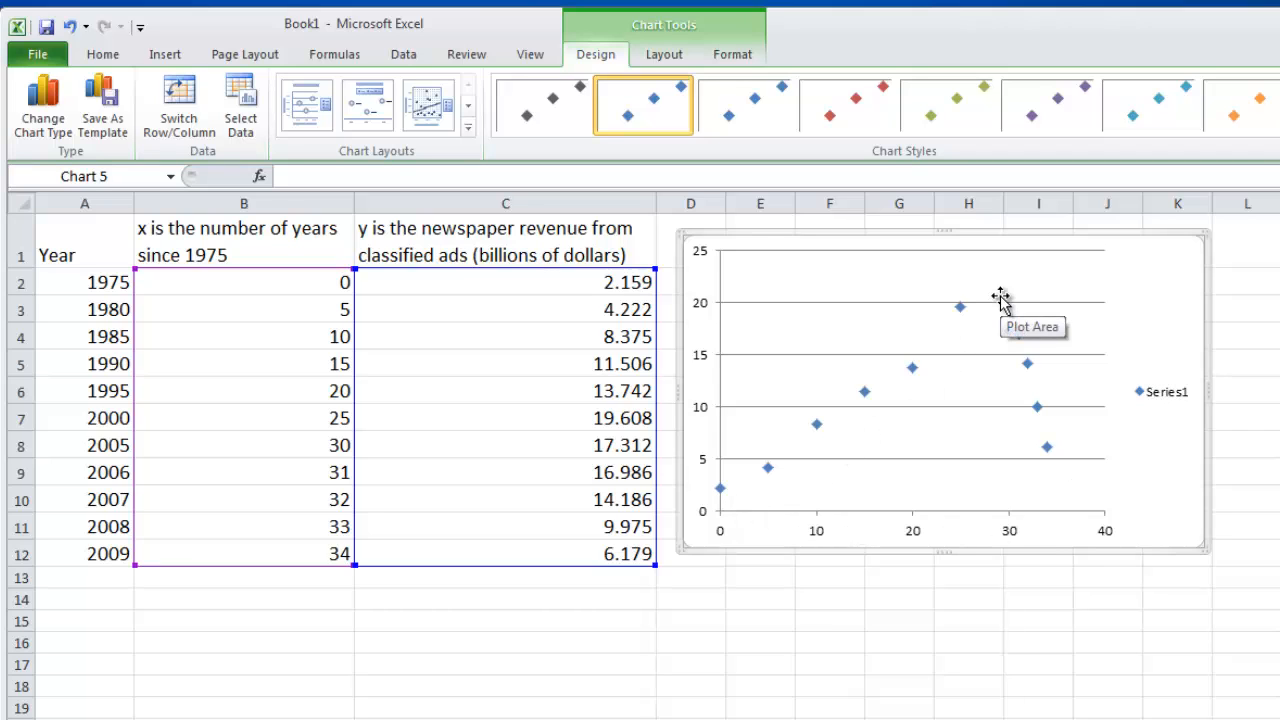
{"action": "mouse_move", "coordinate": [975, 345]}
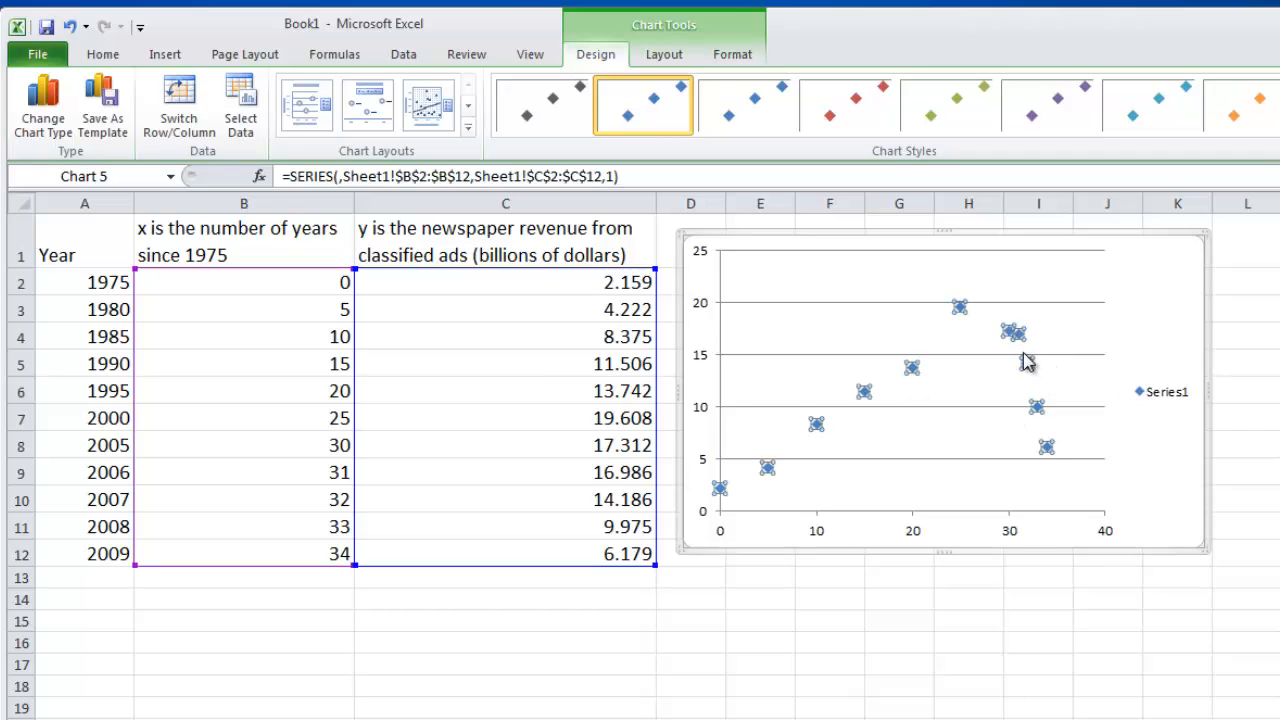
{"action": "mouse_move", "coordinate": [573, 47]}
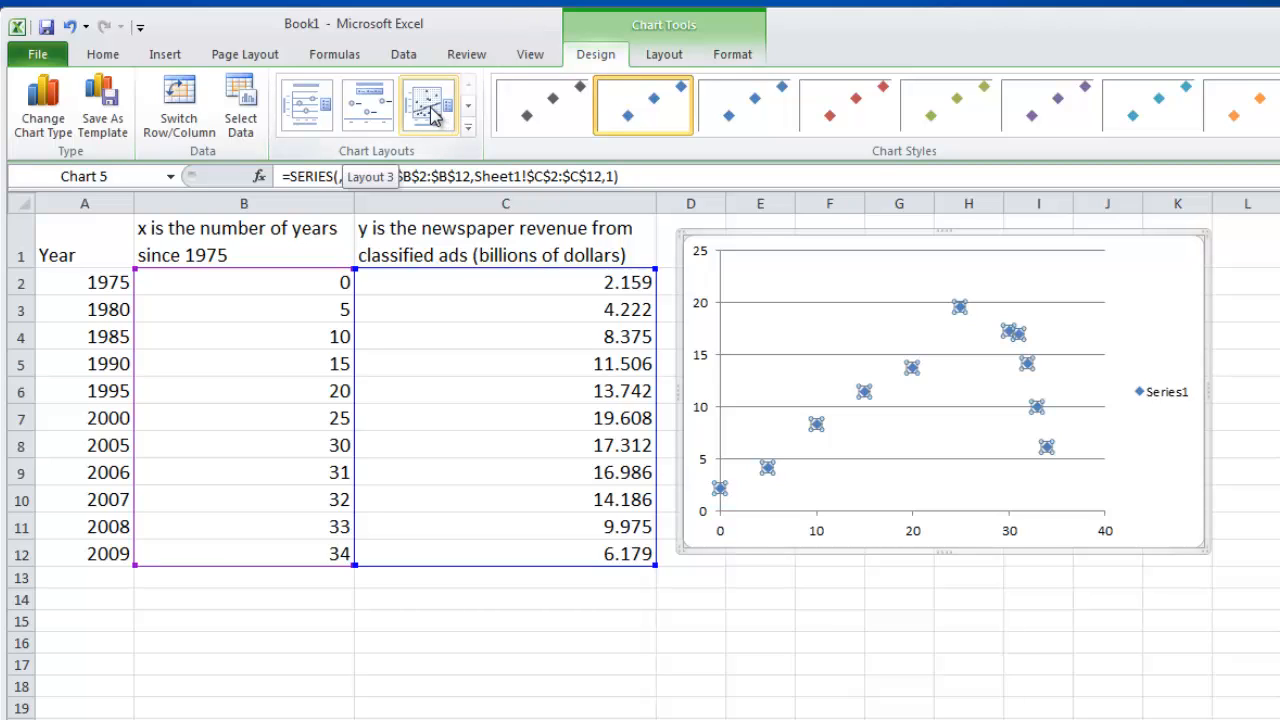
Step: Apply Chart Layout 3 for a linear trendline, gridlines and axis titles, then remove the legend
{"action": "left_click", "coordinate": [427, 104]}
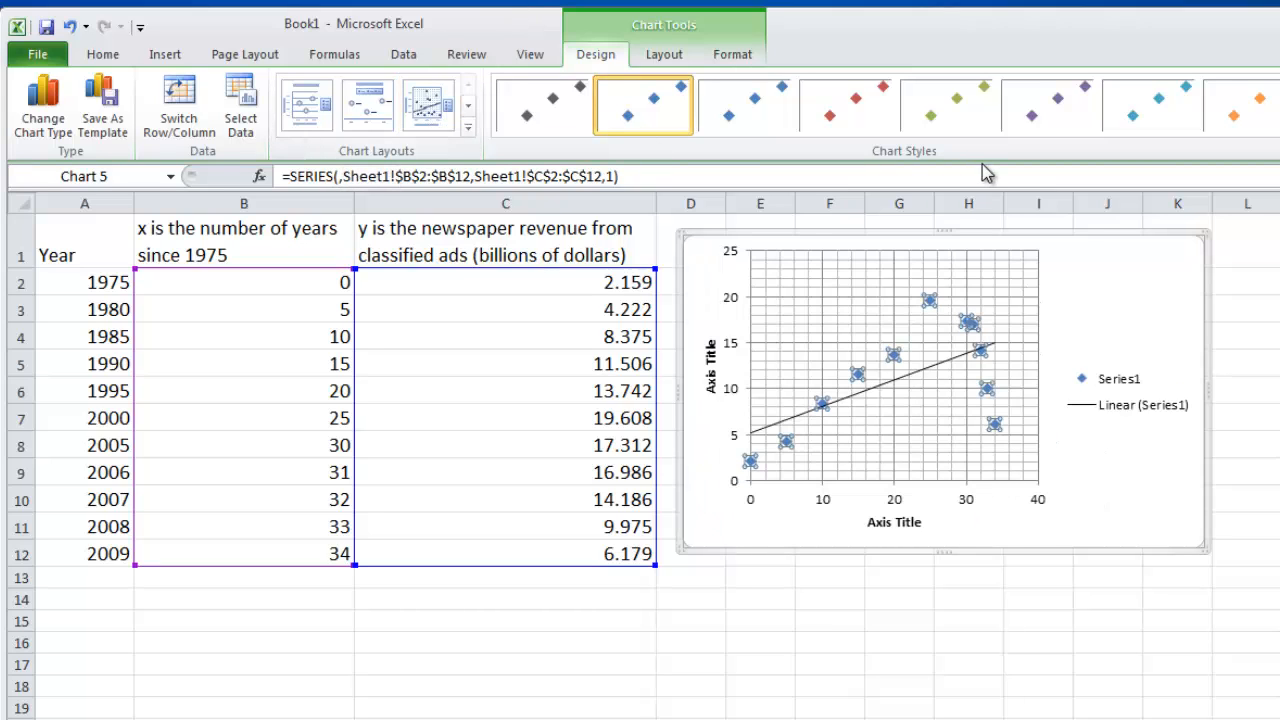
{"action": "left_click", "coordinate": [1125, 390]}
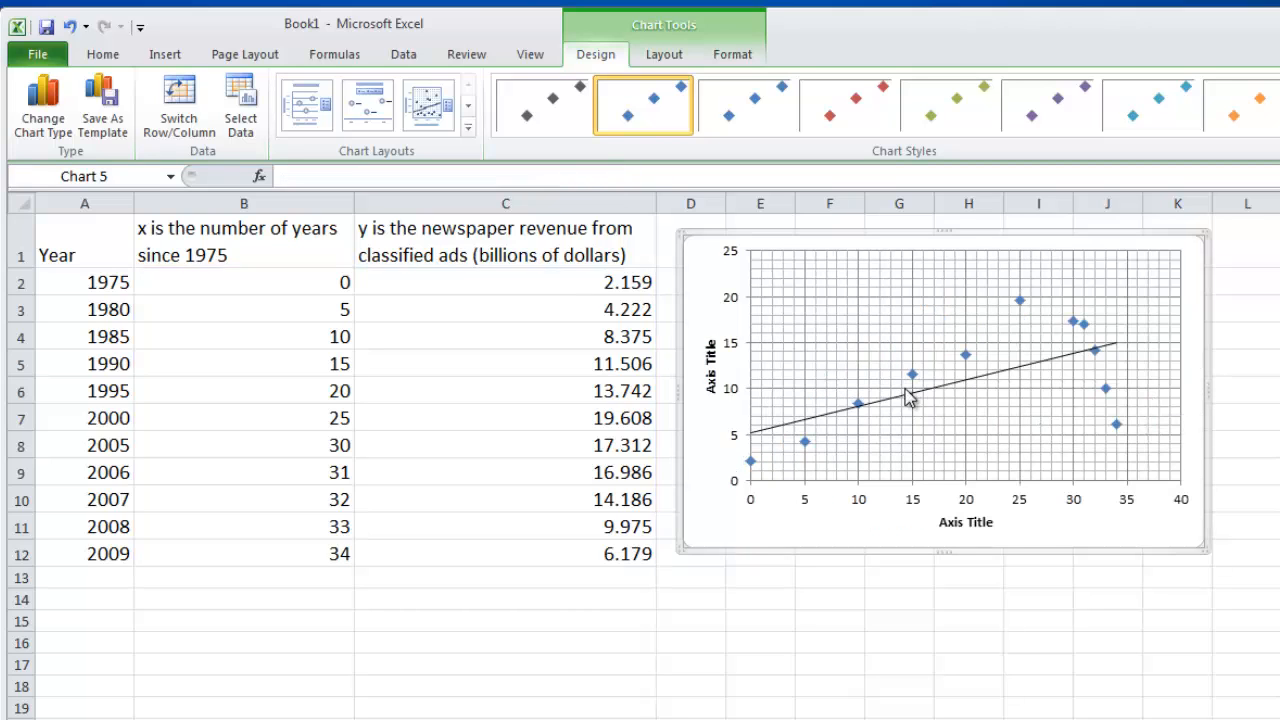
{"action": "mouse_move", "coordinate": [1120, 338]}
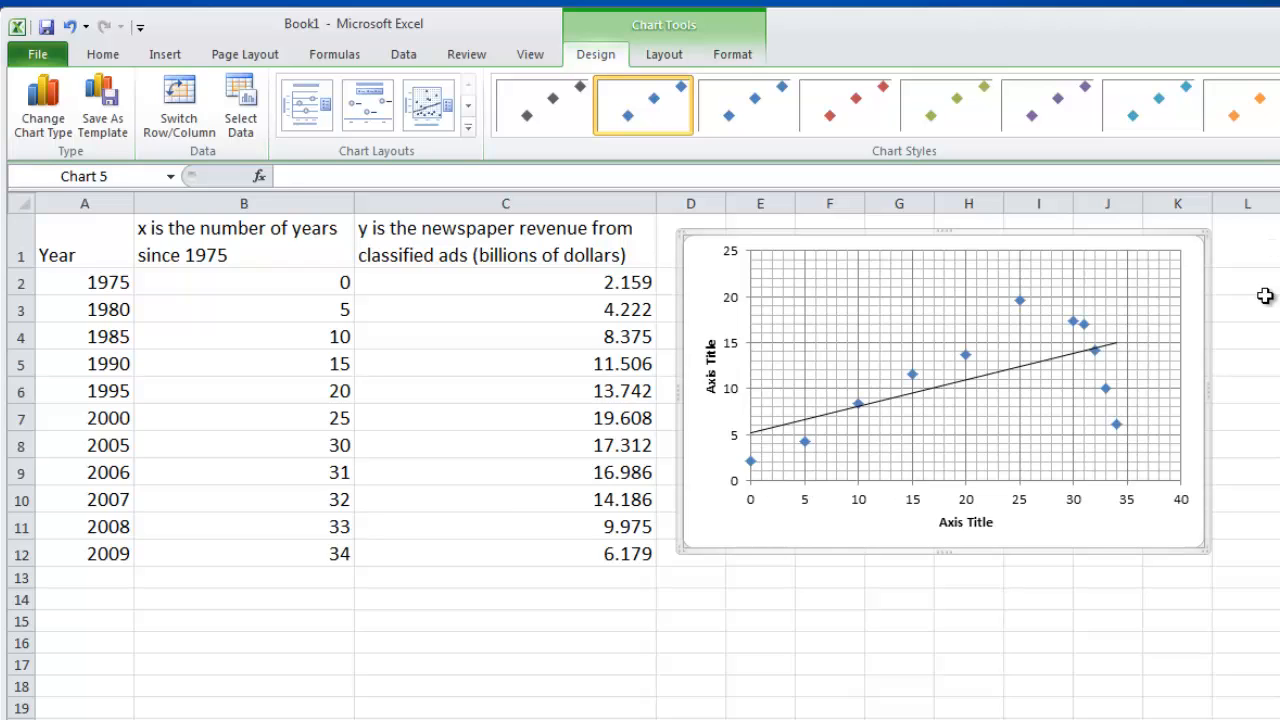
{"action": "mouse_move", "coordinate": [1020, 334]}
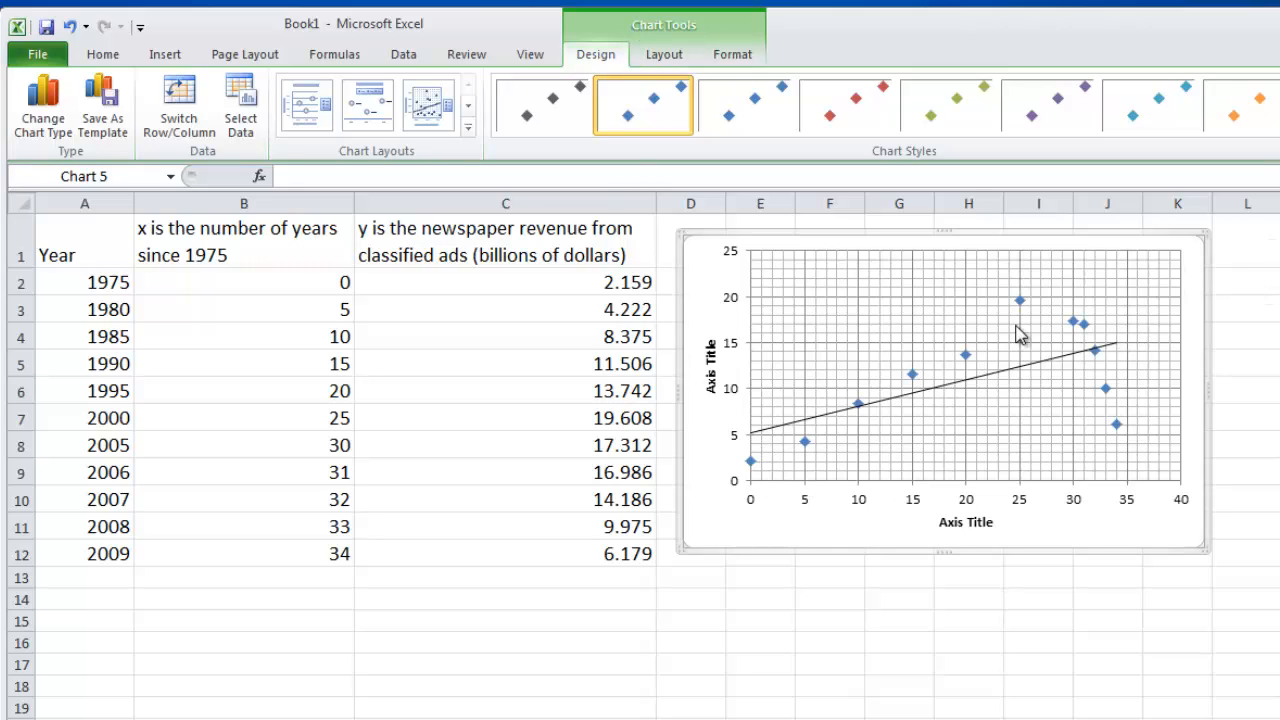
{"action": "mouse_move", "coordinate": [1035, 375]}
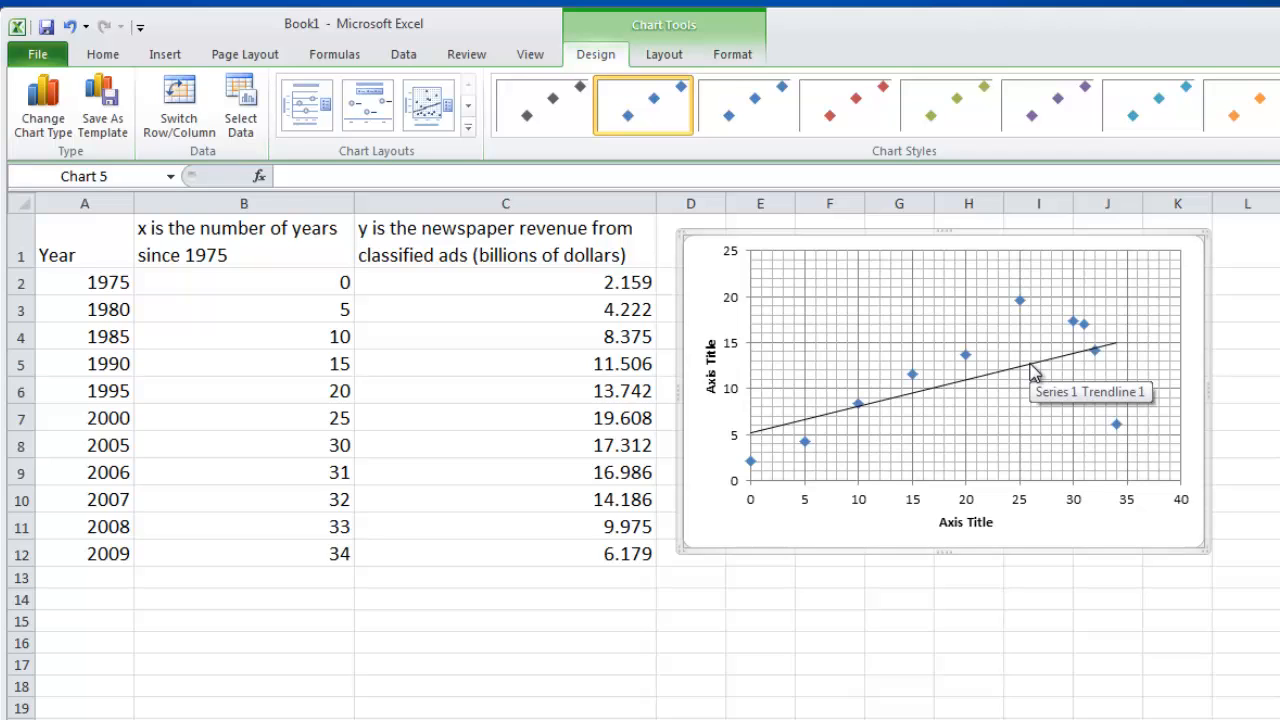
Step: Display the trendline equation y = 0.2878x + 5.1478 and R² = 0.3817 on the chart
{"action": "double_click", "coordinate": [1050, 360]}
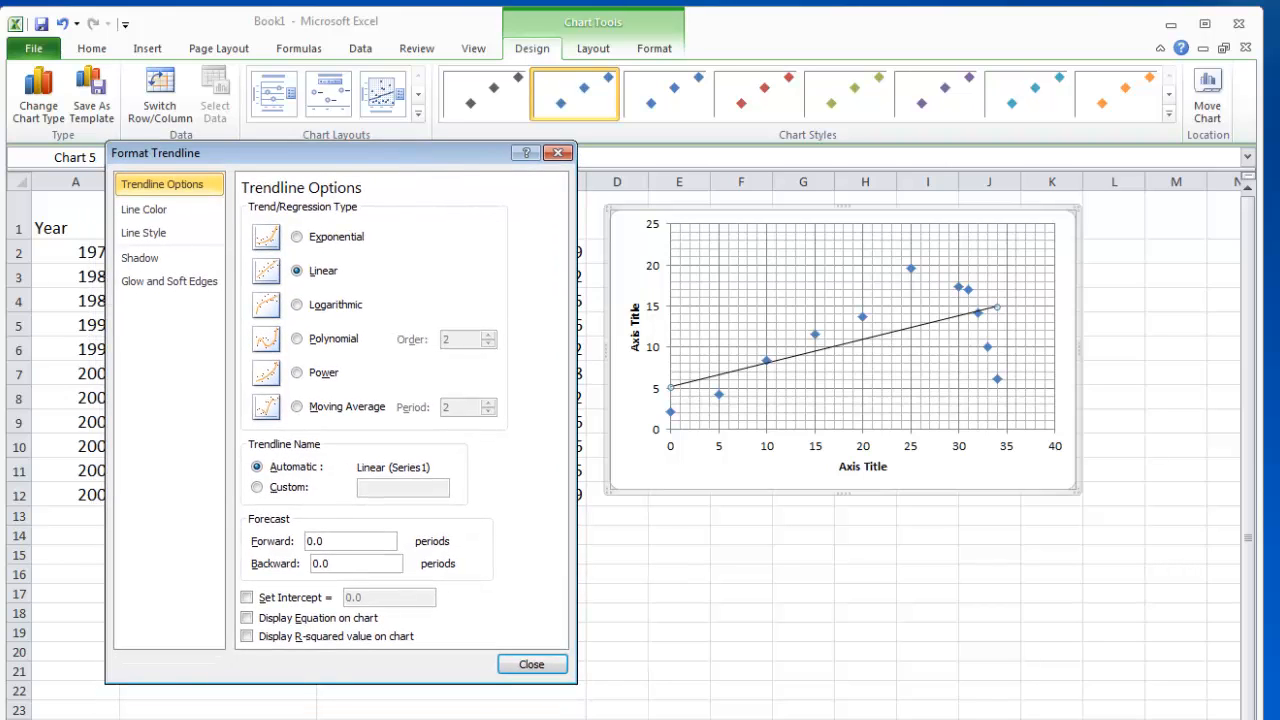
{"action": "left_click", "coordinate": [247, 617]}
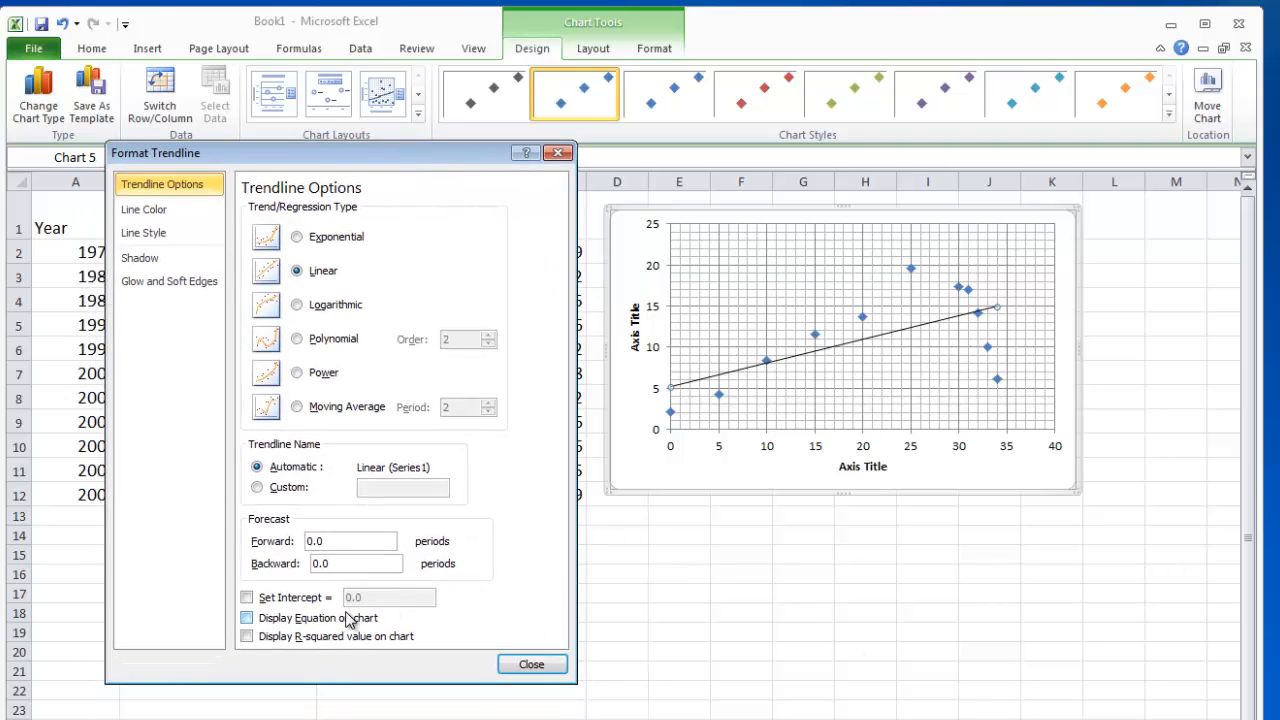
{"action": "left_click", "coordinate": [247, 617]}
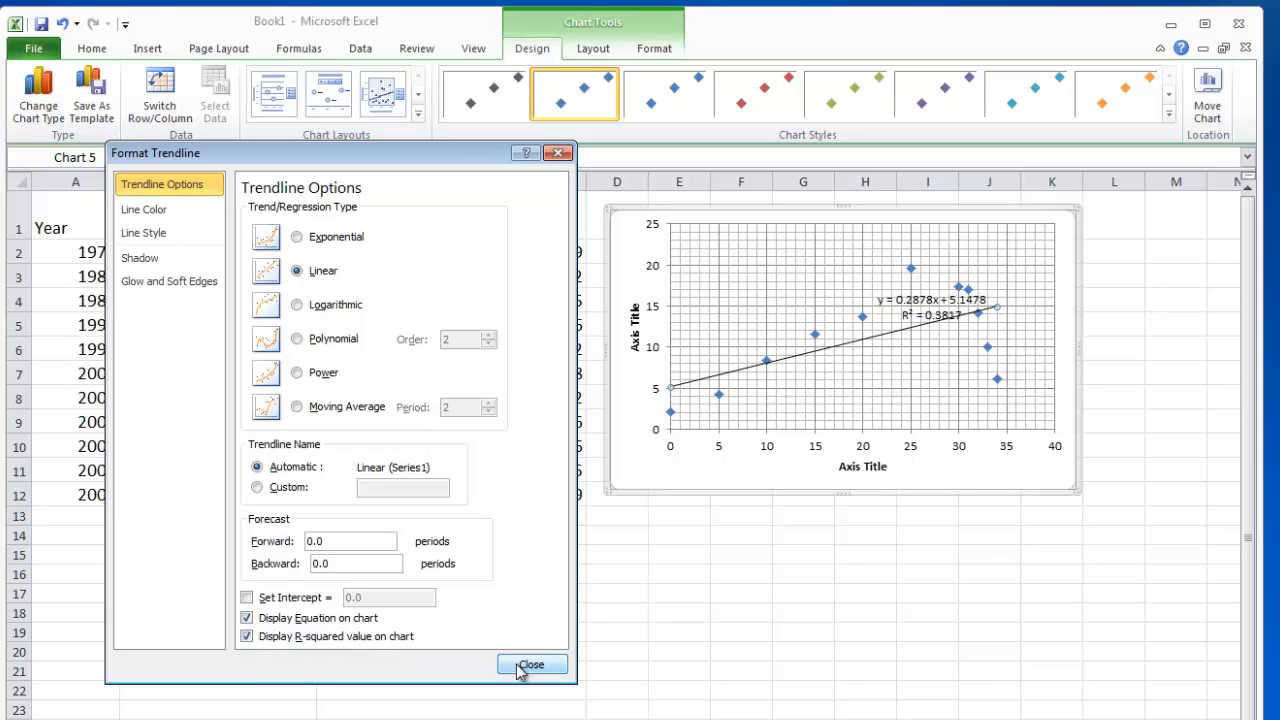
{"action": "left_click", "coordinate": [531, 664]}
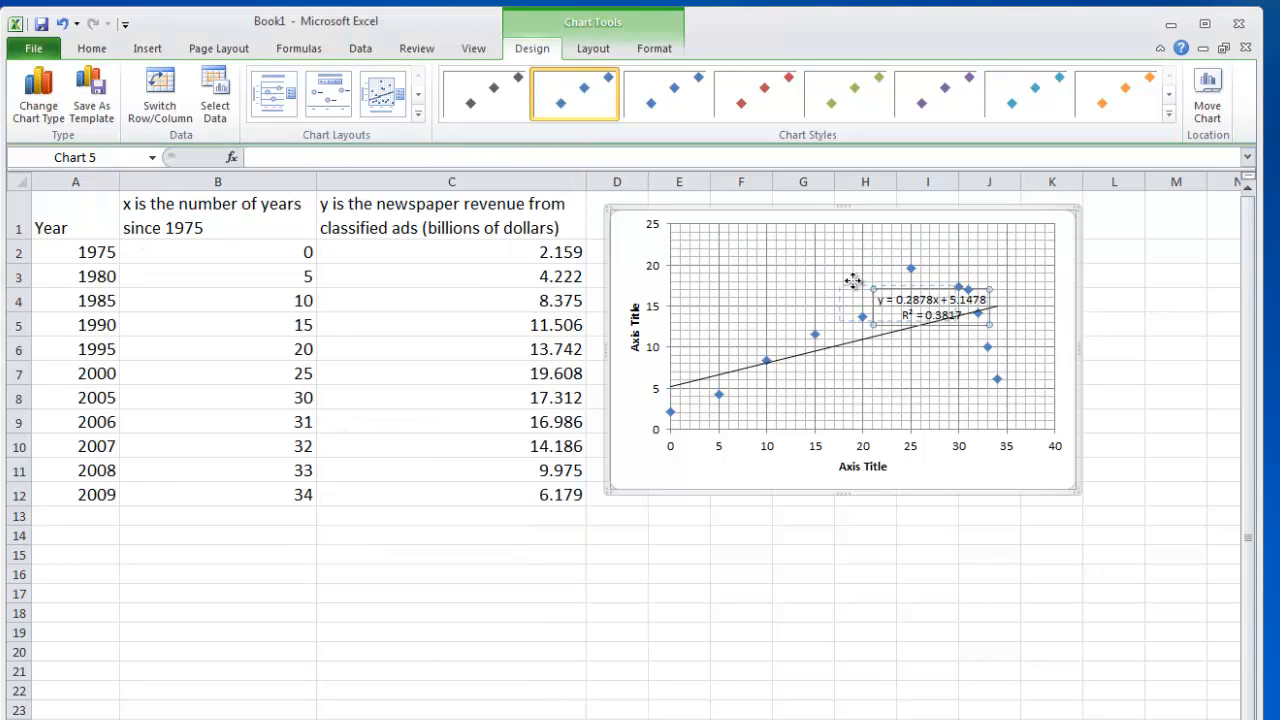
Step: Move the equation and R² label to the chart's upper left and enlarge it to 14 pt
{"action": "left_click_drag", "start_coordinate": [930, 307], "coordinate": [790, 250]}
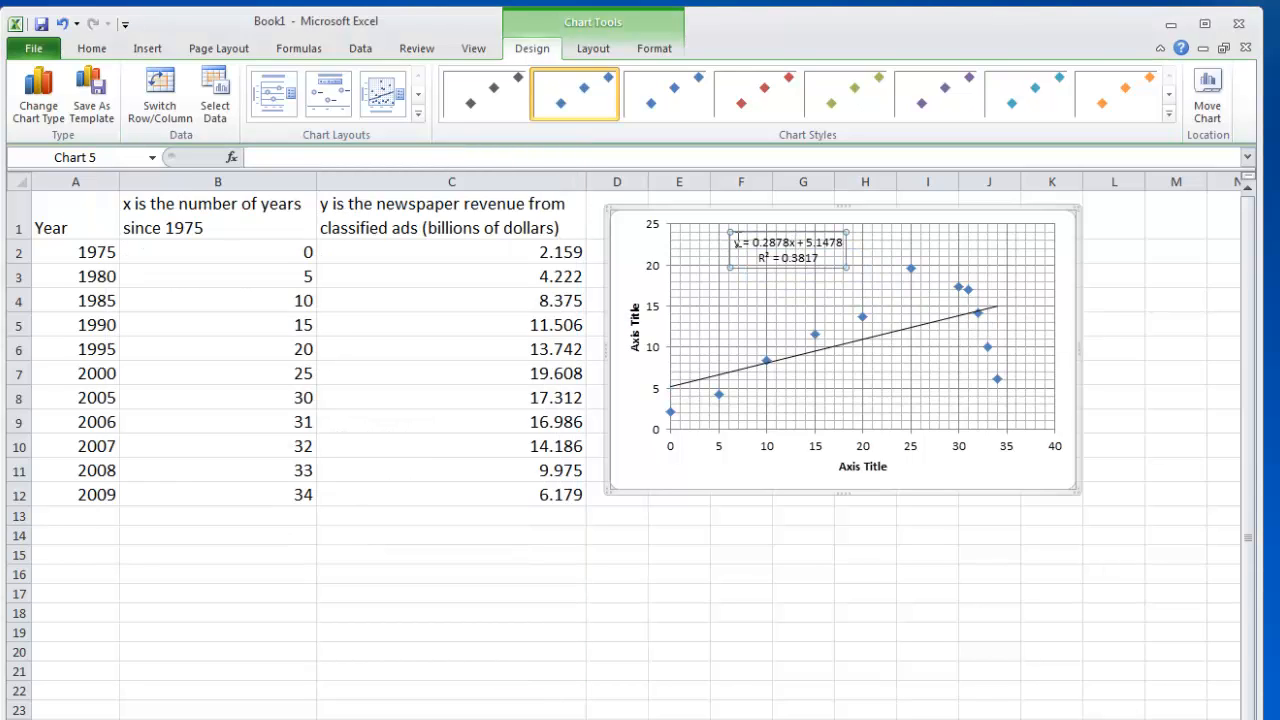
{"action": "left_click", "coordinate": [91, 48]}
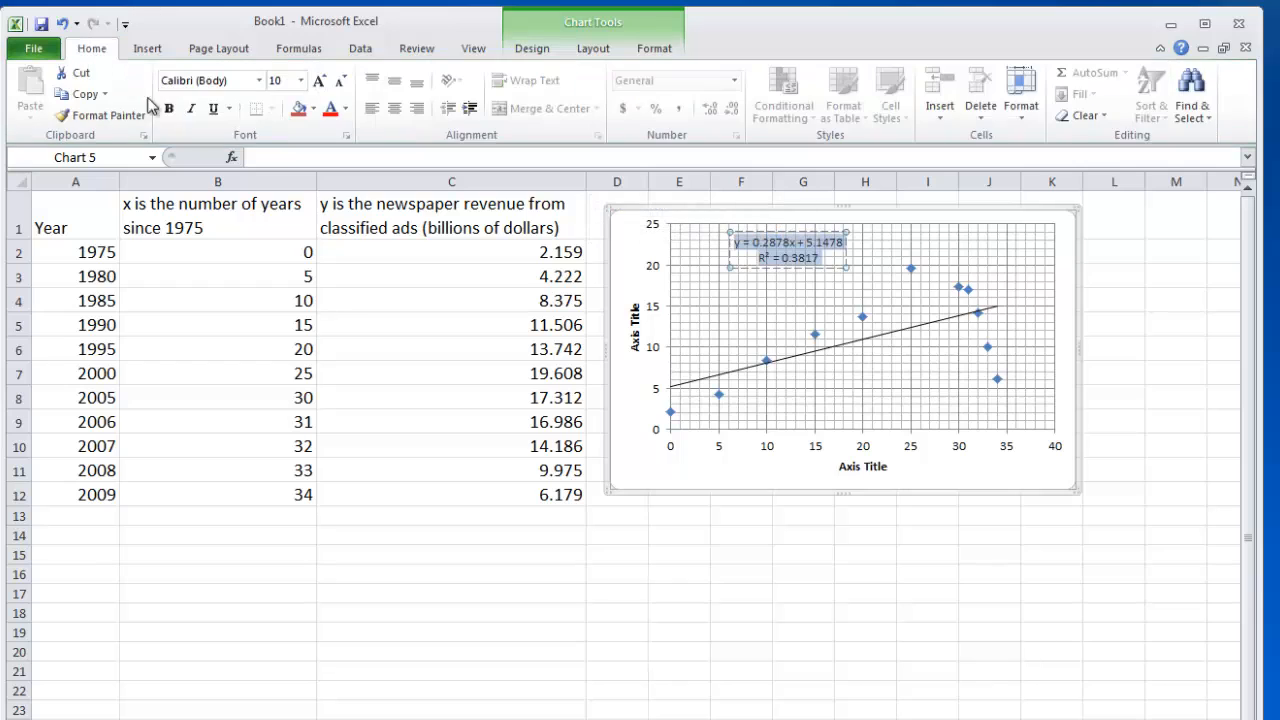
{"action": "left_click", "coordinate": [298, 80]}
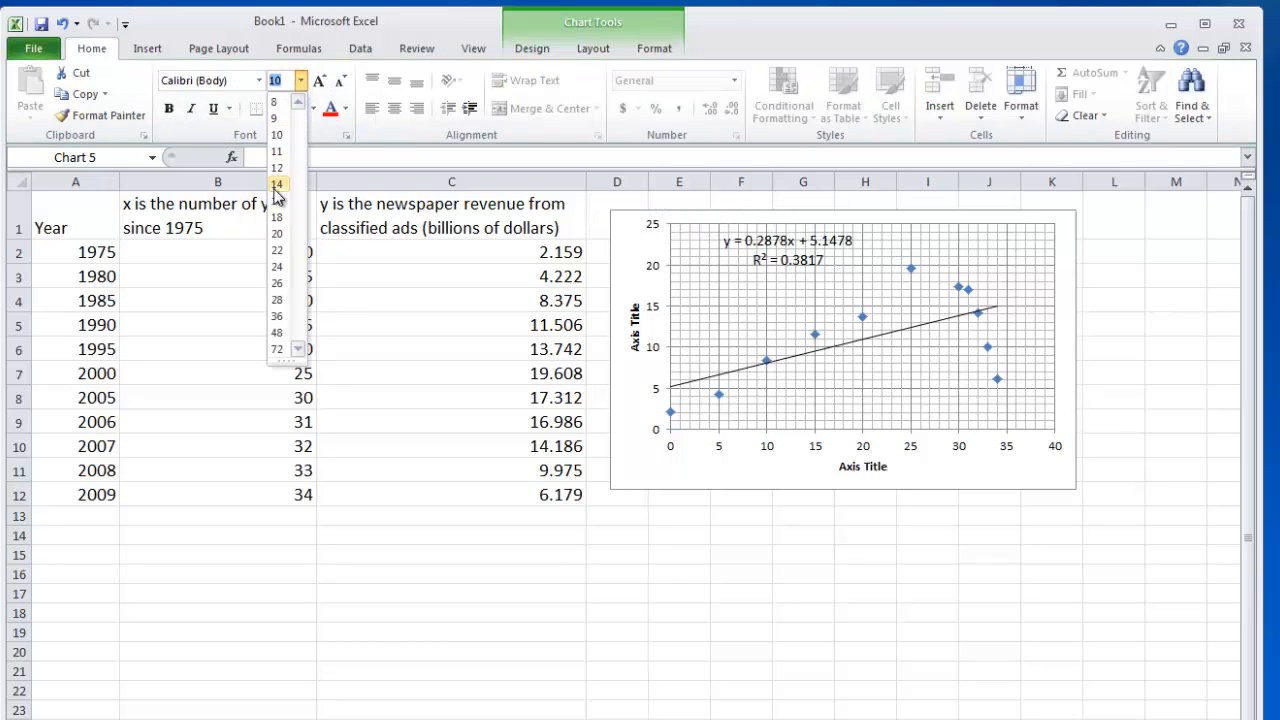
{"action": "left_click", "coordinate": [277, 184]}
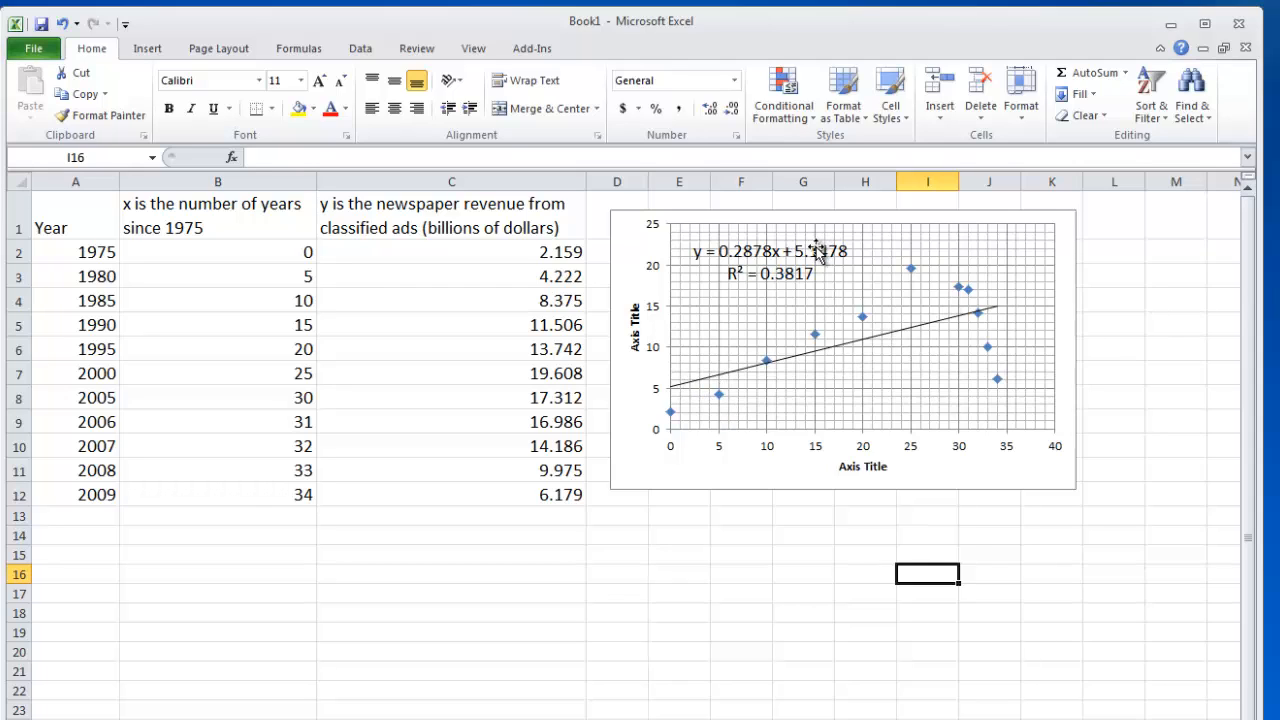
{"action": "left_click", "coordinate": [770, 251]}
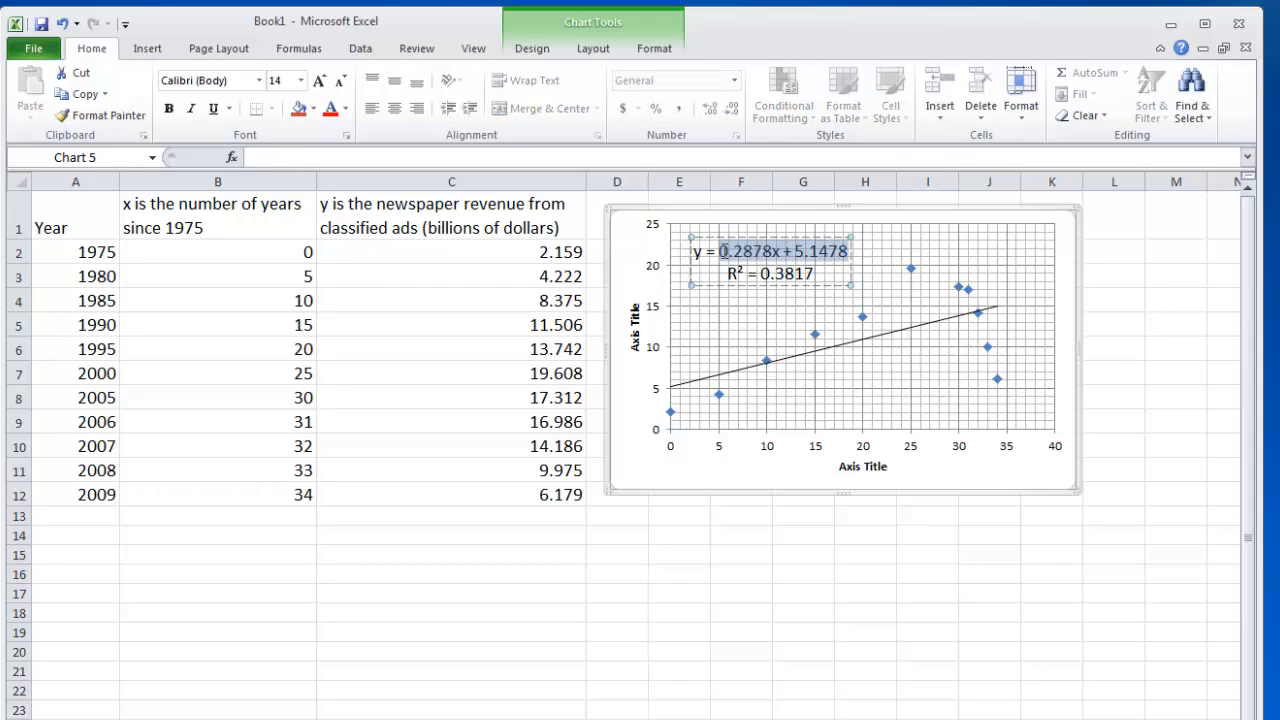
{"action": "left_click", "coordinate": [865, 690]}
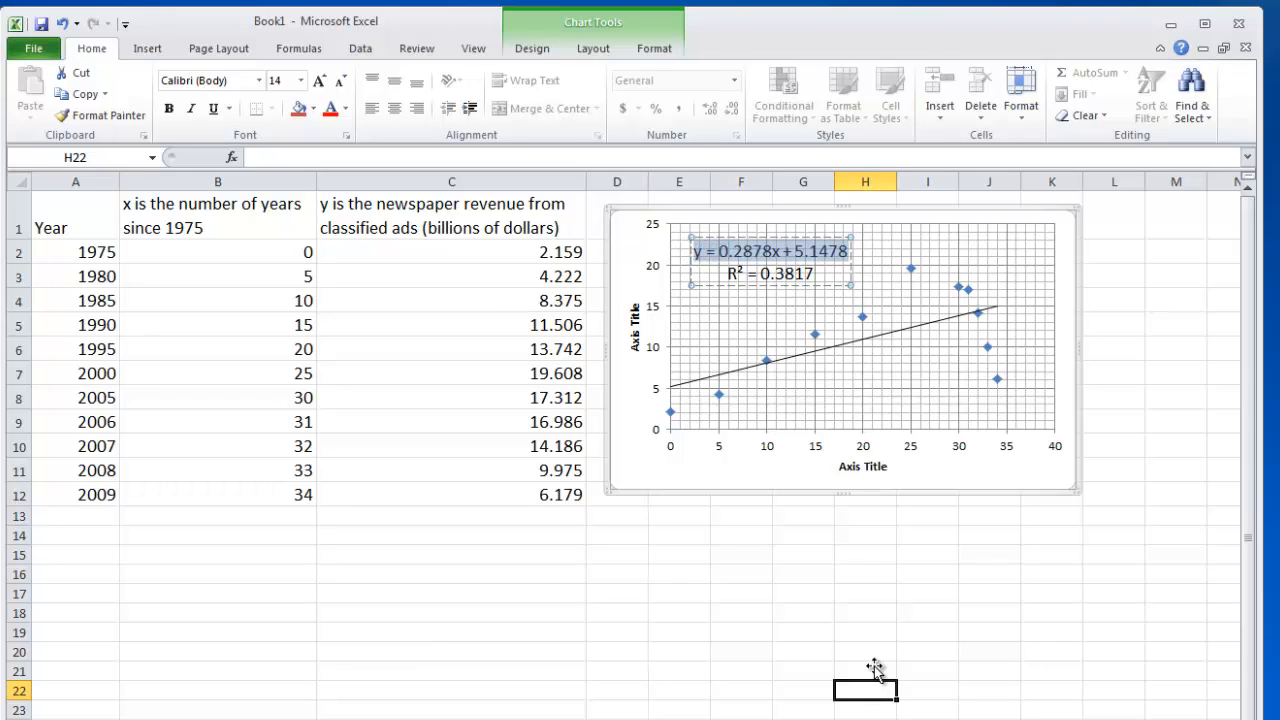
Step: Select the equation and R² lines of the label to check their readability
{"action": "left_click", "coordinate": [768, 251]}
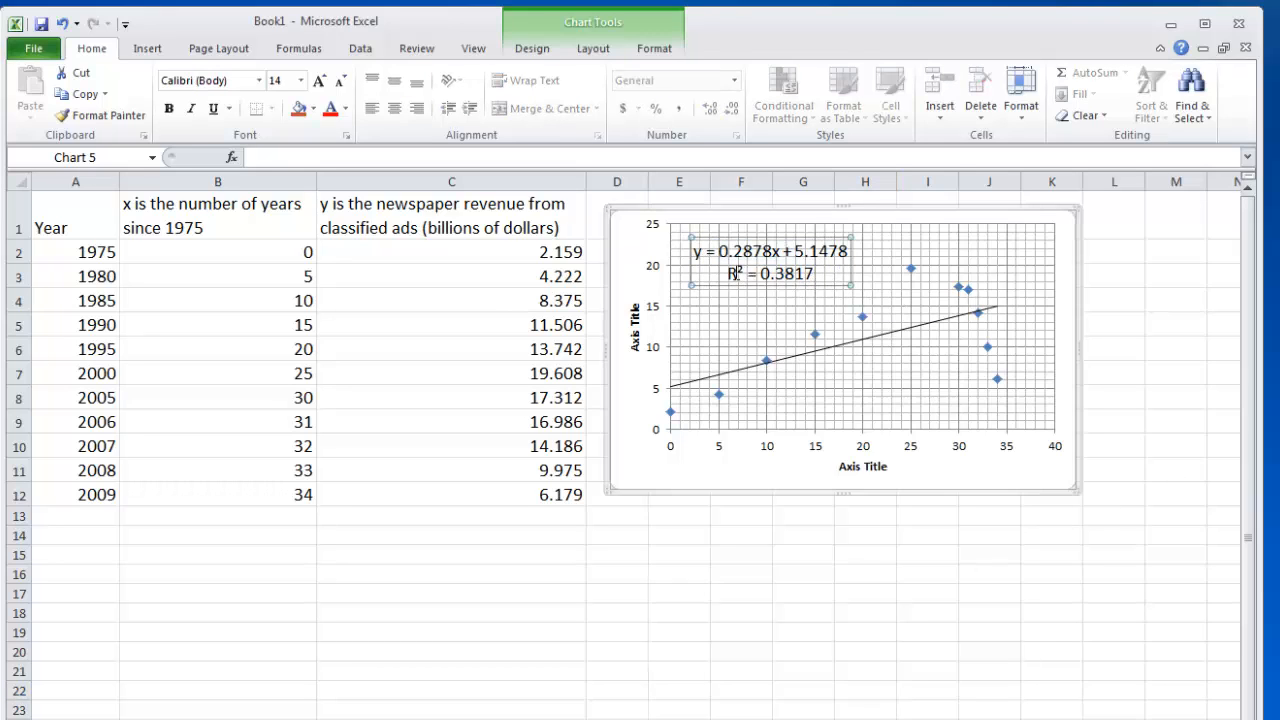
{"action": "left_click", "coordinate": [768, 273]}
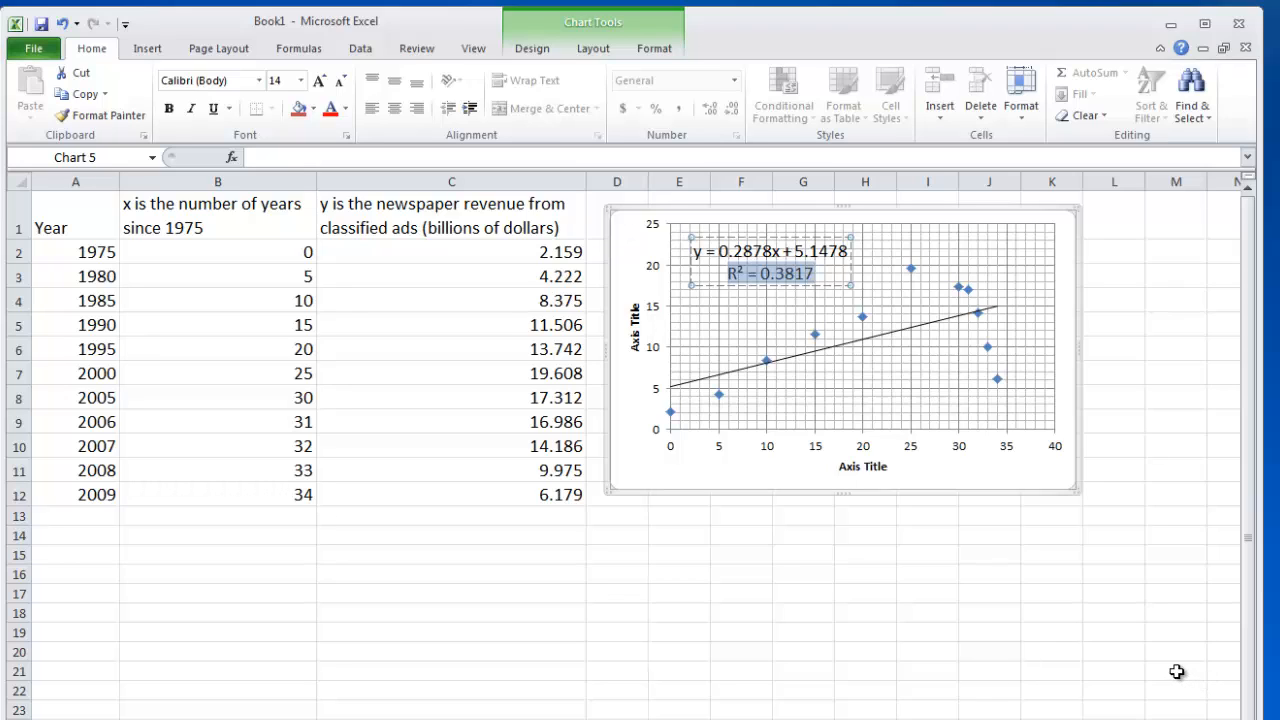
{"action": "mouse_move", "coordinate": [1108, 661]}
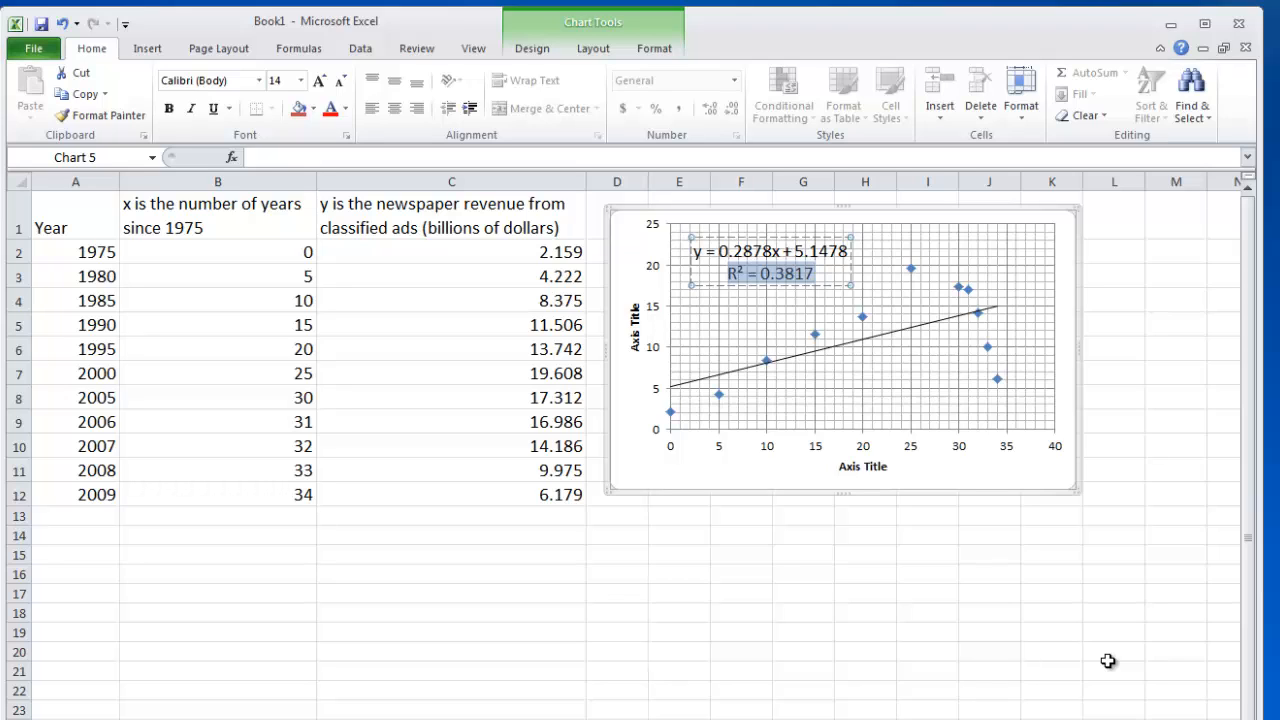
{"action": "mouse_move", "coordinate": [885, 330]}
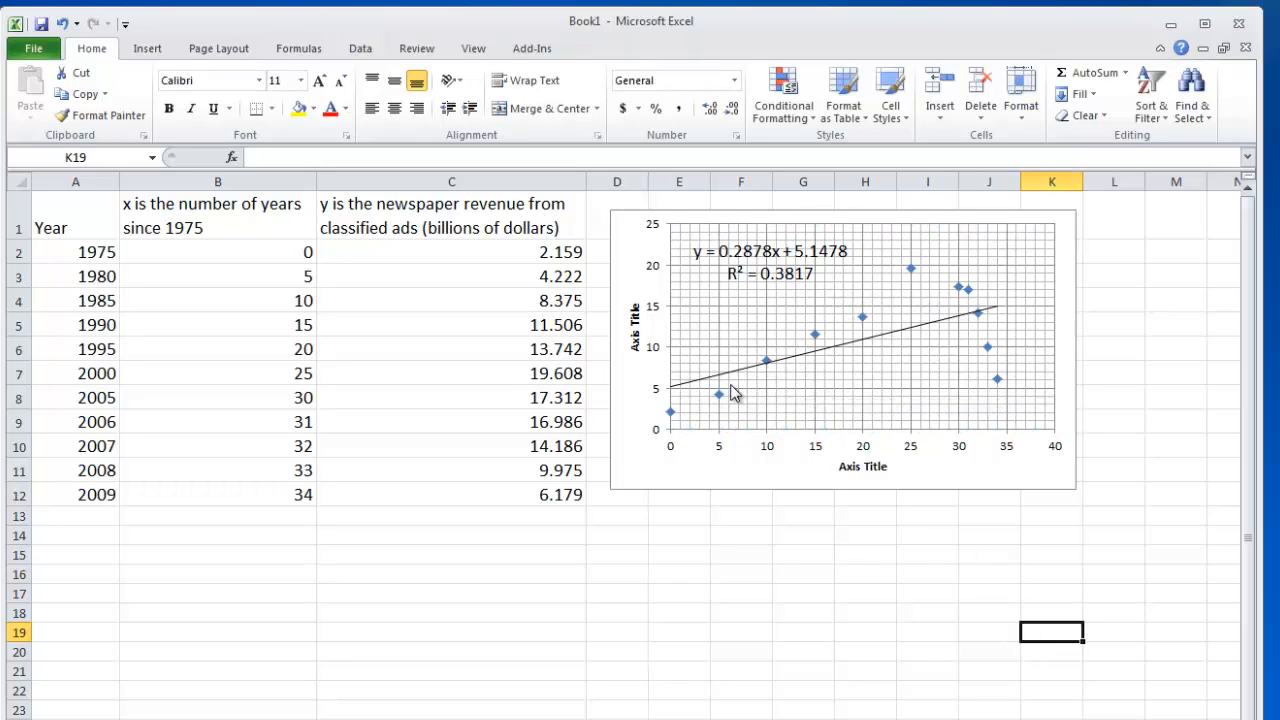
{"action": "mouse_move", "coordinate": [988, 310]}
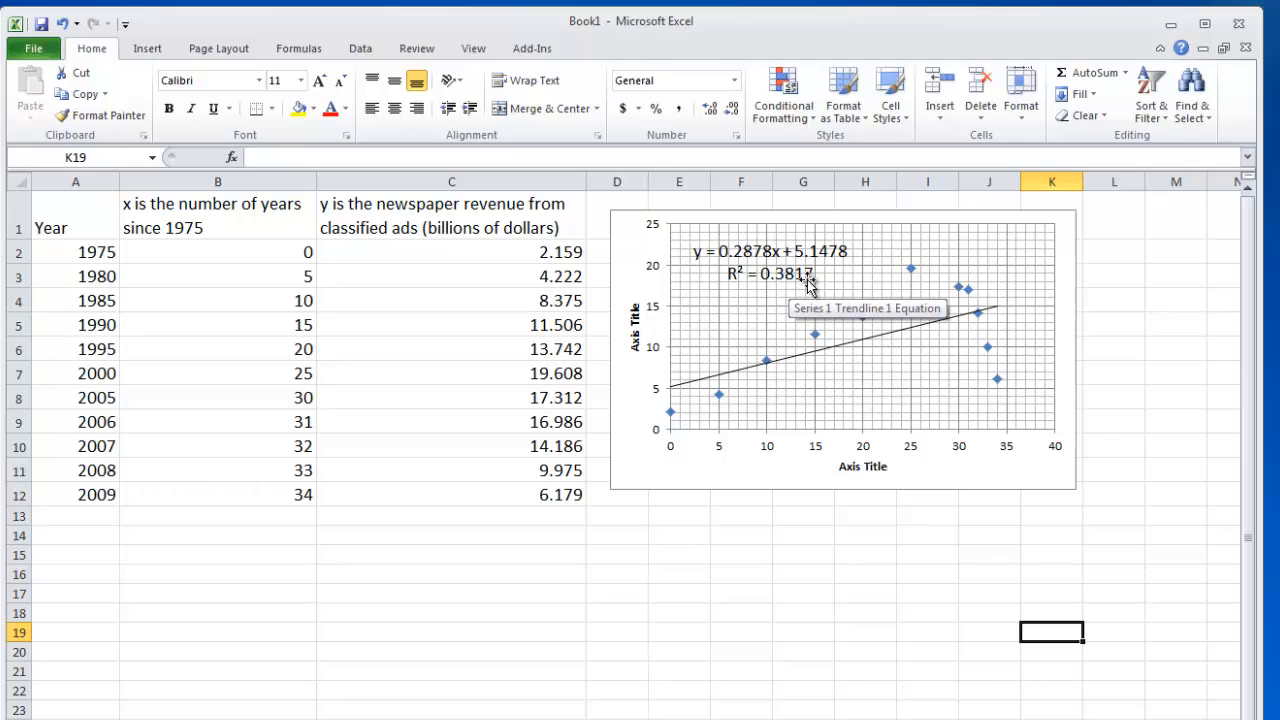
{"action": "mouse_move", "coordinate": [953, 383]}
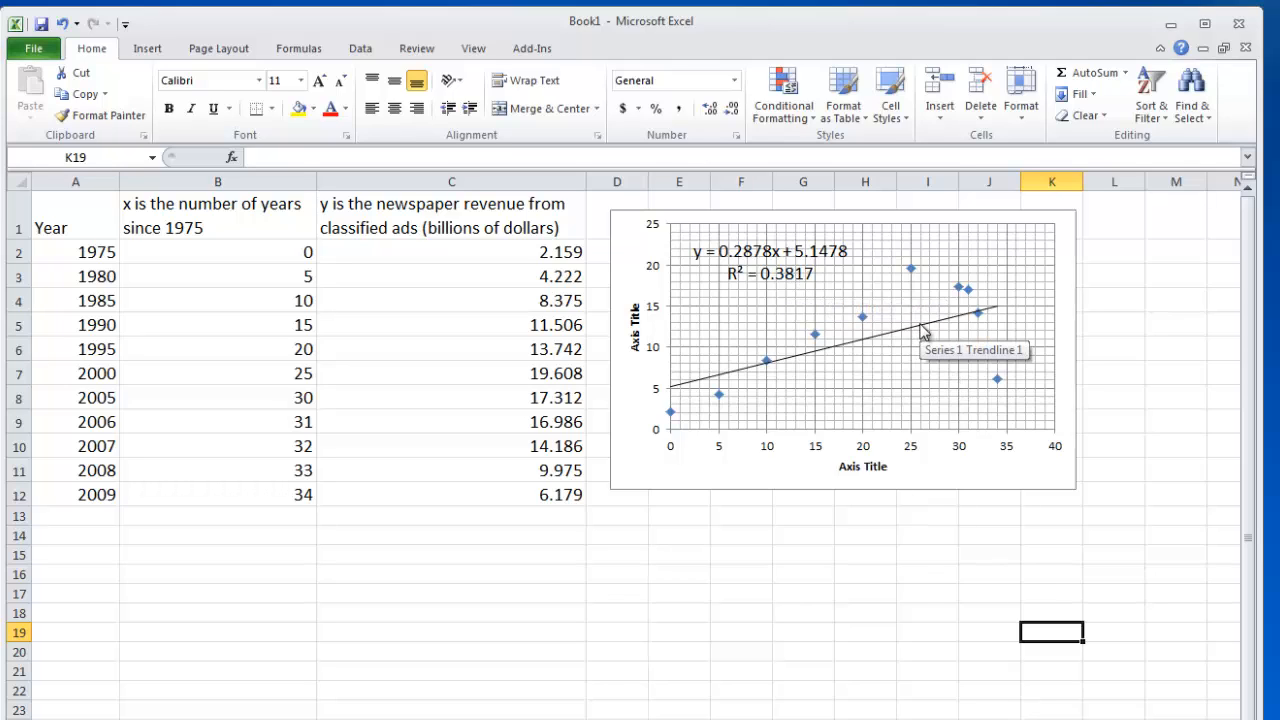
{"action": "mouse_move", "coordinate": [254, 276]}
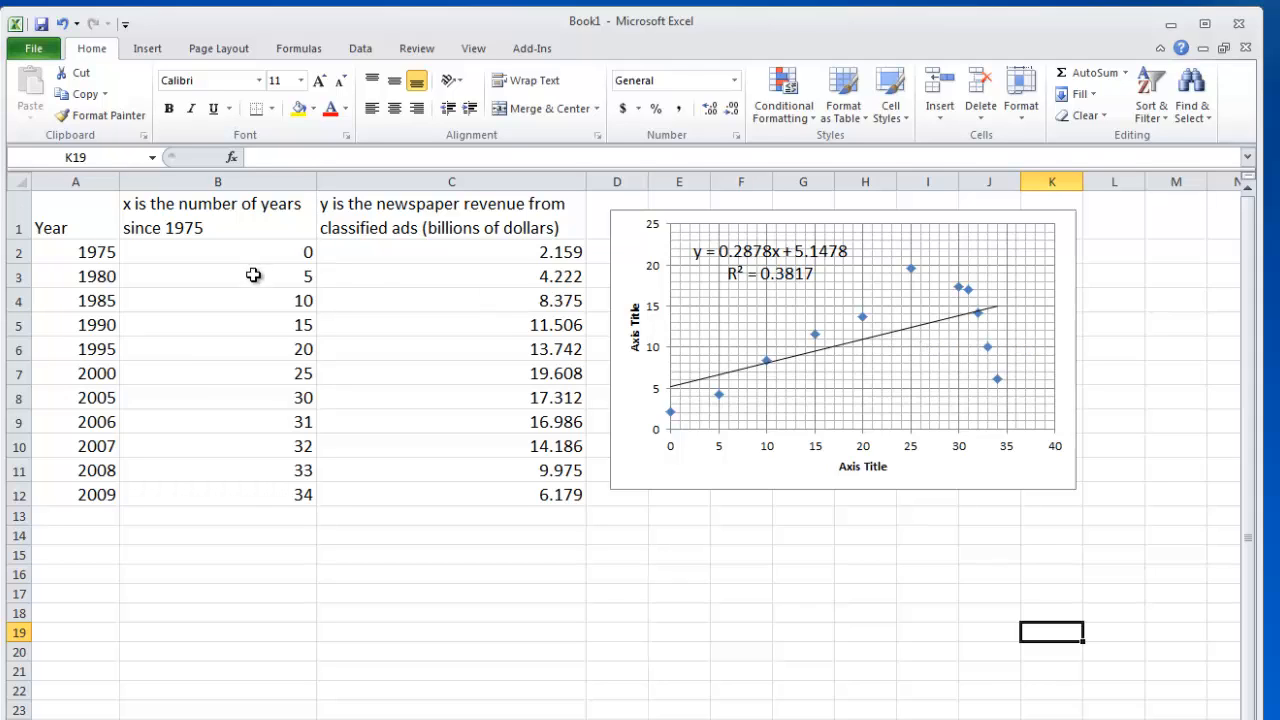
{"action": "mouse_move", "coordinate": [752, 278]}
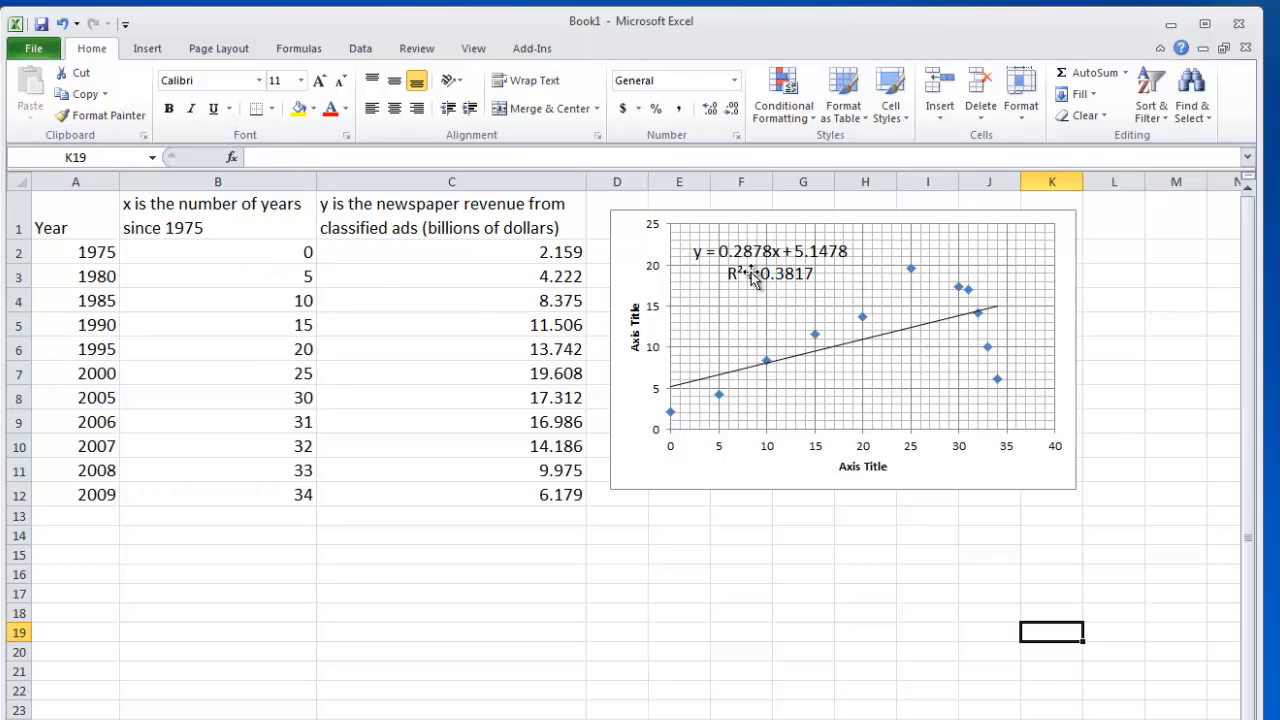
{"action": "mouse_move", "coordinate": [890, 273]}
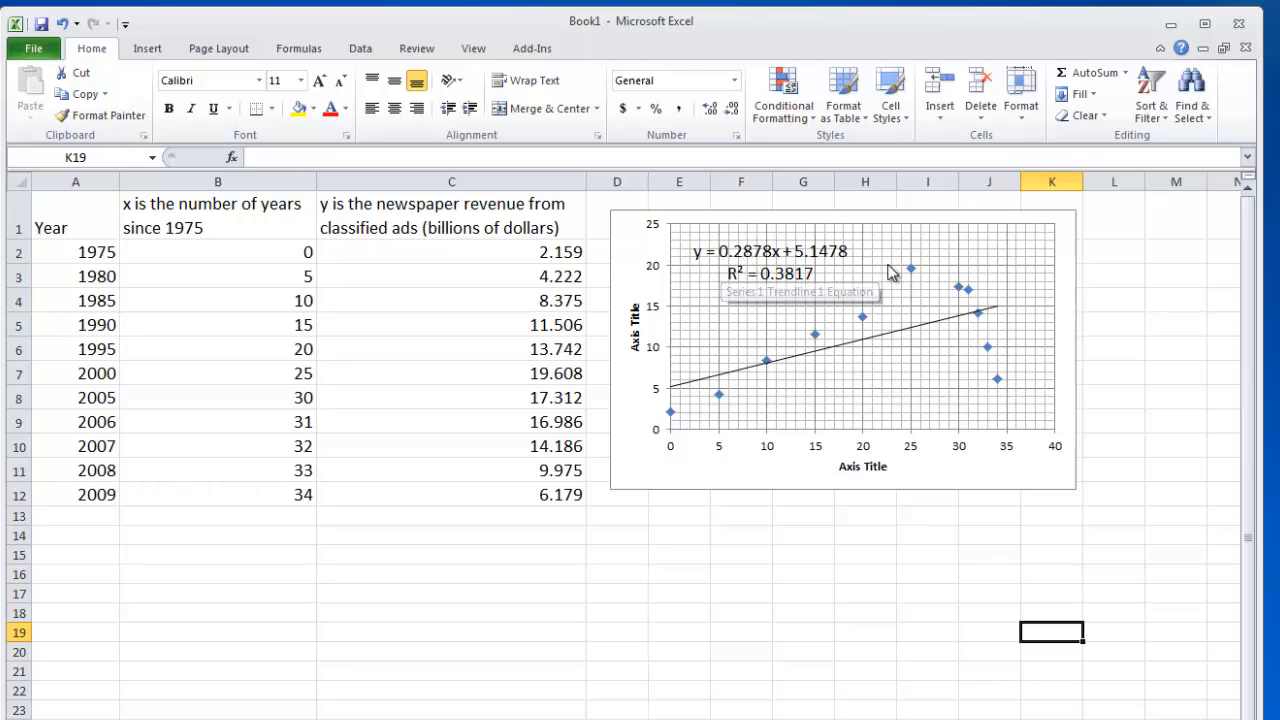
{"action": "mouse_move", "coordinate": [590, 290]}
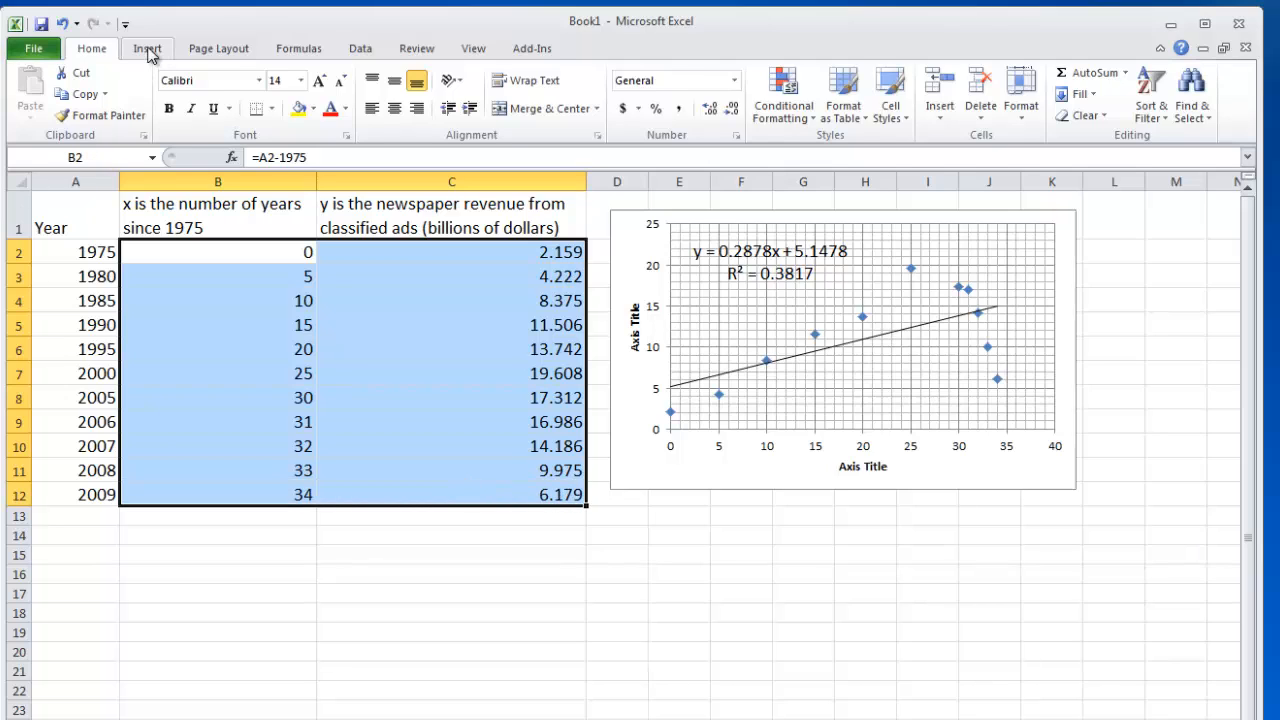
Step: Insert a second markers-only scatter chart of the same revenue data with gridlines and a trendline
{"action": "left_click", "coordinate": [147, 48]}
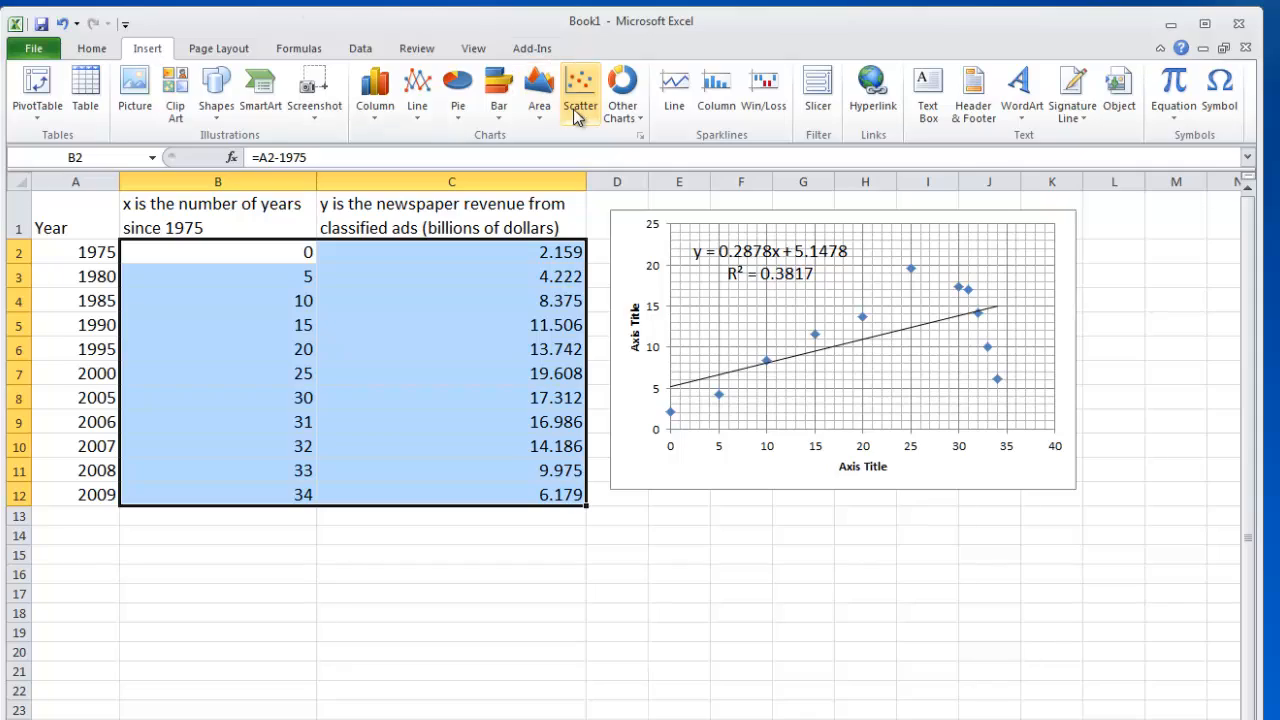
{"action": "left_click", "coordinate": [580, 90]}
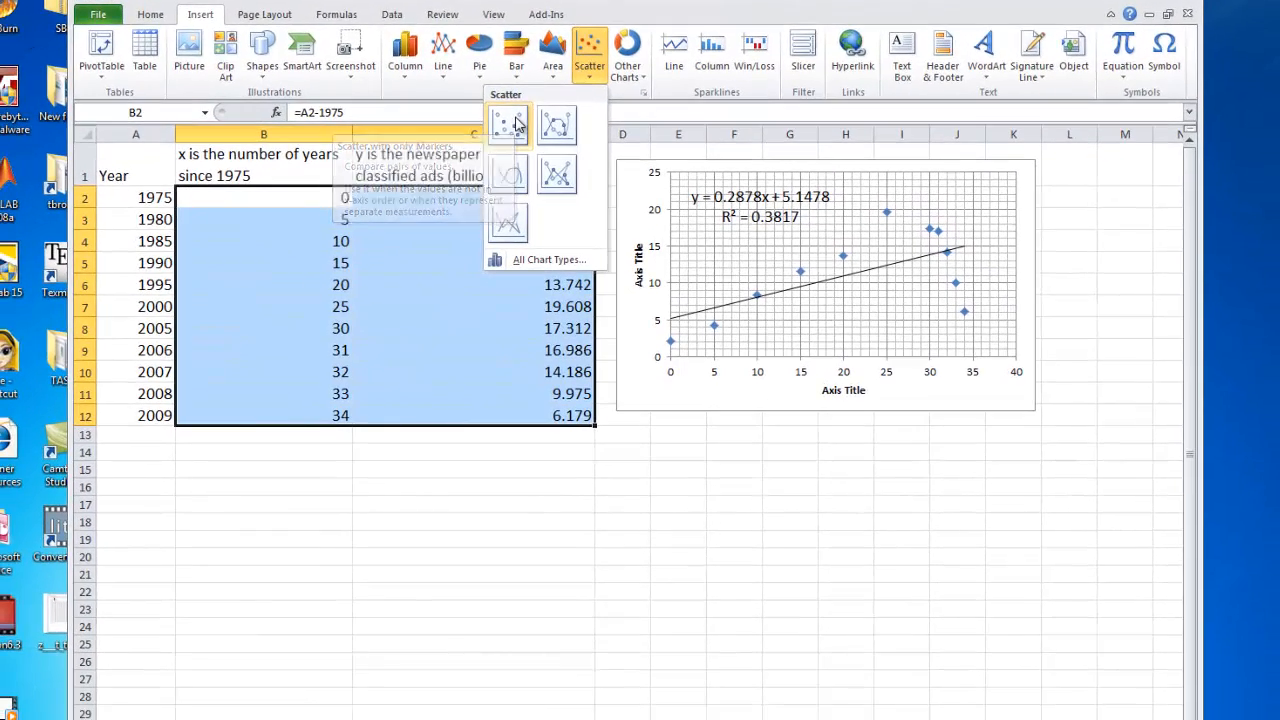
{"action": "left_click", "coordinate": [507, 124]}
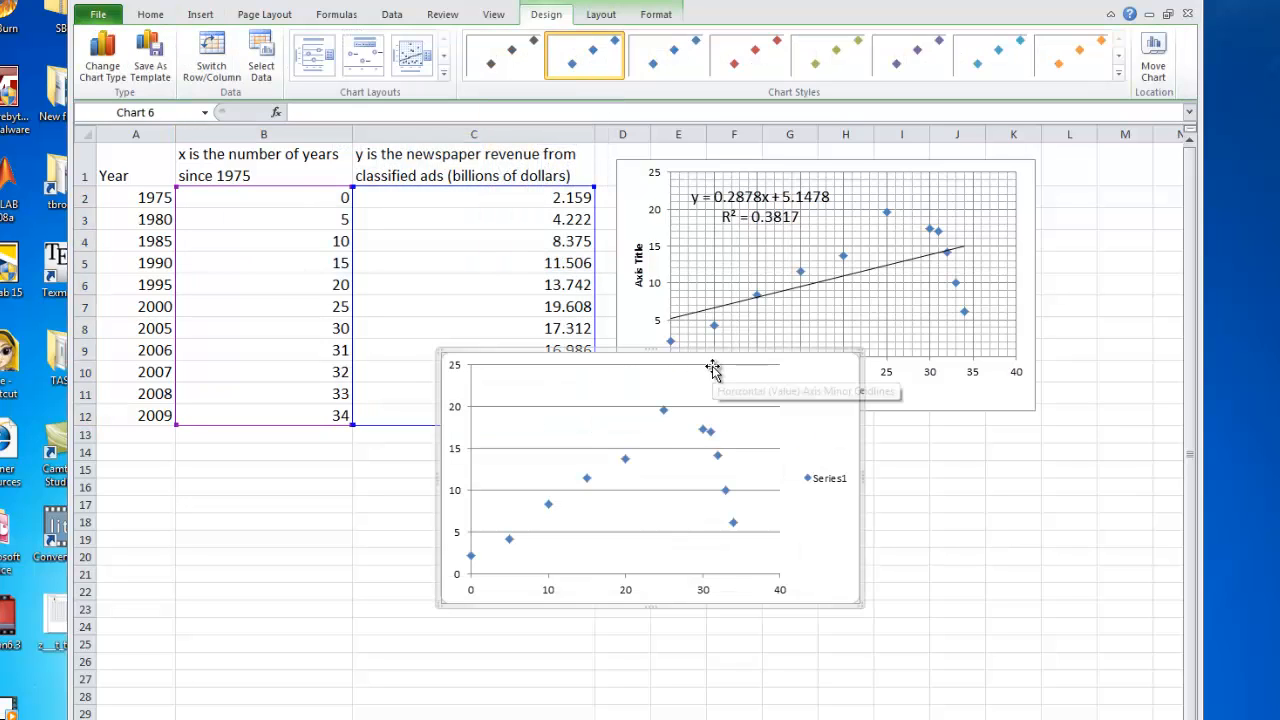
{"action": "left_click", "coordinate": [710, 365]}
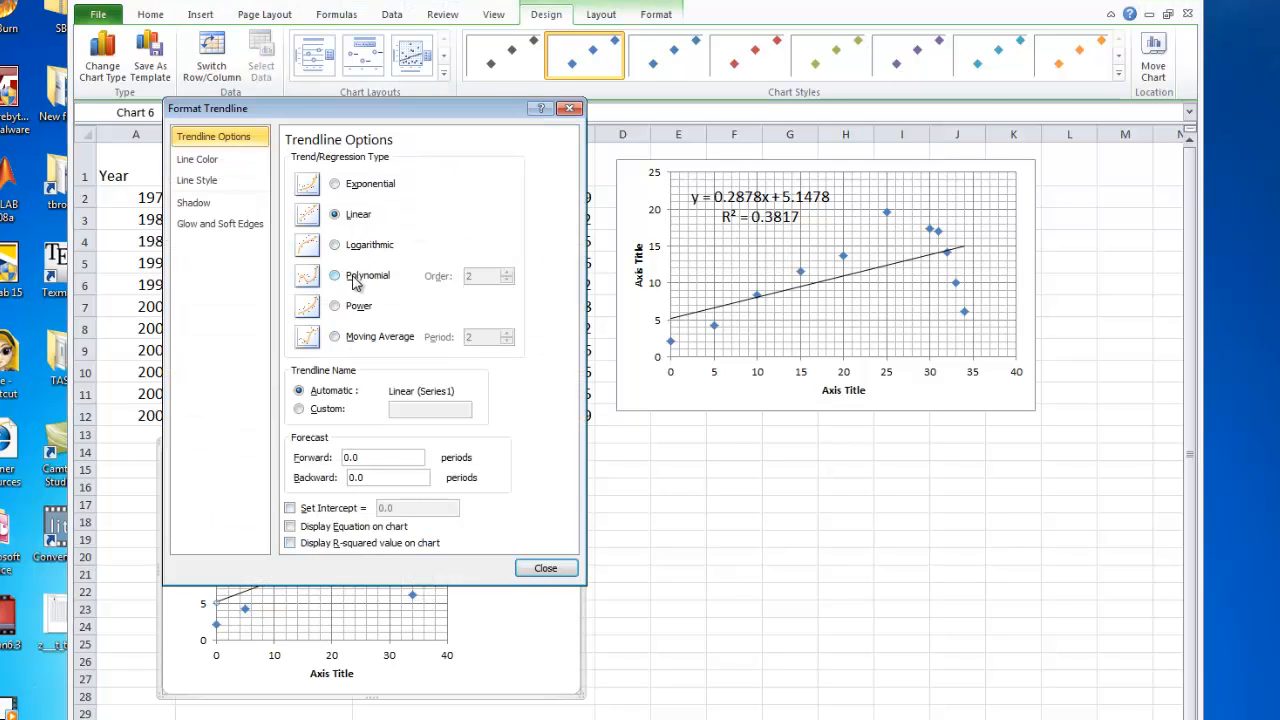
Step: Make the trendline a polynomial order-2 fit showing its equation and R² = 0.6903
{"action": "left_click", "coordinate": [334, 275]}
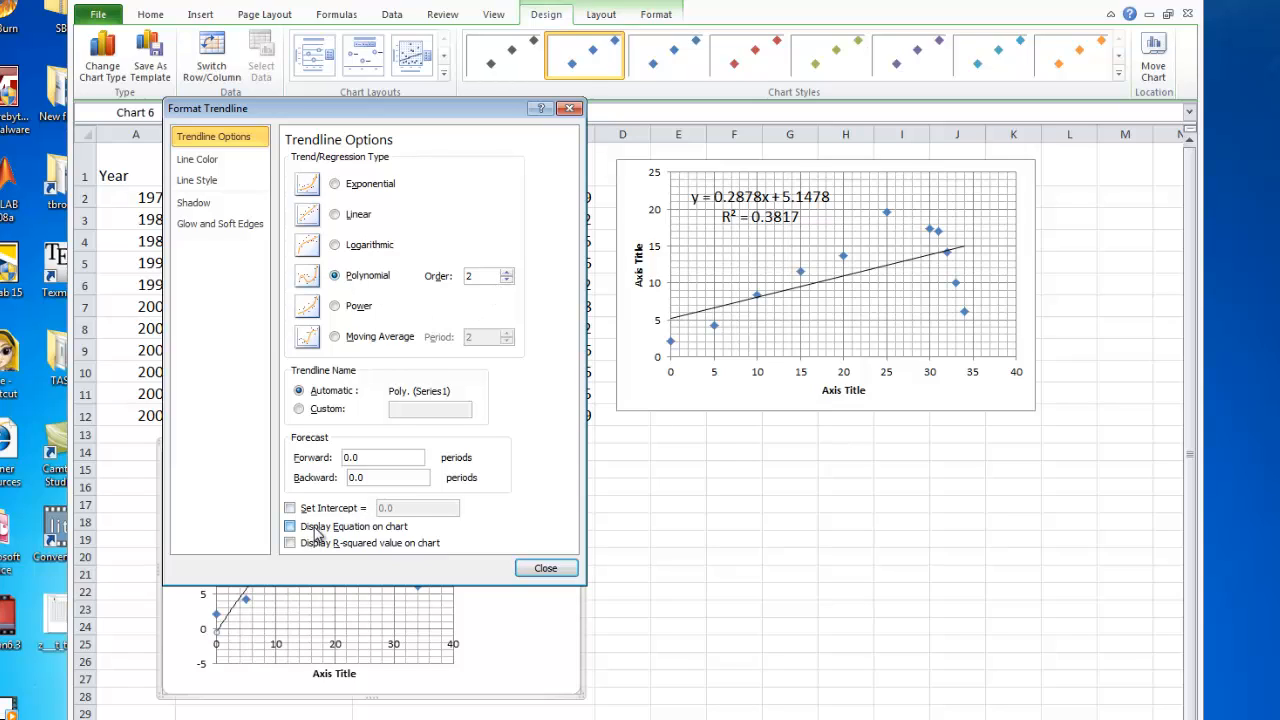
{"action": "left_click", "coordinate": [290, 542]}
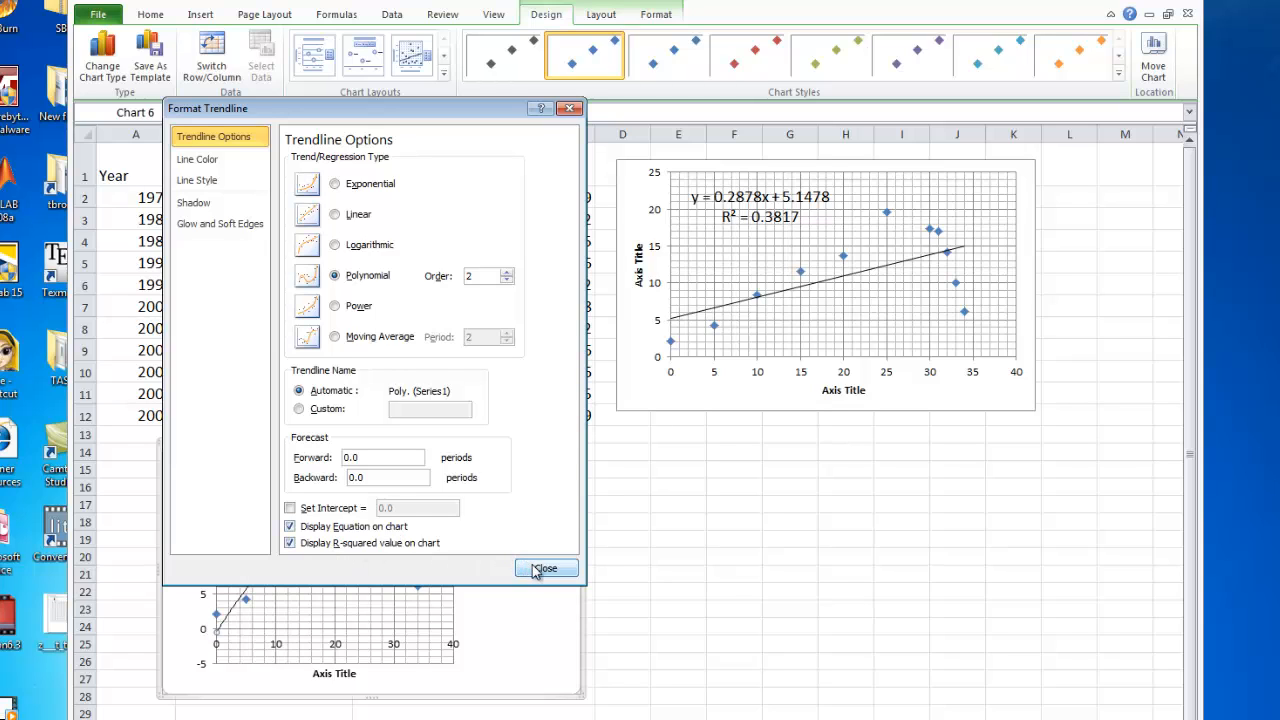
{"action": "left_click", "coordinate": [546, 568]}
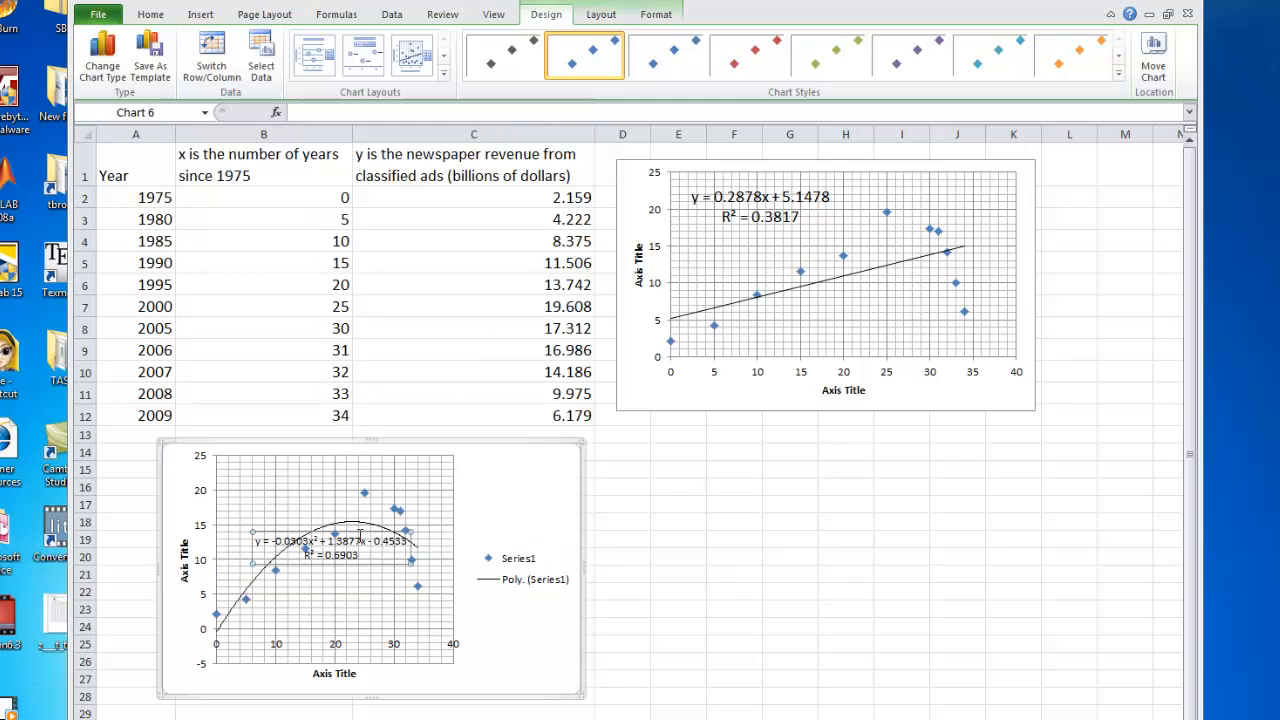
{"action": "mouse_move", "coordinate": [360, 540]}
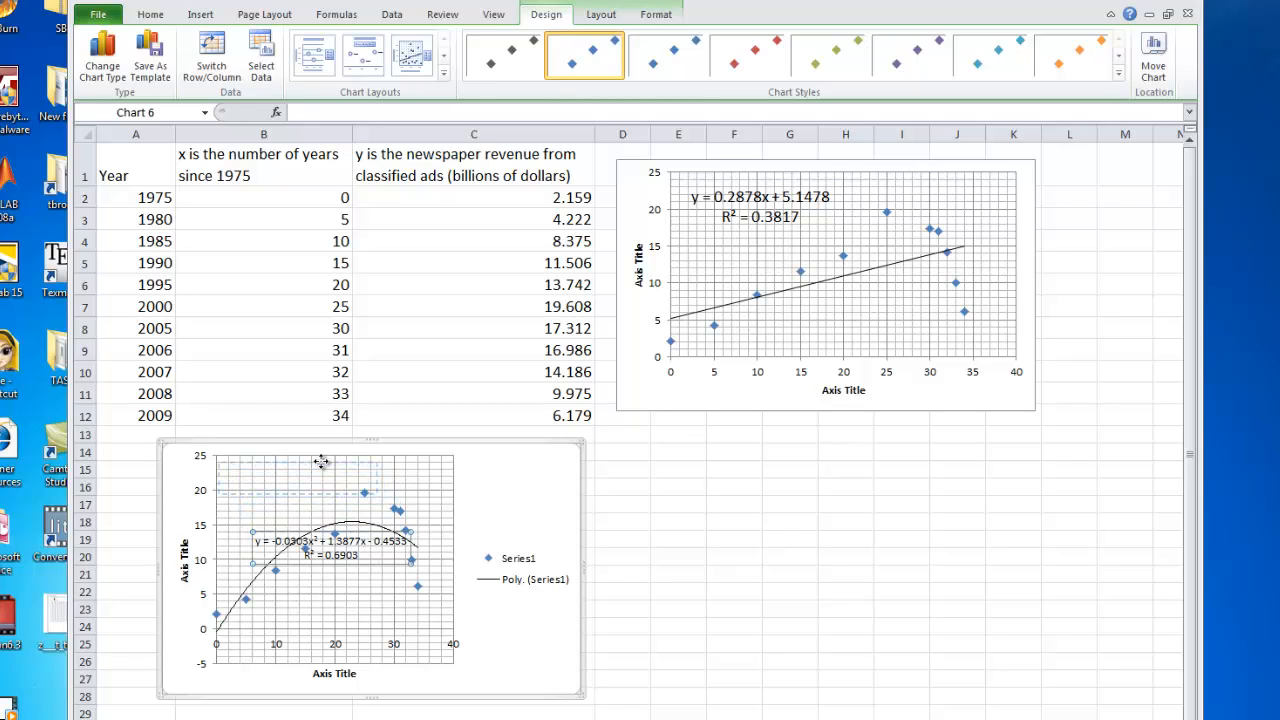
Step: Move the quadratic equation and R² label to the chart's top and enlarge it to 14 pt
{"action": "left_click_drag", "start_coordinate": [318, 548], "coordinate": [298, 478]}
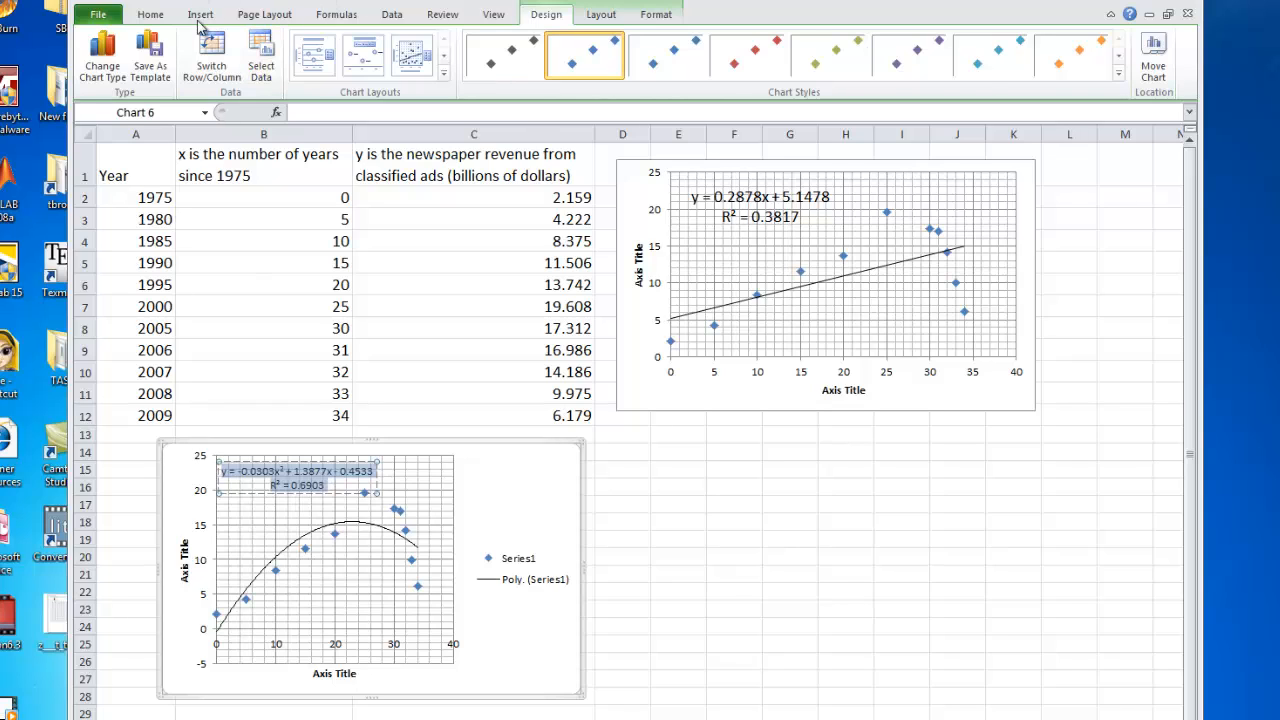
{"action": "left_click", "coordinate": [150, 14]}
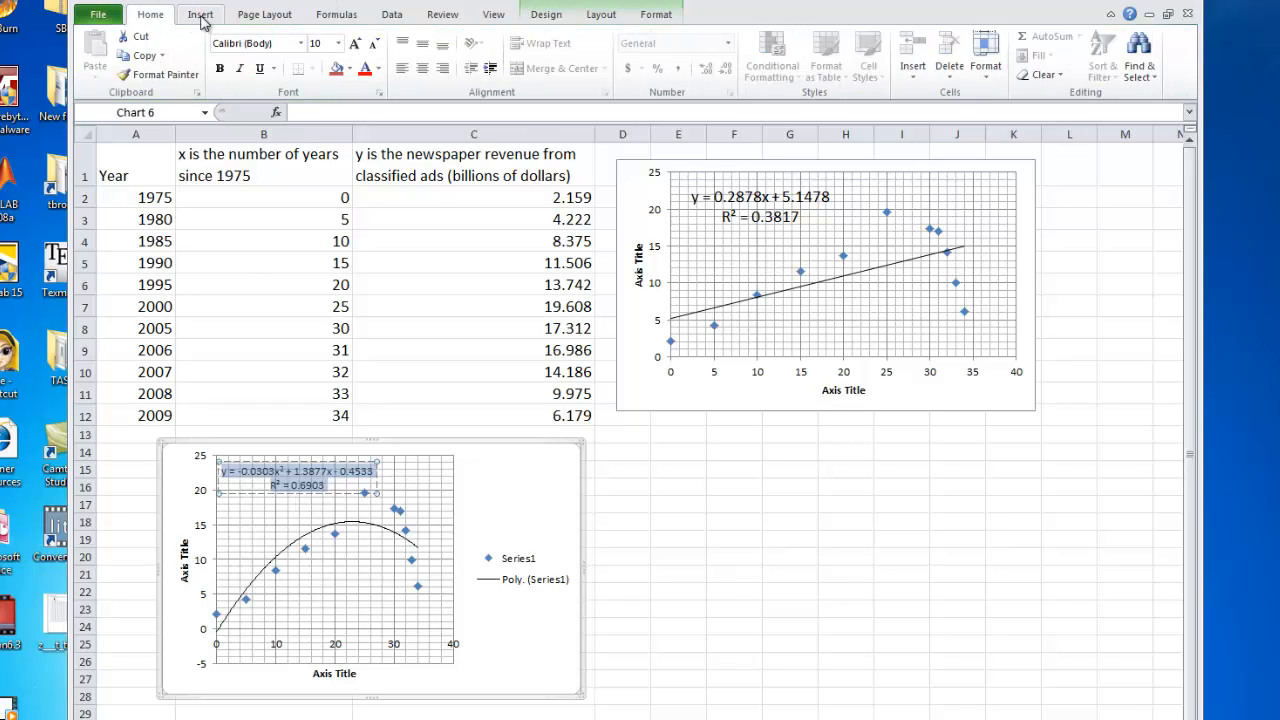
{"action": "left_click", "coordinate": [338, 43]}
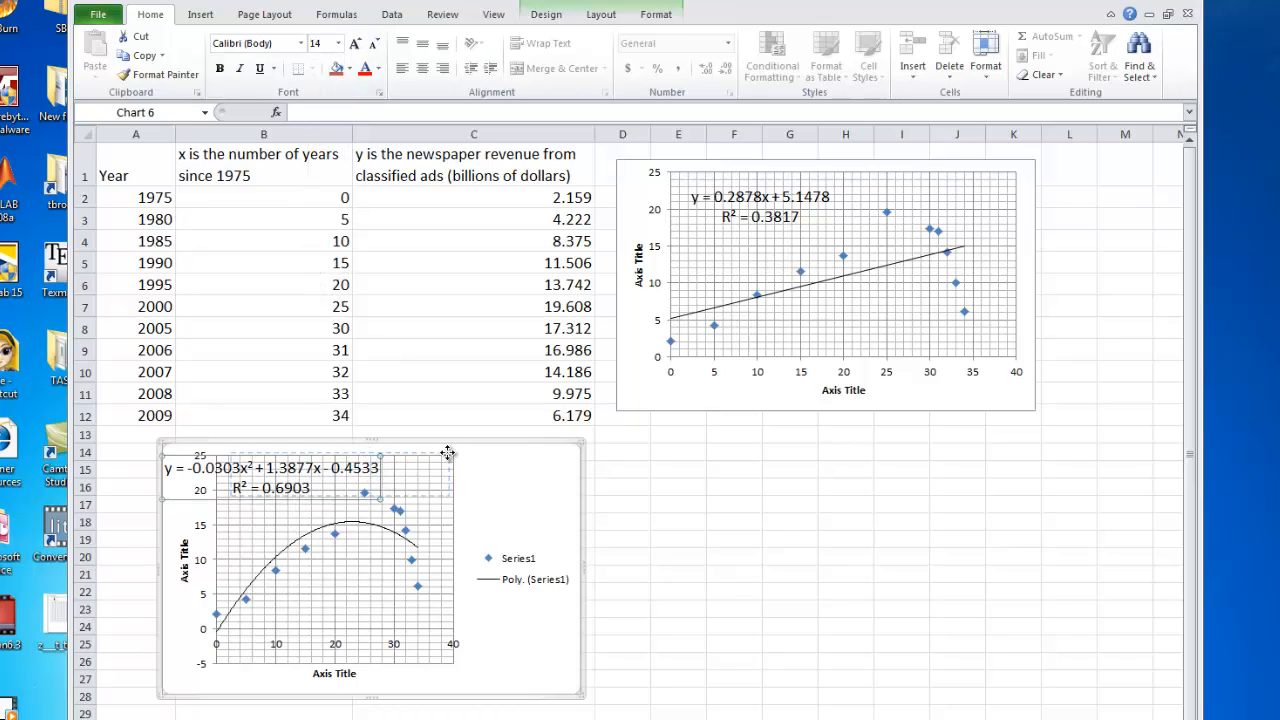
{"action": "left_click", "coordinate": [734, 521]}
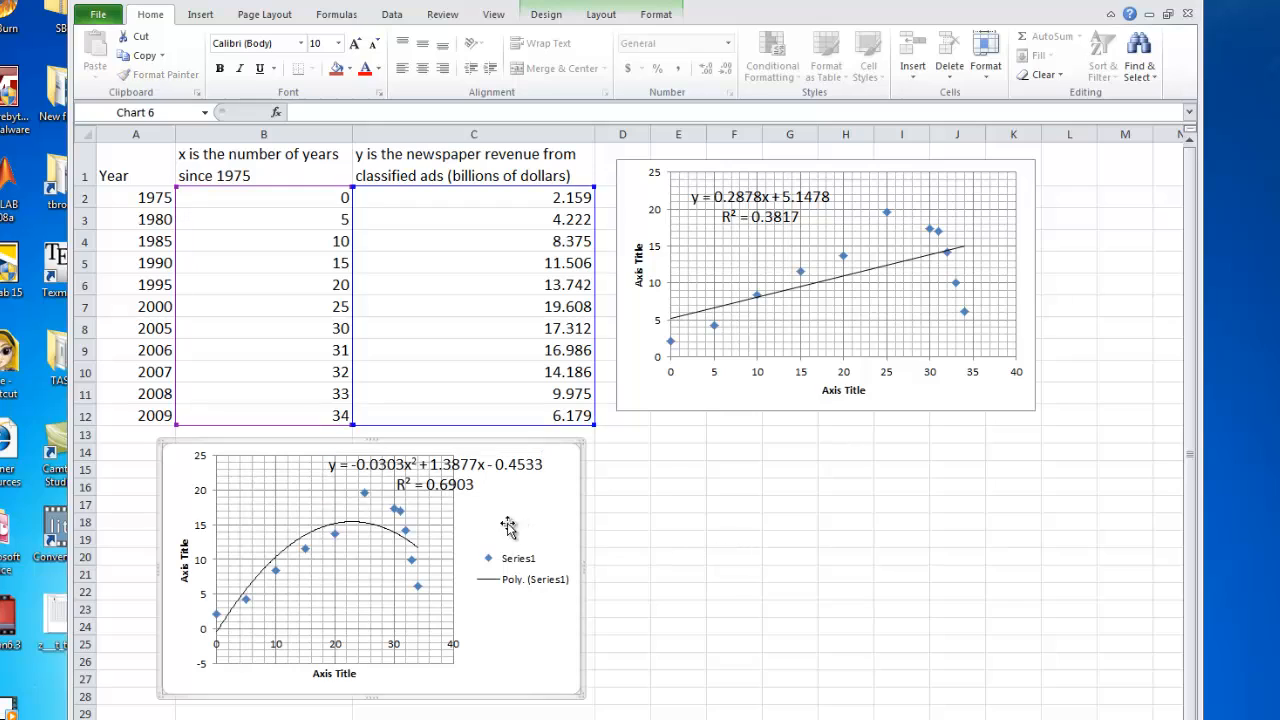
Step: Compare the quadratic R² = 0.6903 label with the linear chart's R² text and remove the legend
{"action": "left_click", "coordinate": [435, 474]}
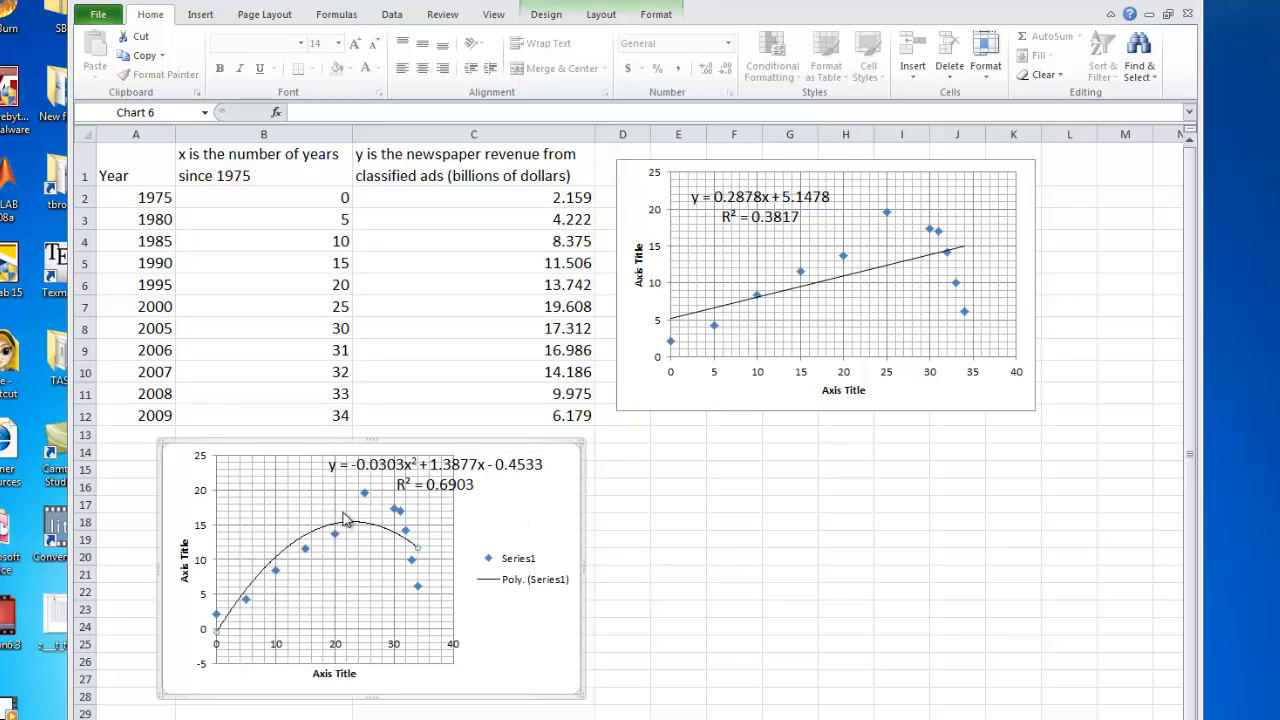
{"action": "mouse_move", "coordinate": [368, 485]}
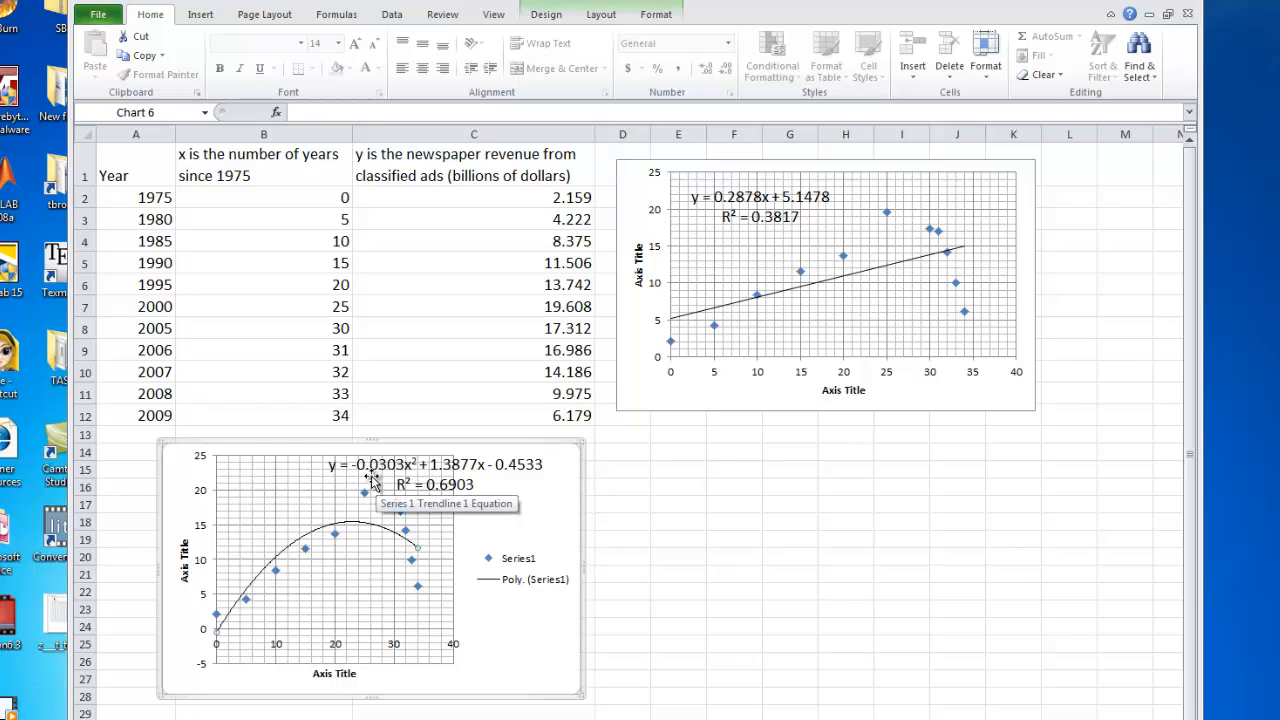
{"action": "mouse_move", "coordinate": [365, 483]}
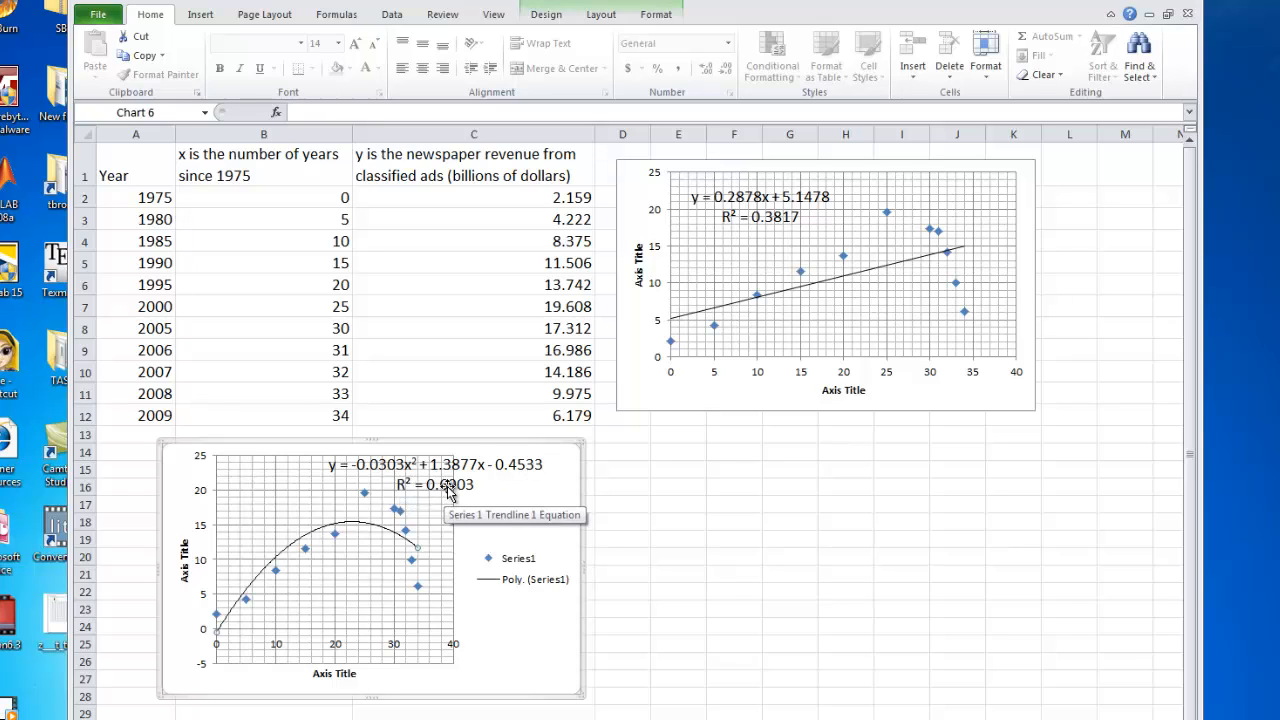
{"action": "mouse_move", "coordinate": [460, 497]}
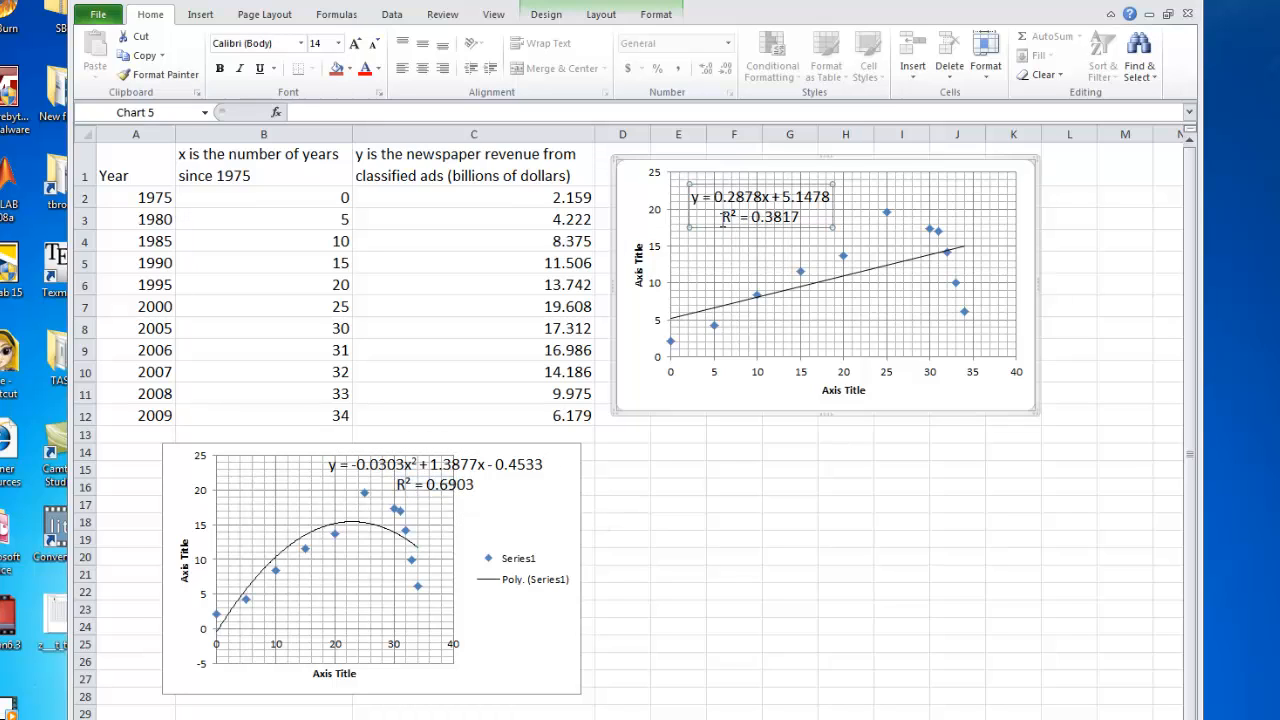
{"action": "left_click", "coordinate": [761, 216]}
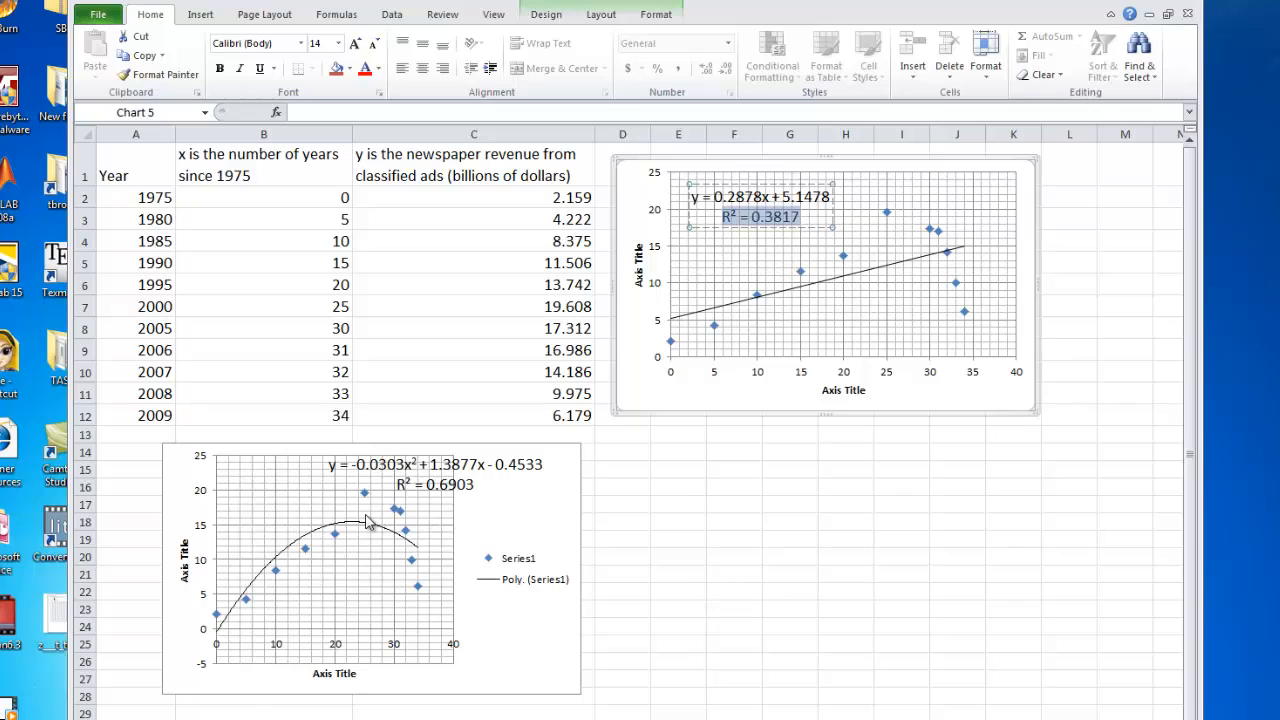
{"action": "left_click", "coordinate": [430, 484]}
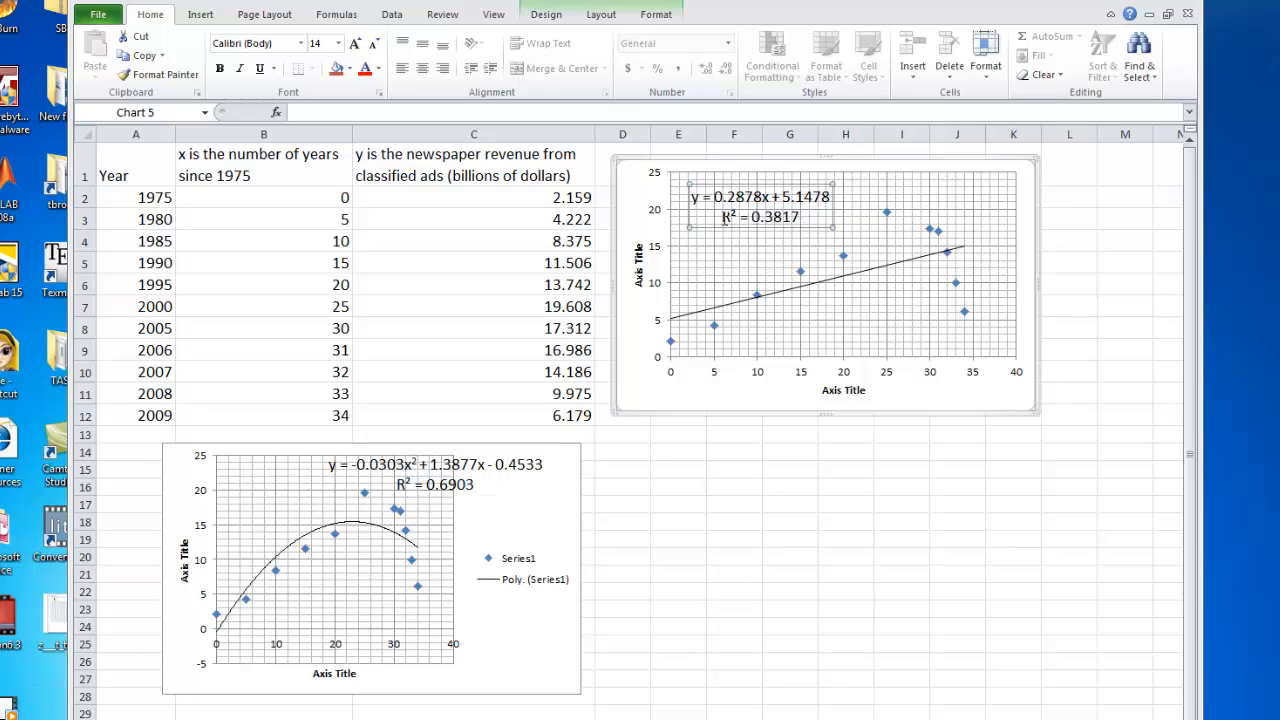
{"action": "left_click", "coordinate": [760, 216]}
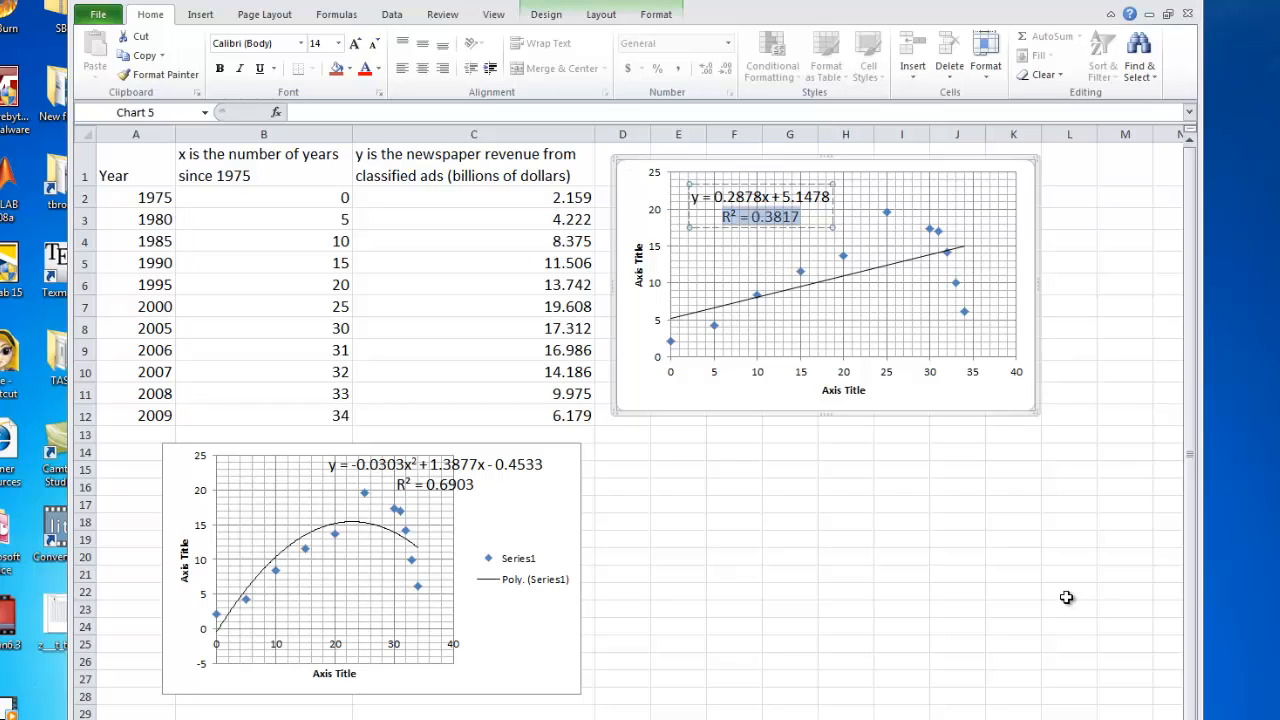
{"action": "left_click", "coordinate": [521, 568]}
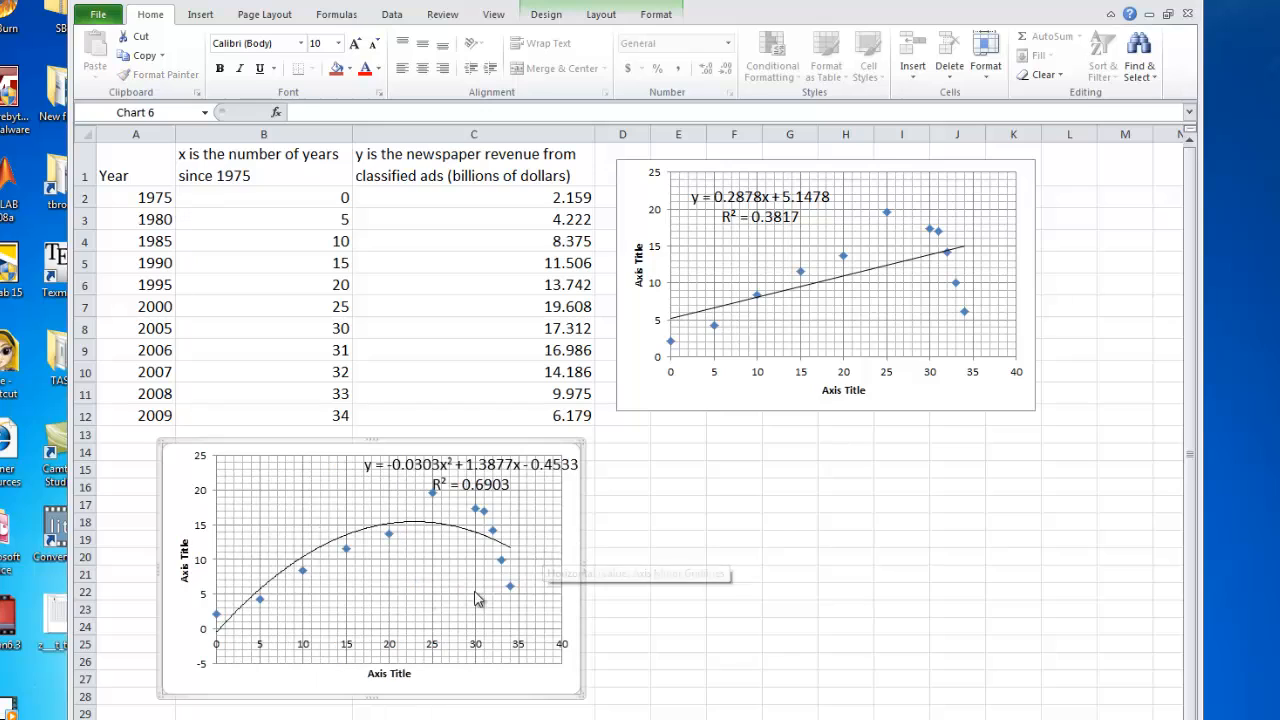
{"action": "mouse_move", "coordinate": [397, 547]}
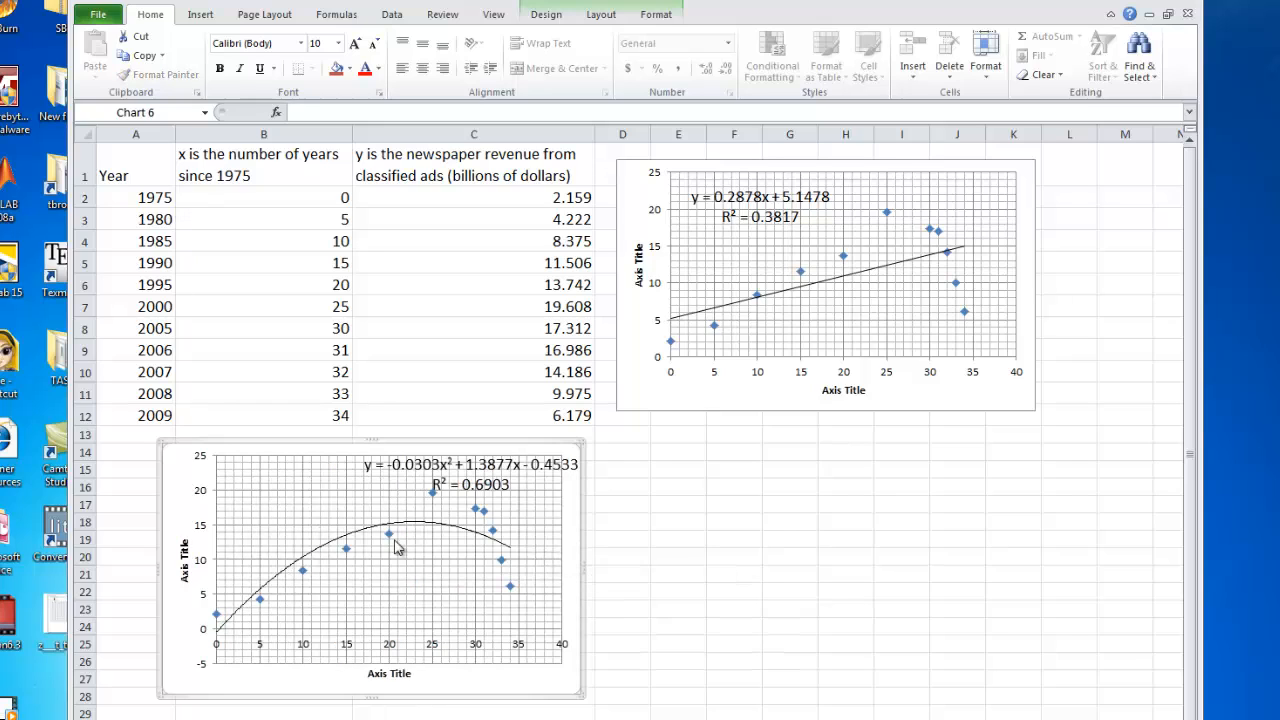
{"action": "mouse_move", "coordinate": [460, 514]}
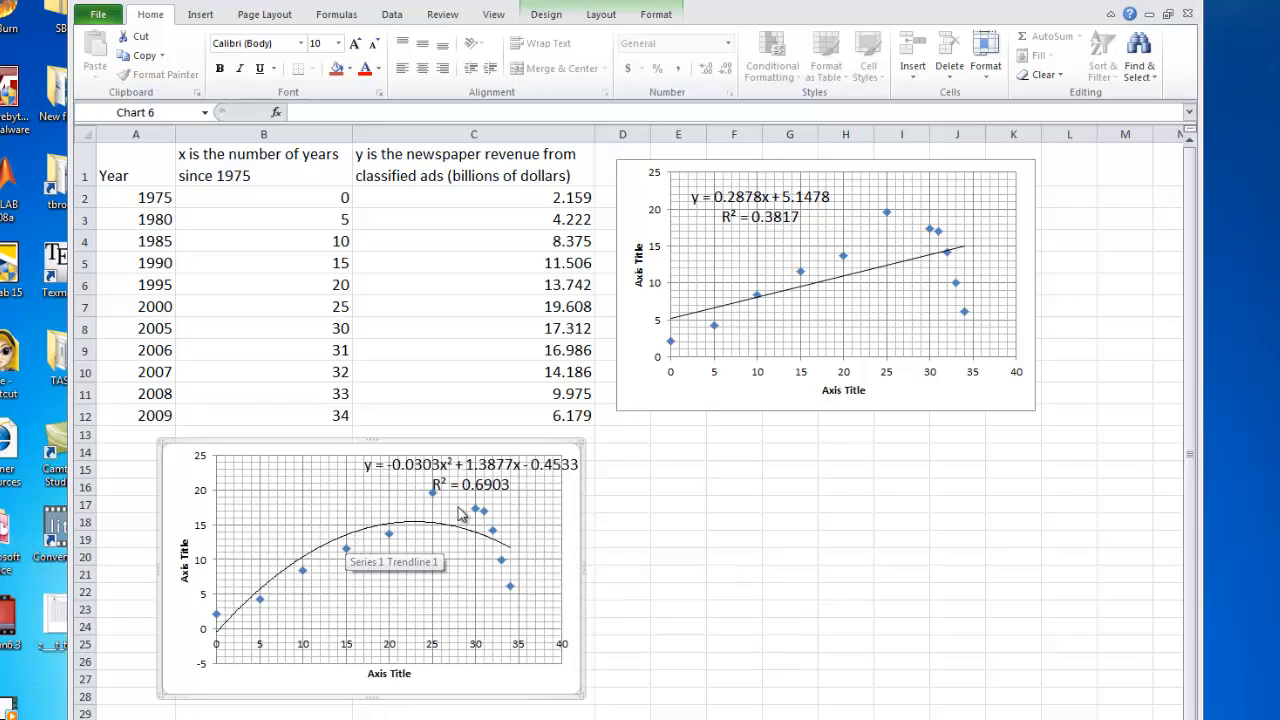
{"action": "mouse_move", "coordinate": [626, 530]}
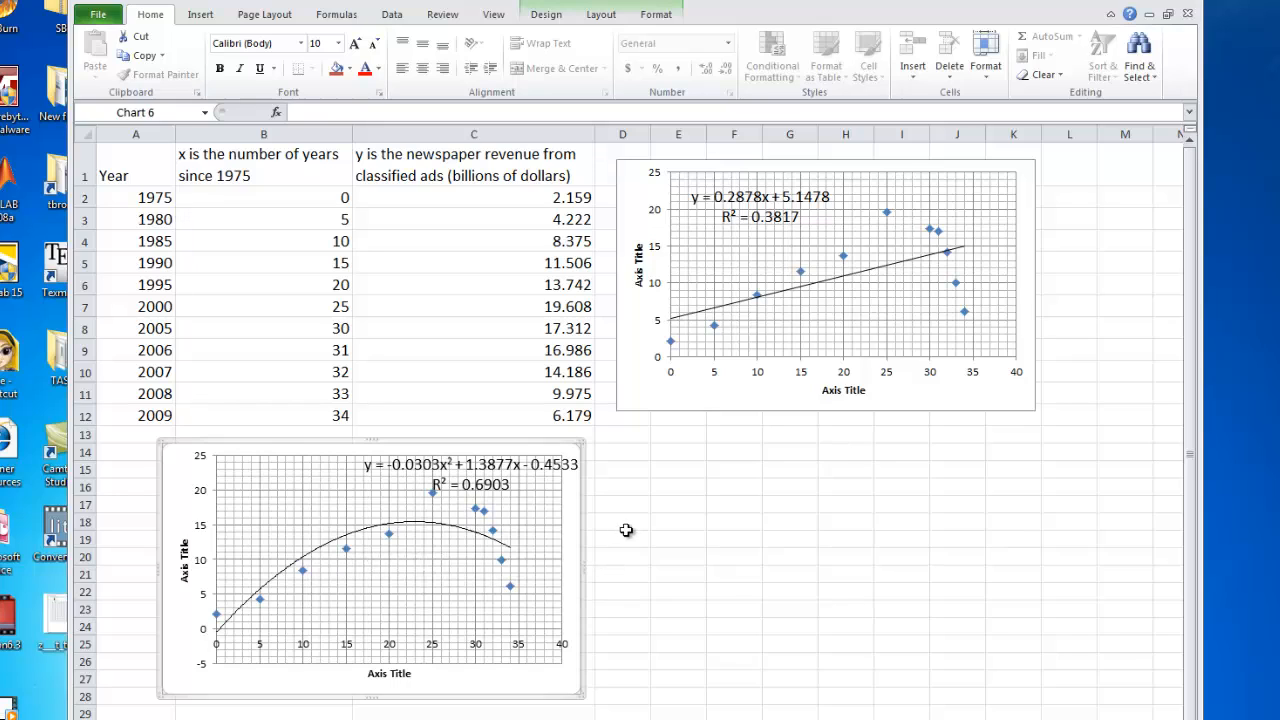
Step: Position the quadratic equation and R² label upper left, then start selecting the x and y data
{"action": "left_click", "coordinate": [468, 474]}
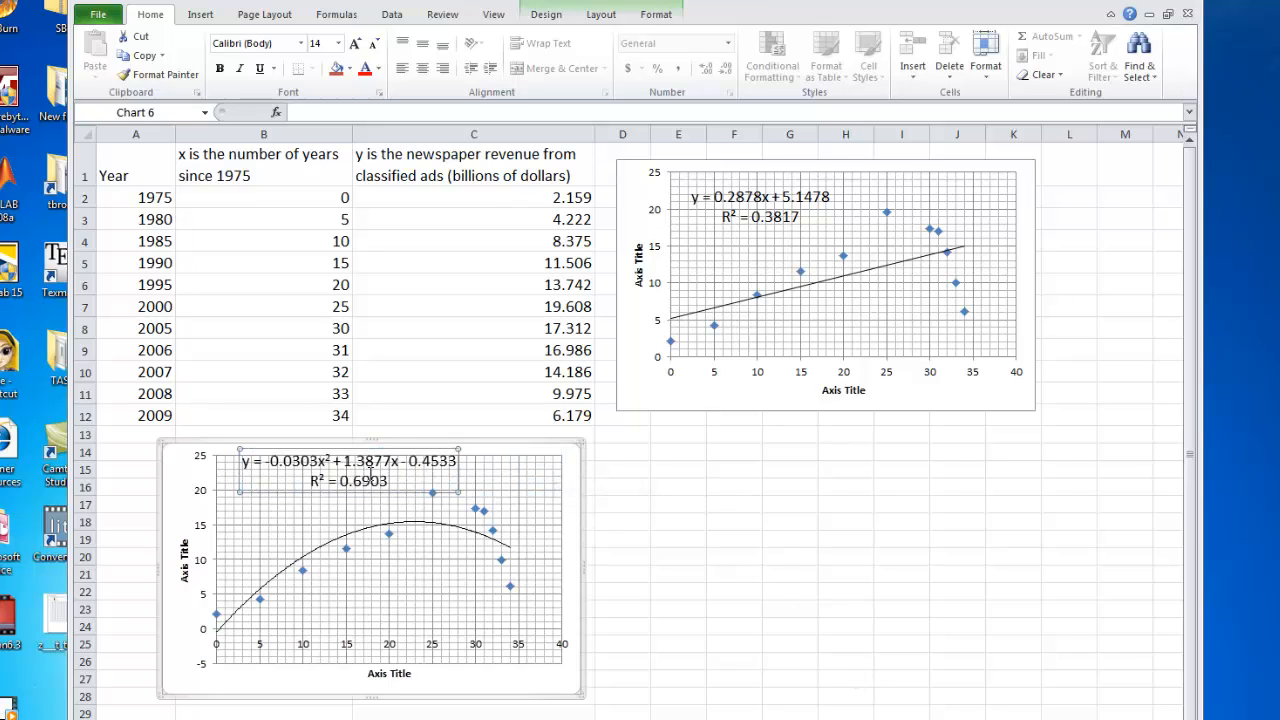
{"action": "left_click", "coordinate": [348, 470]}
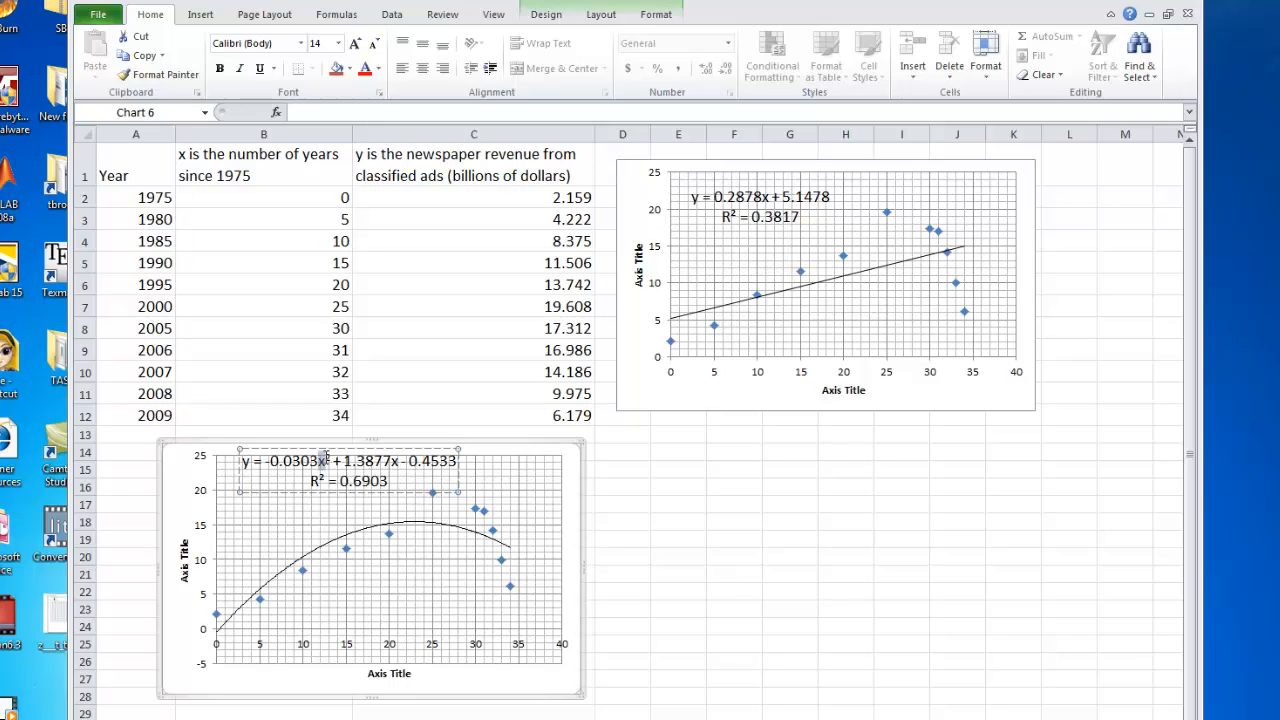
{"action": "left_click", "coordinate": [845, 591]}
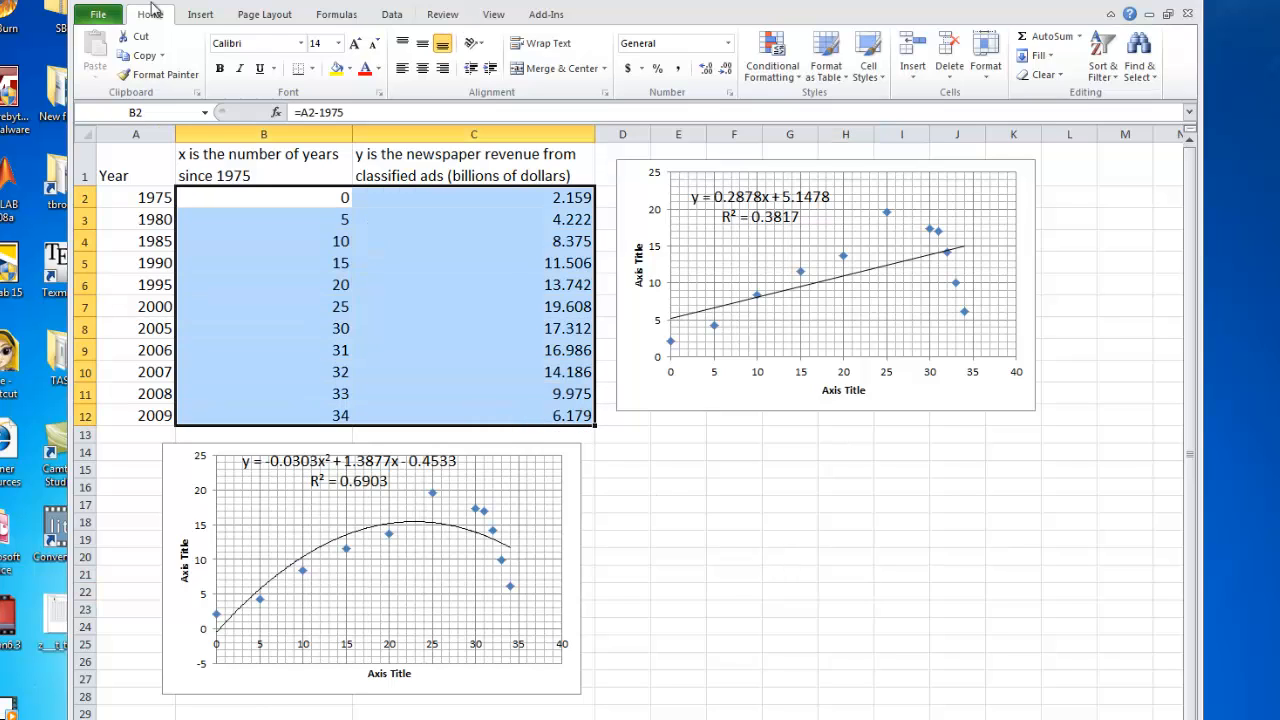
Step: Insert a markers-only scatter chart of years versus revenue from B2:C12
{"action": "left_click", "coordinate": [200, 14]}
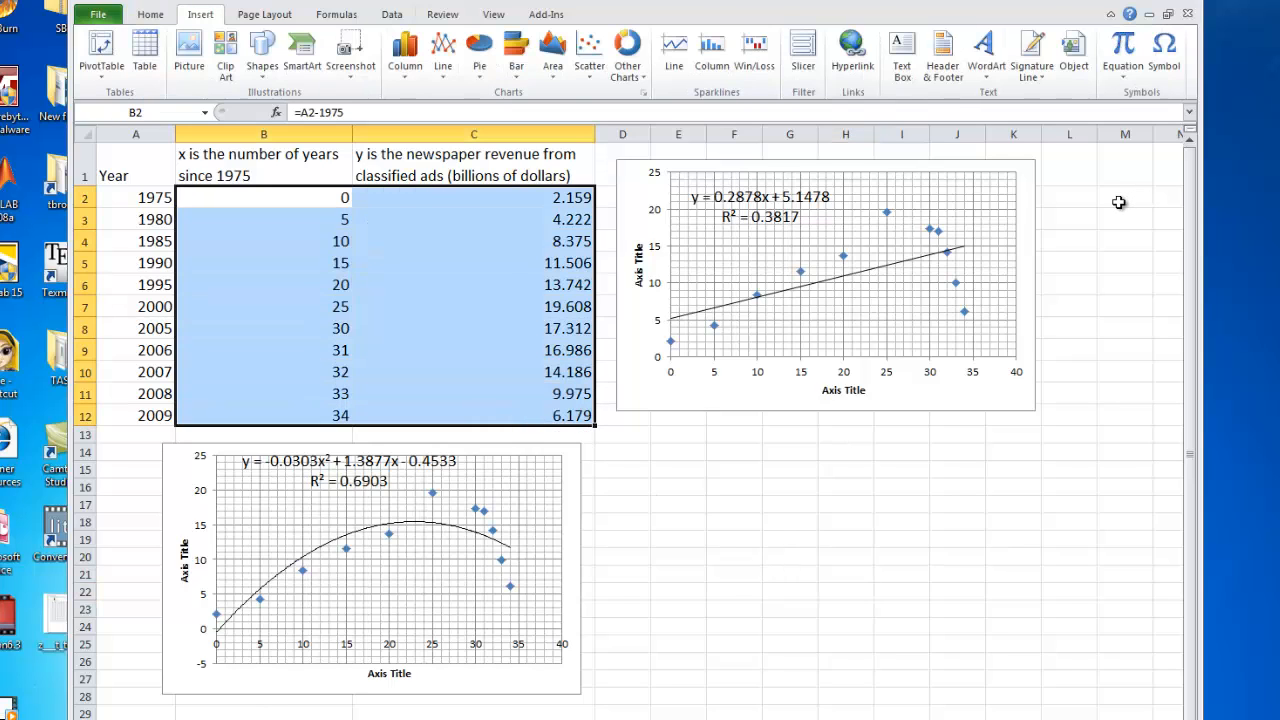
{"action": "left_click", "coordinate": [589, 50]}
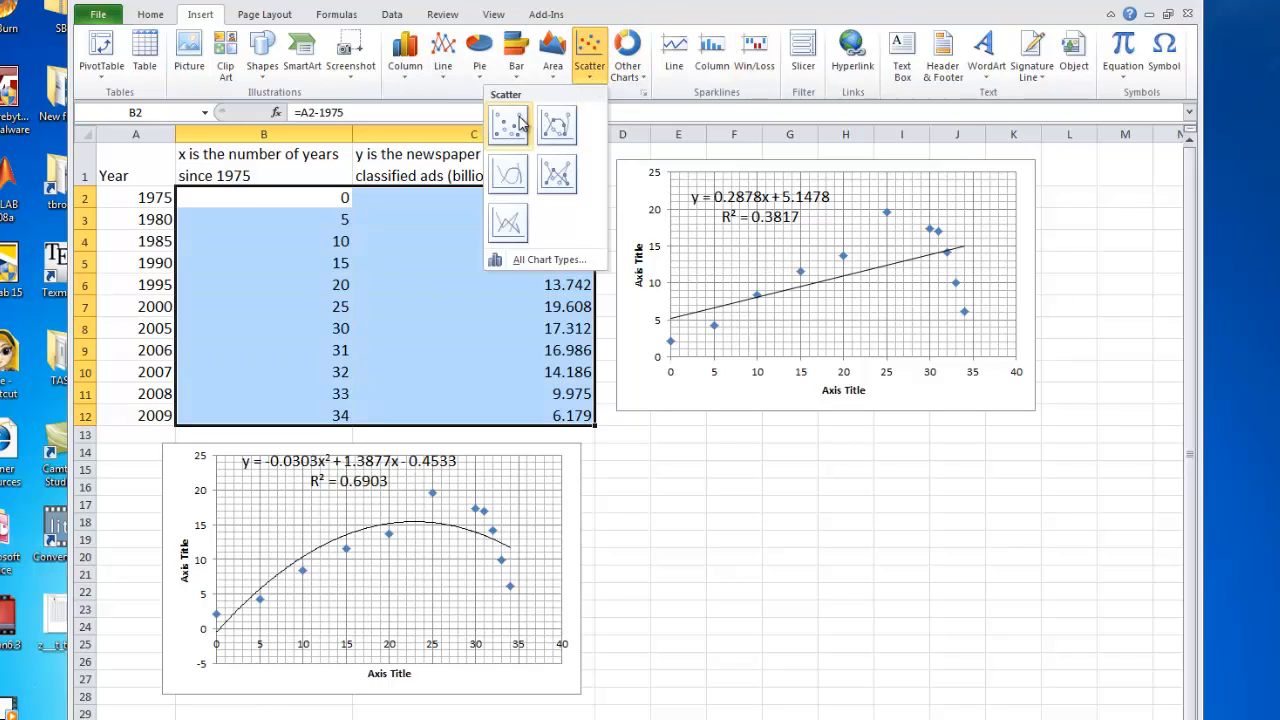
{"action": "left_click", "coordinate": [507, 123]}
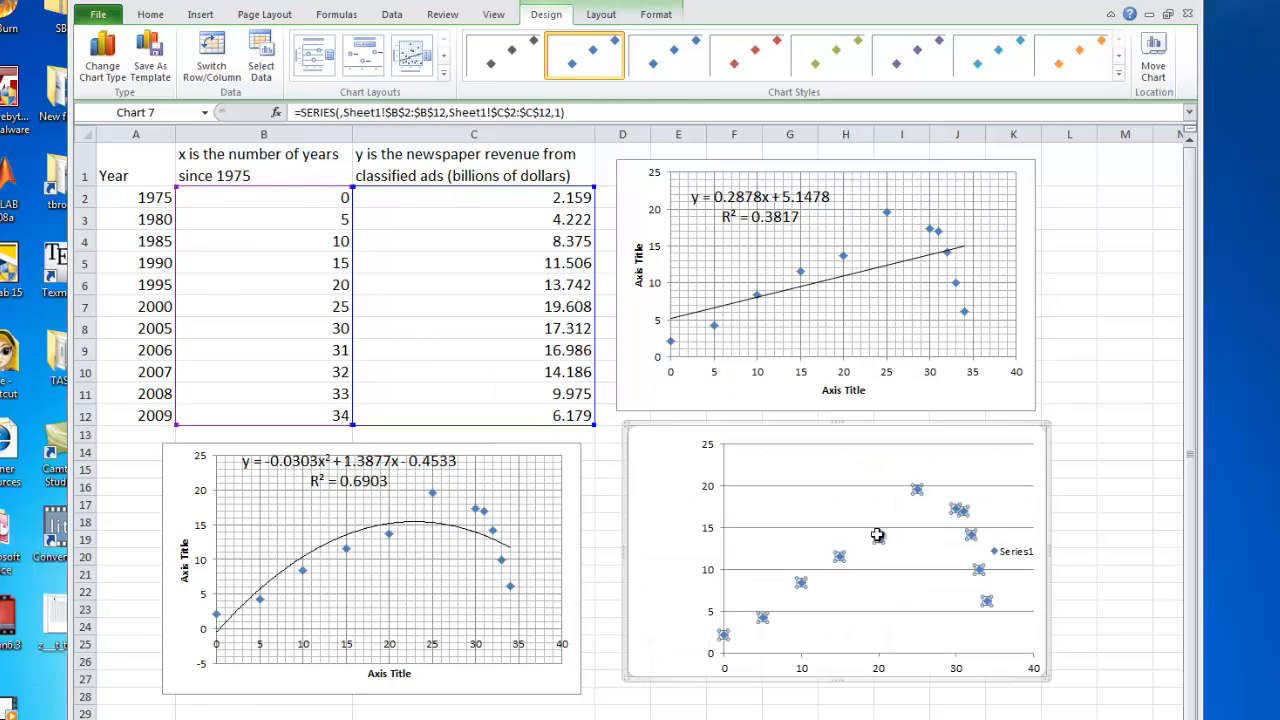
{"action": "mouse_move", "coordinate": [830, 497]}
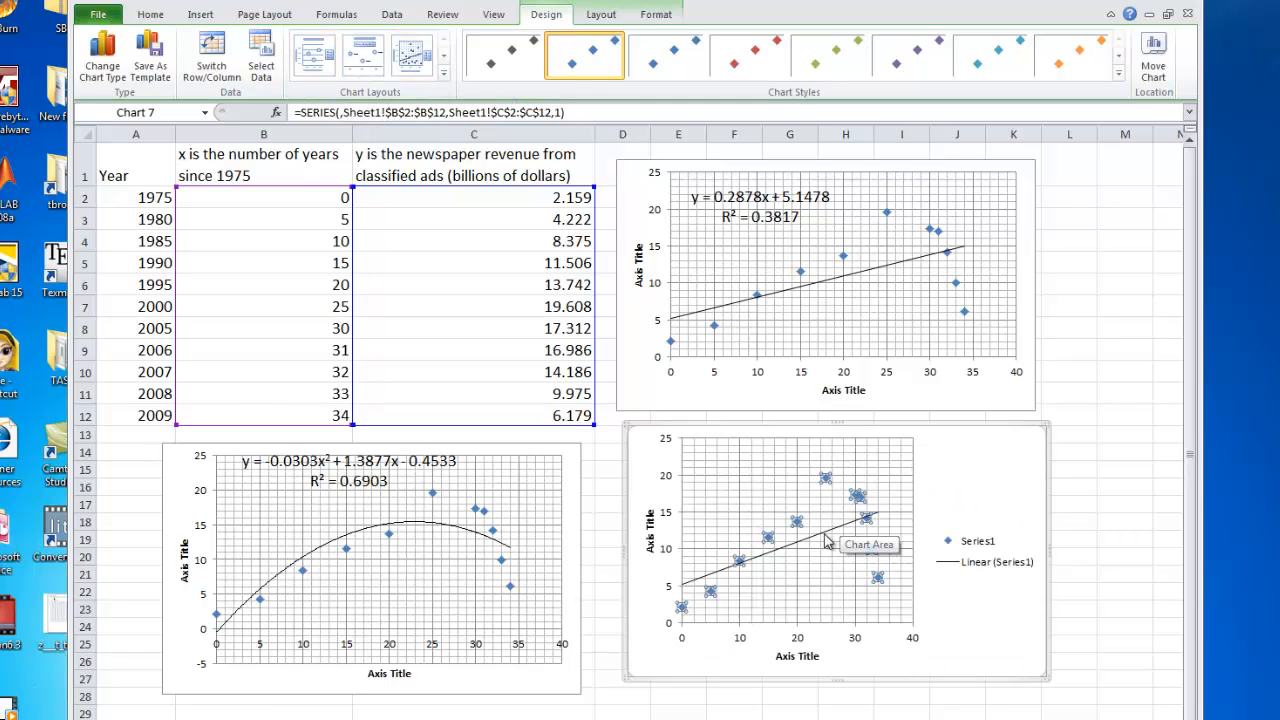
Step: Bring up the Format Trendline settings for the new chart's linear trendline
{"action": "left_click", "coordinate": [978, 541]}
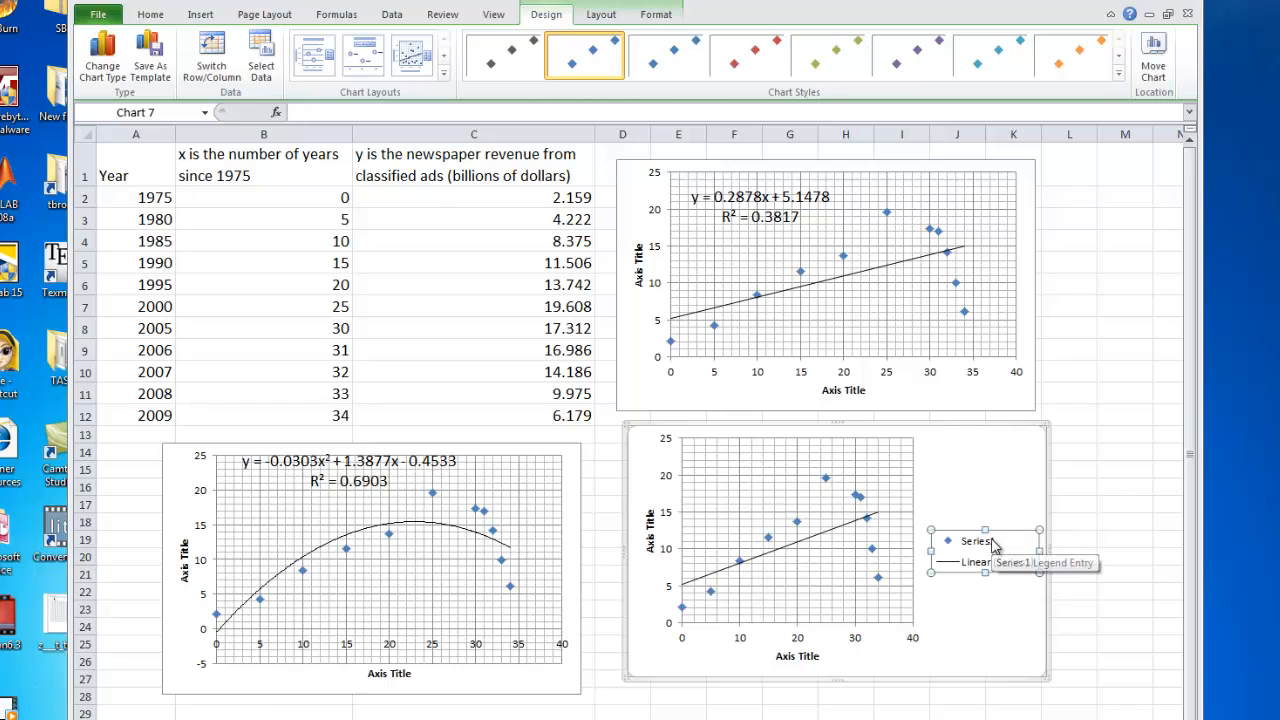
{"action": "double_click", "coordinate": [985, 540]}
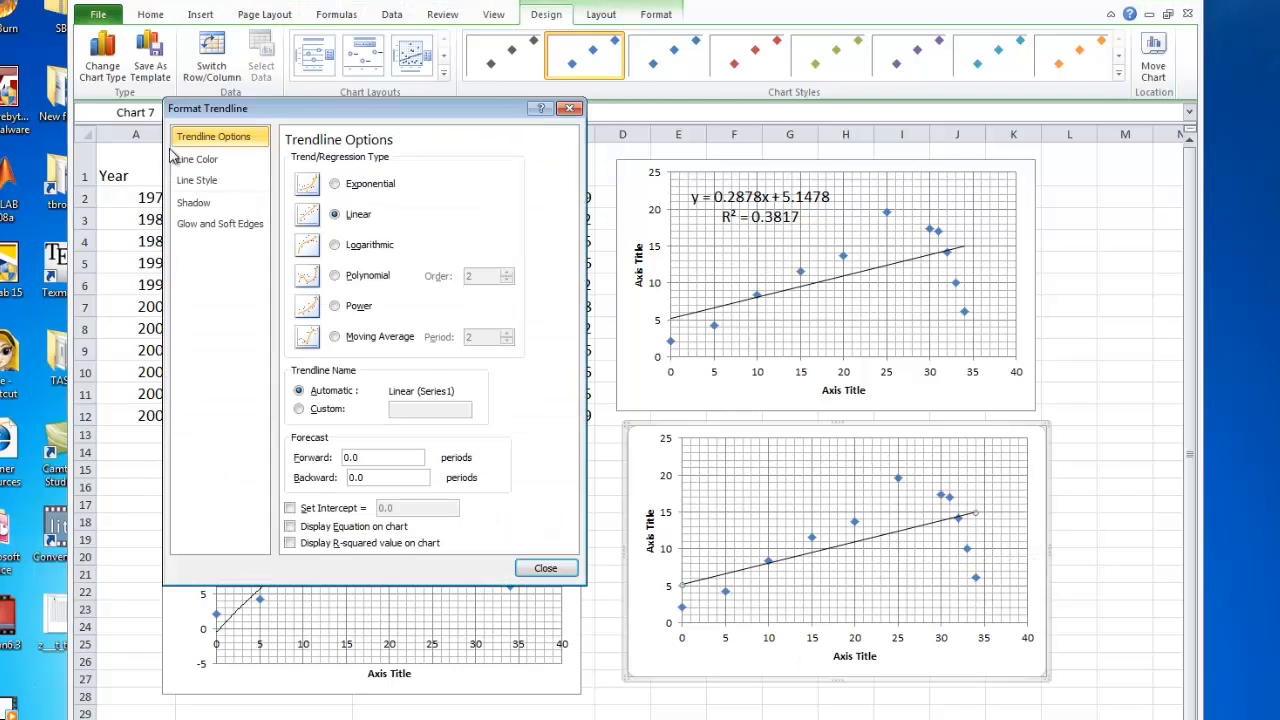
Step: Make the trendline a polynomial of order 3 with equation and R² shown, moved to the chart top
{"action": "left_click", "coordinate": [334, 275]}
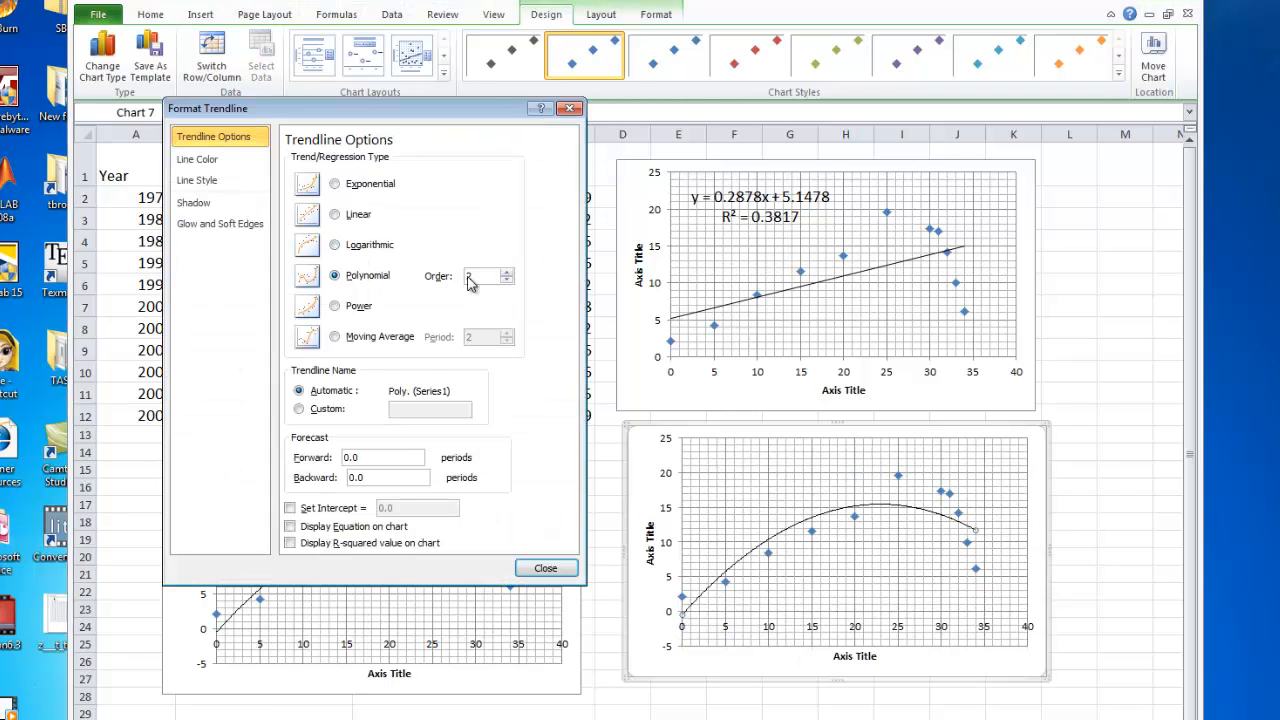
{"action": "left_click", "coordinate": [506, 272]}
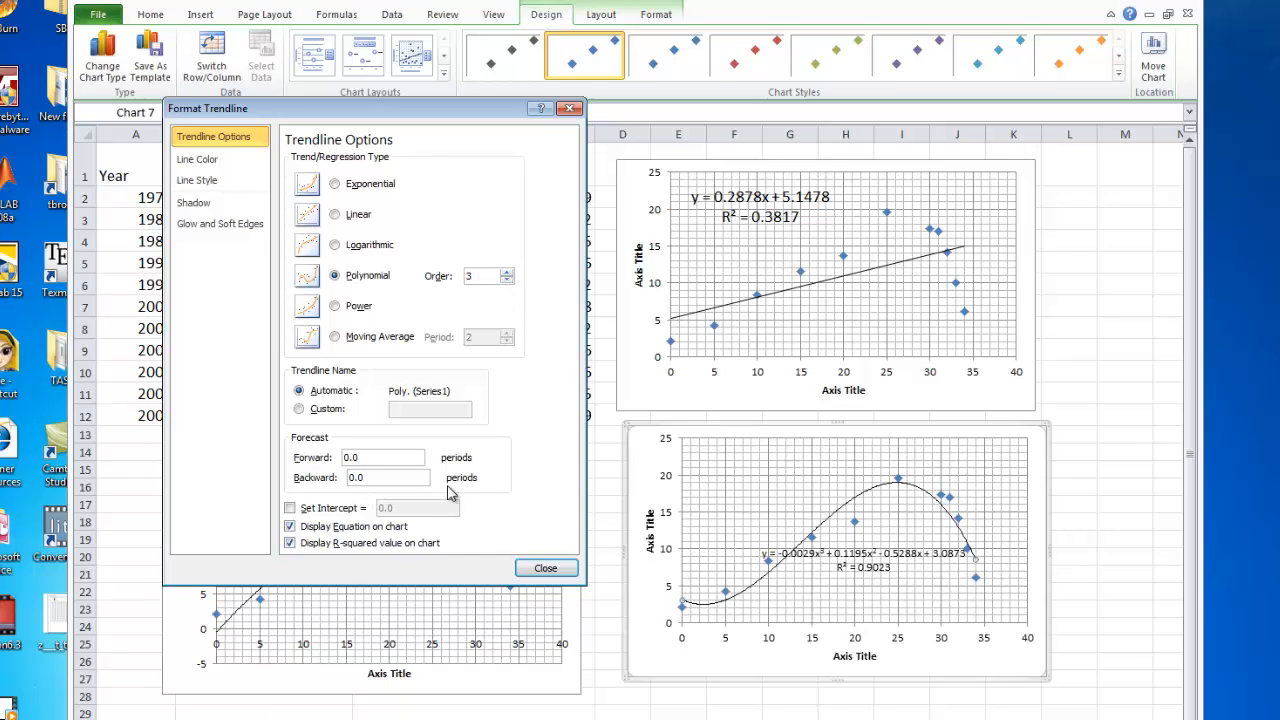
{"action": "left_click", "coordinate": [546, 568]}
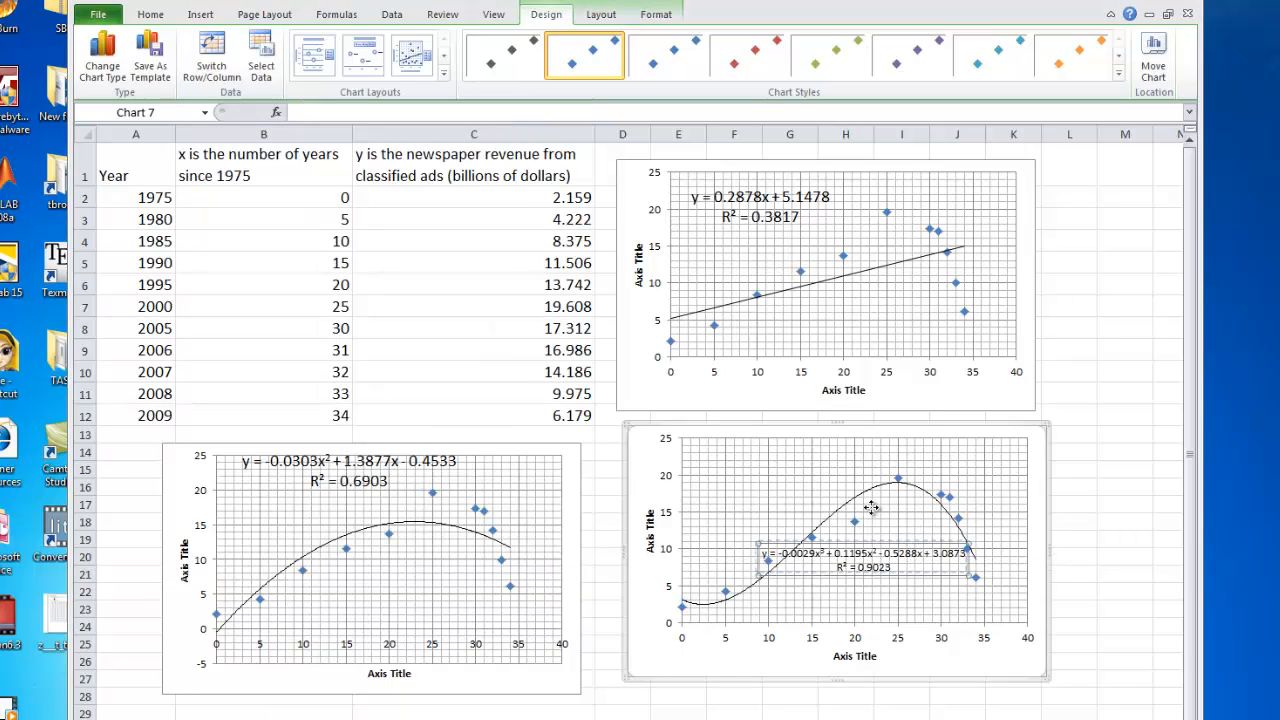
{"action": "left_click_drag", "start_coordinate": [865, 560], "coordinate": [803, 446]}
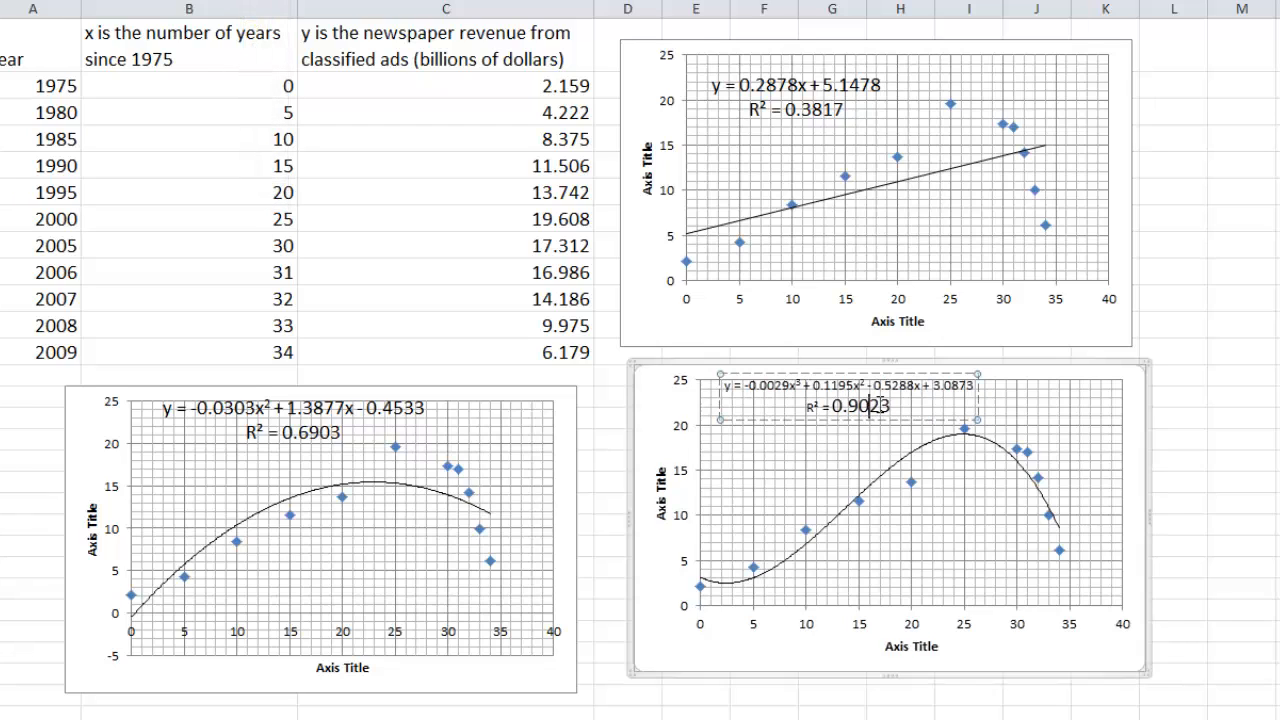
Step: Finish placing the cubic equation and R² = 0.9023 label across the top of the third chart
{"action": "left_click", "coordinate": [850, 395]}
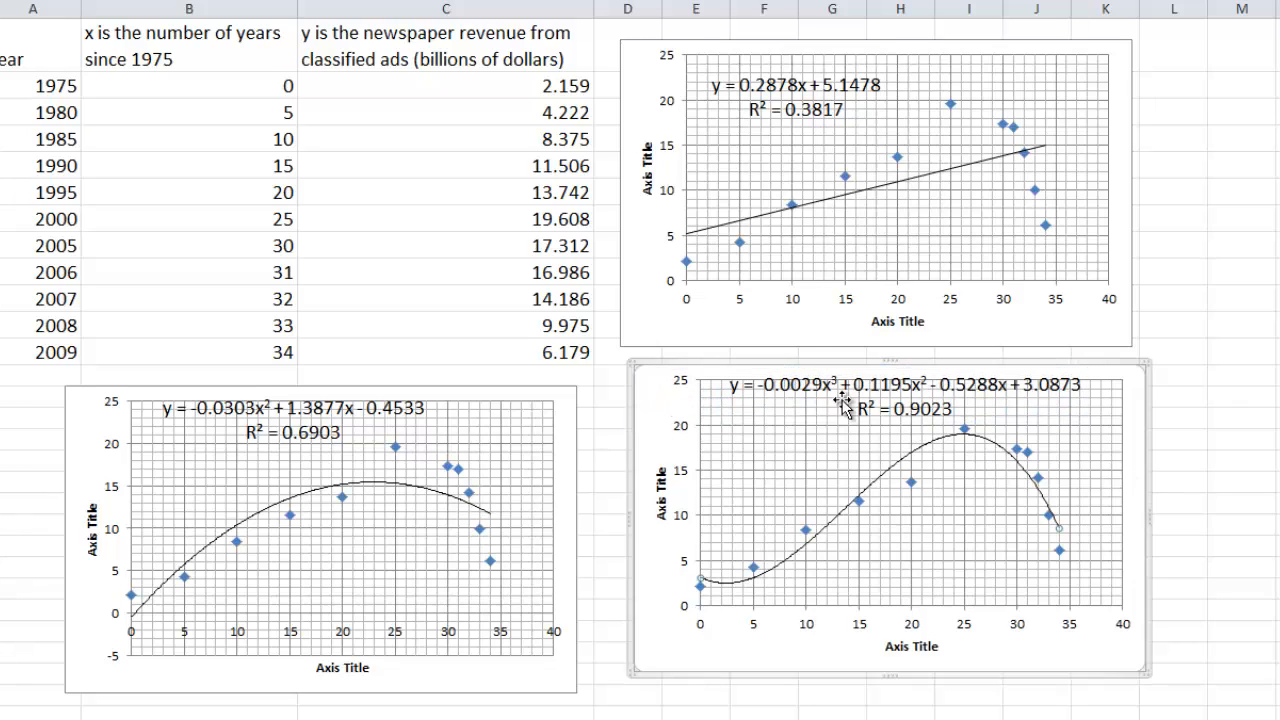
{"action": "mouse_move", "coordinate": [845, 408]}
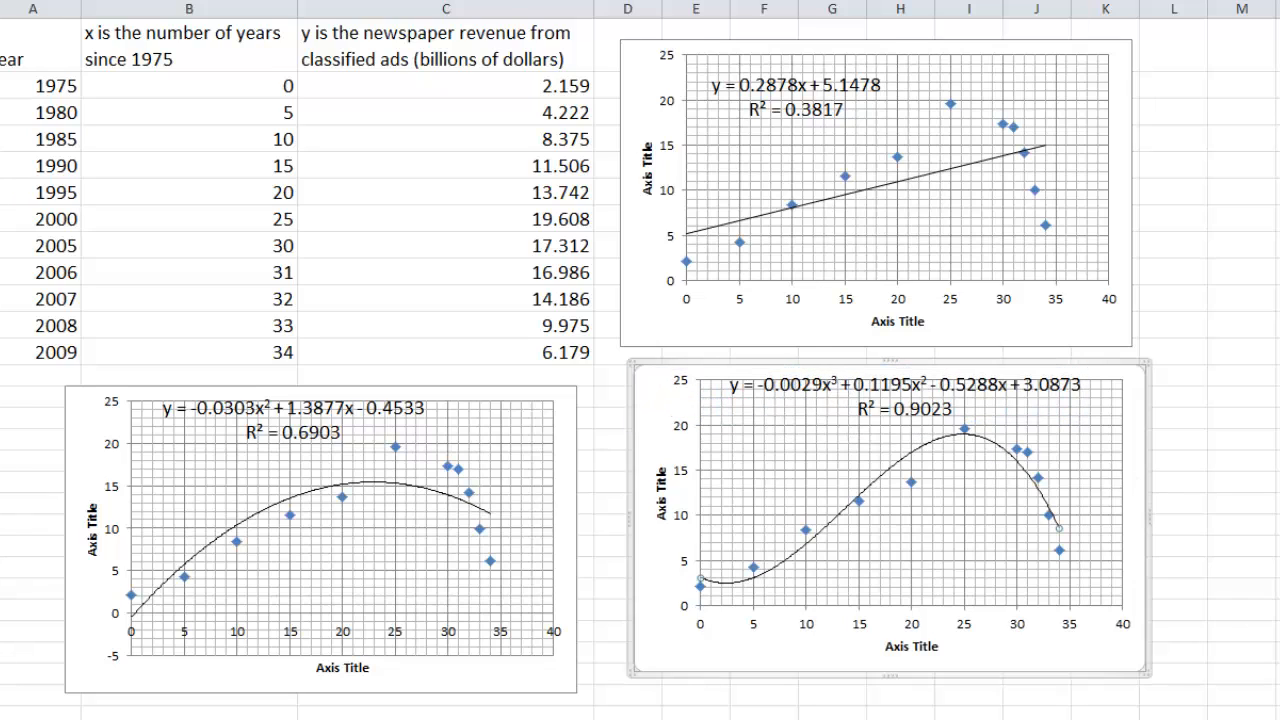
{"action": "mouse_move", "coordinate": [1015, 440]}
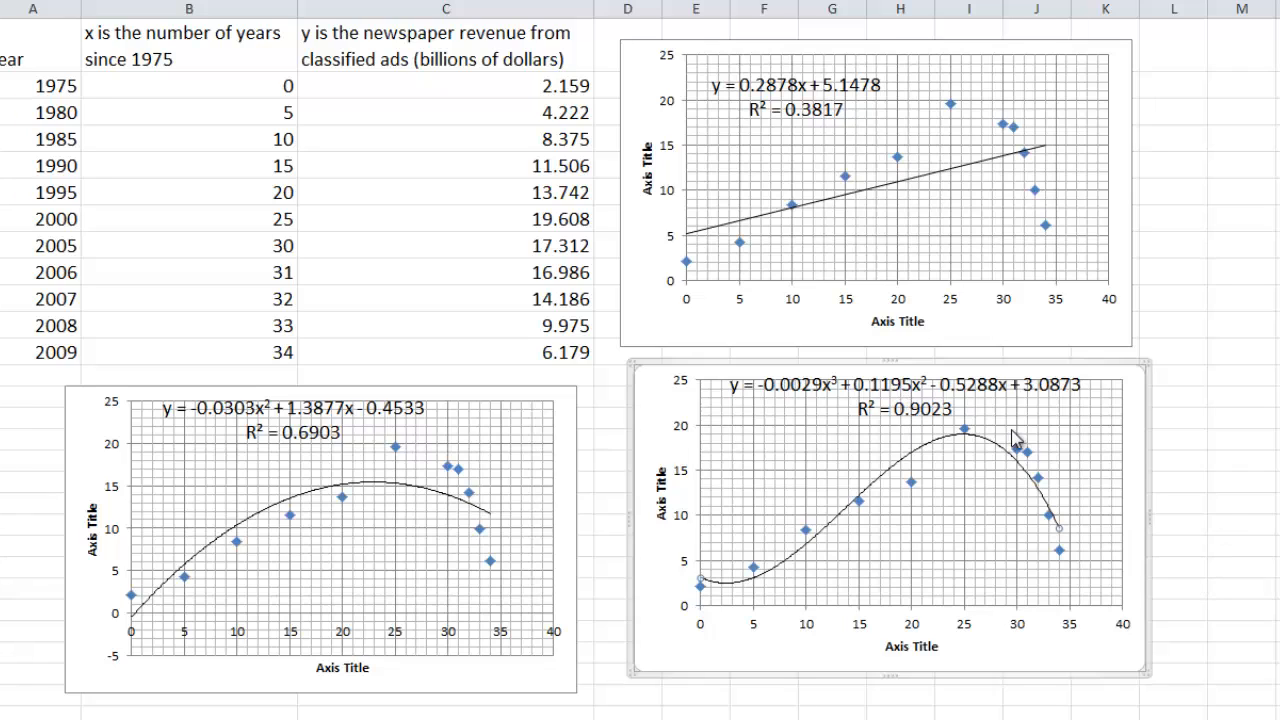
{"action": "mouse_move", "coordinate": [1158, 385]}
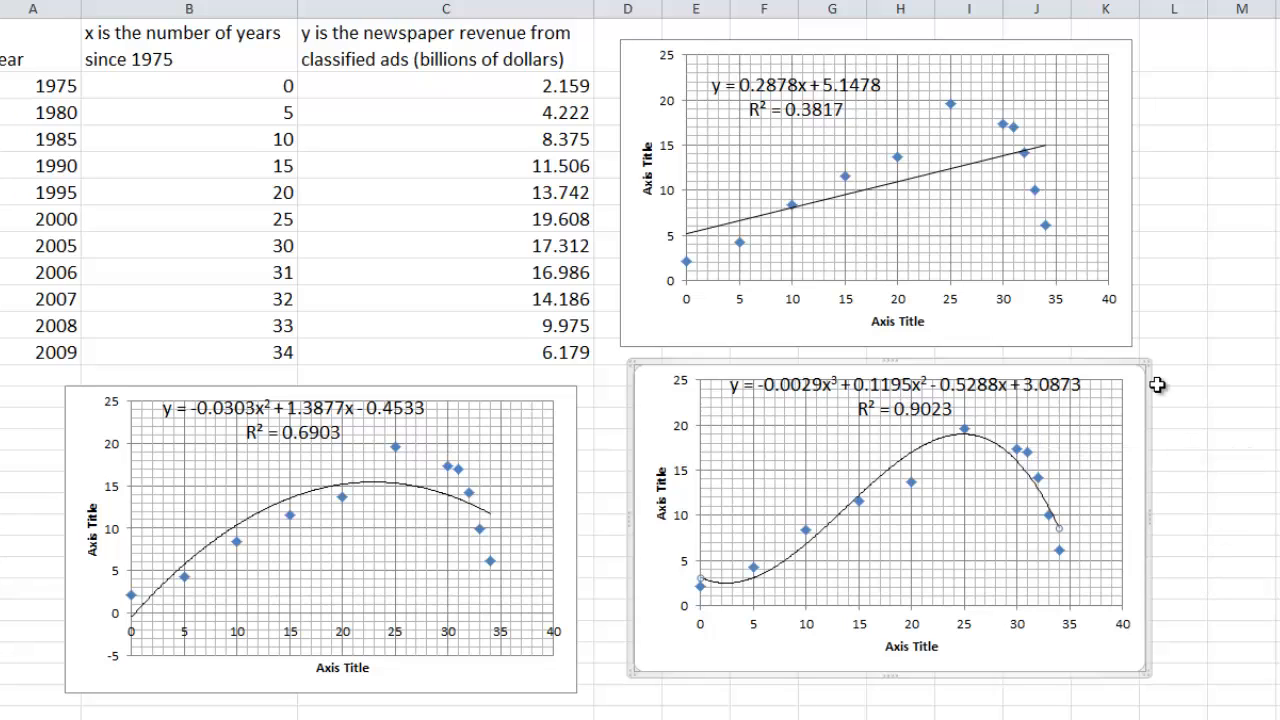
{"action": "mouse_move", "coordinate": [835, 413]}
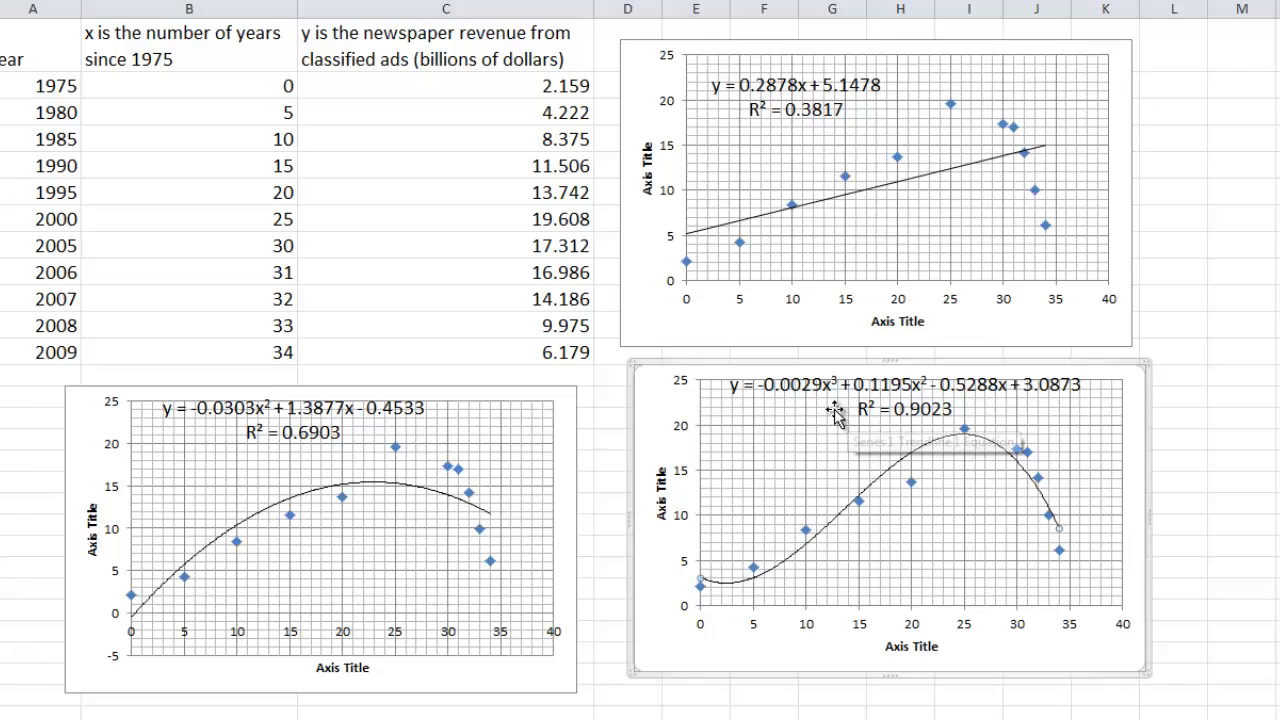
{"action": "mouse_move", "coordinate": [1022, 505]}
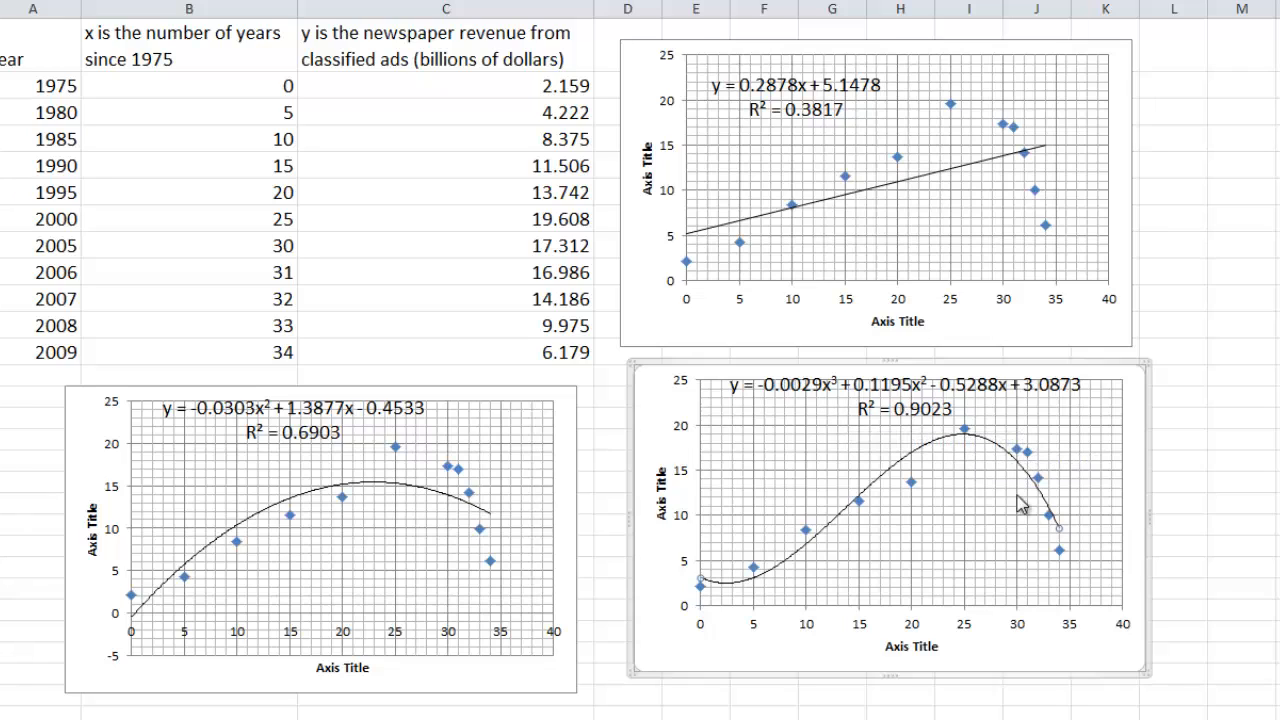
{"action": "mouse_move", "coordinate": [1055, 610]}
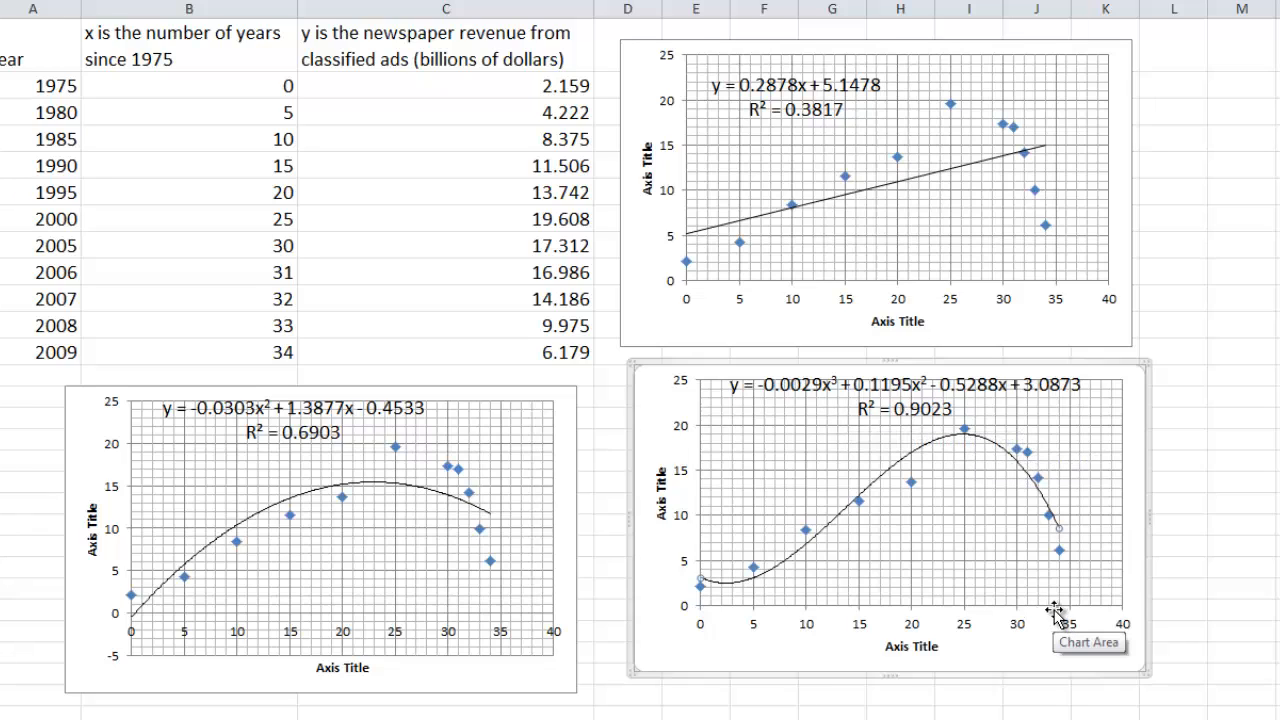
{"action": "mouse_move", "coordinate": [715, 585]}
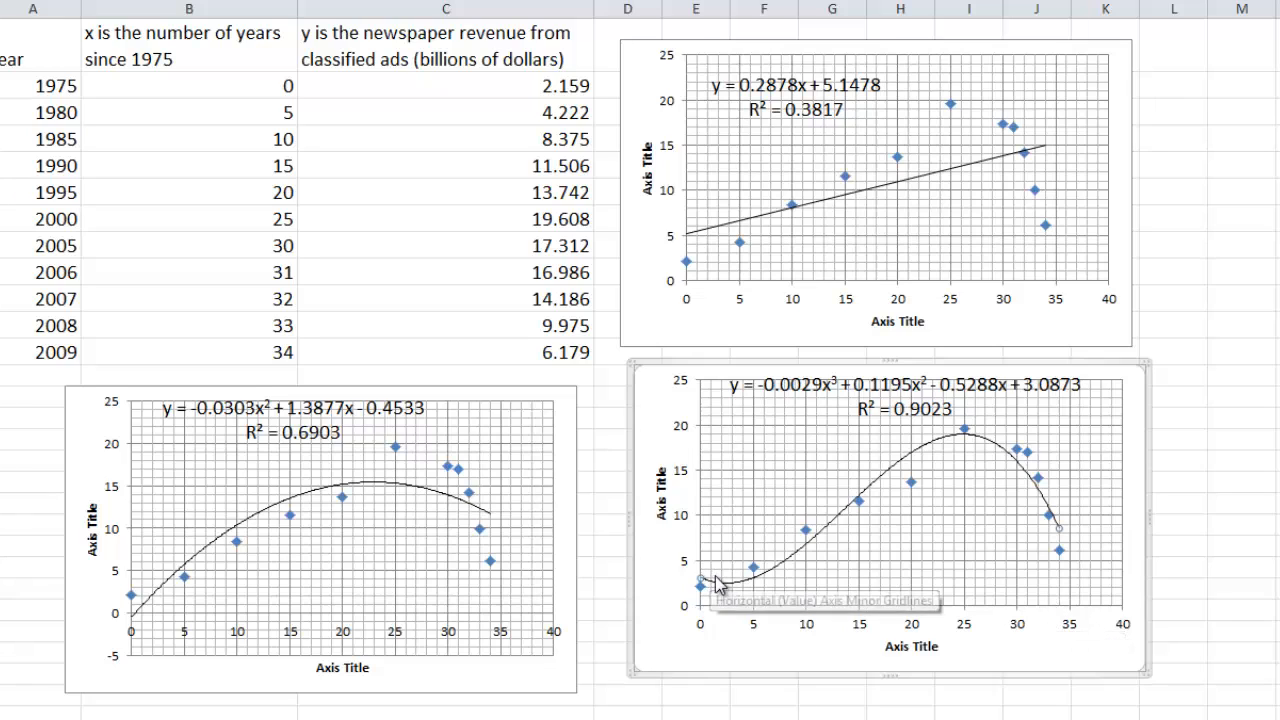
{"action": "mouse_move", "coordinate": [1015, 447]}
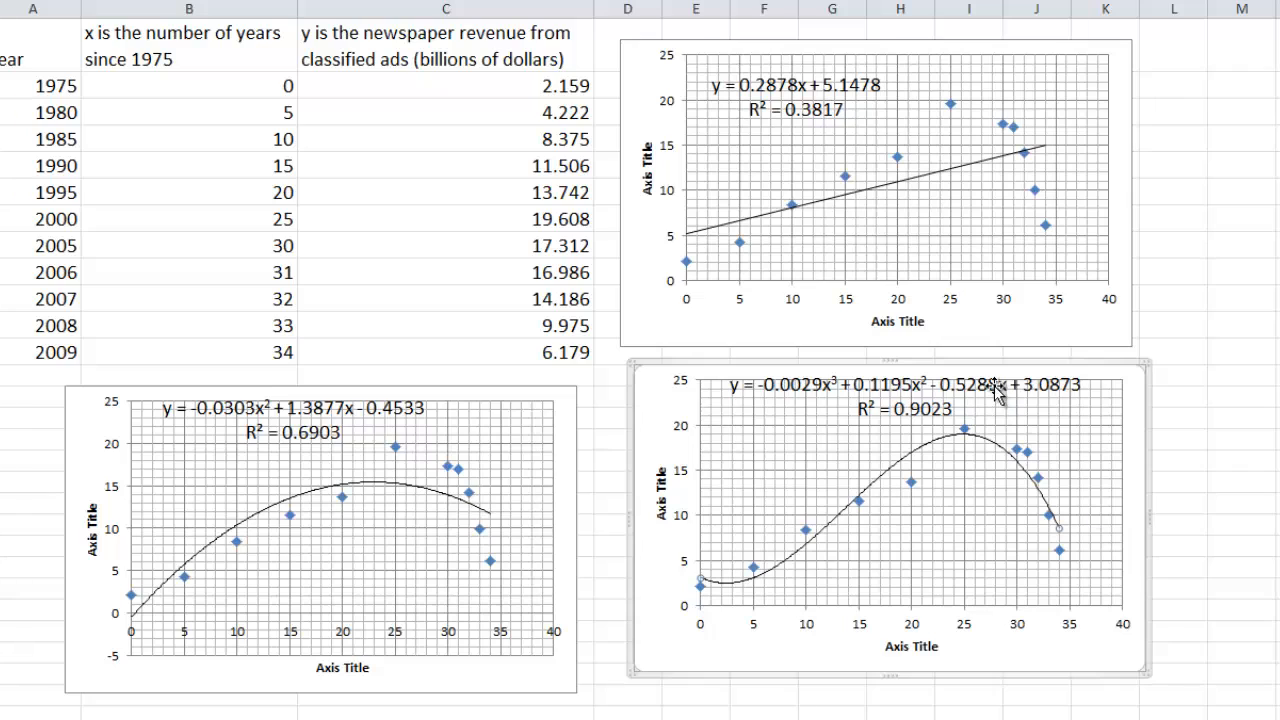
{"action": "mouse_move", "coordinate": [1062, 579]}
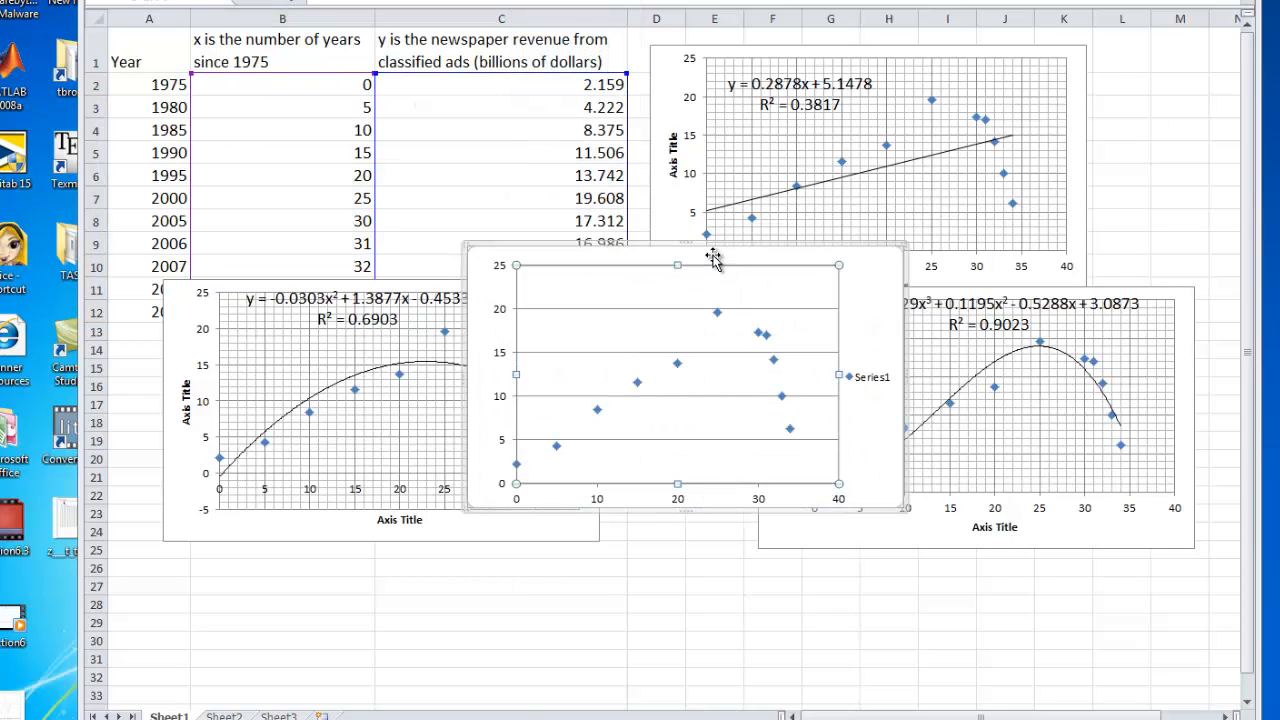
Step: Place the fourth chart below the others and give it a fourth-order polynomial trendline with equation and R²
{"action": "left_click_drag", "start_coordinate": [677, 265], "coordinate": [720, 455]}
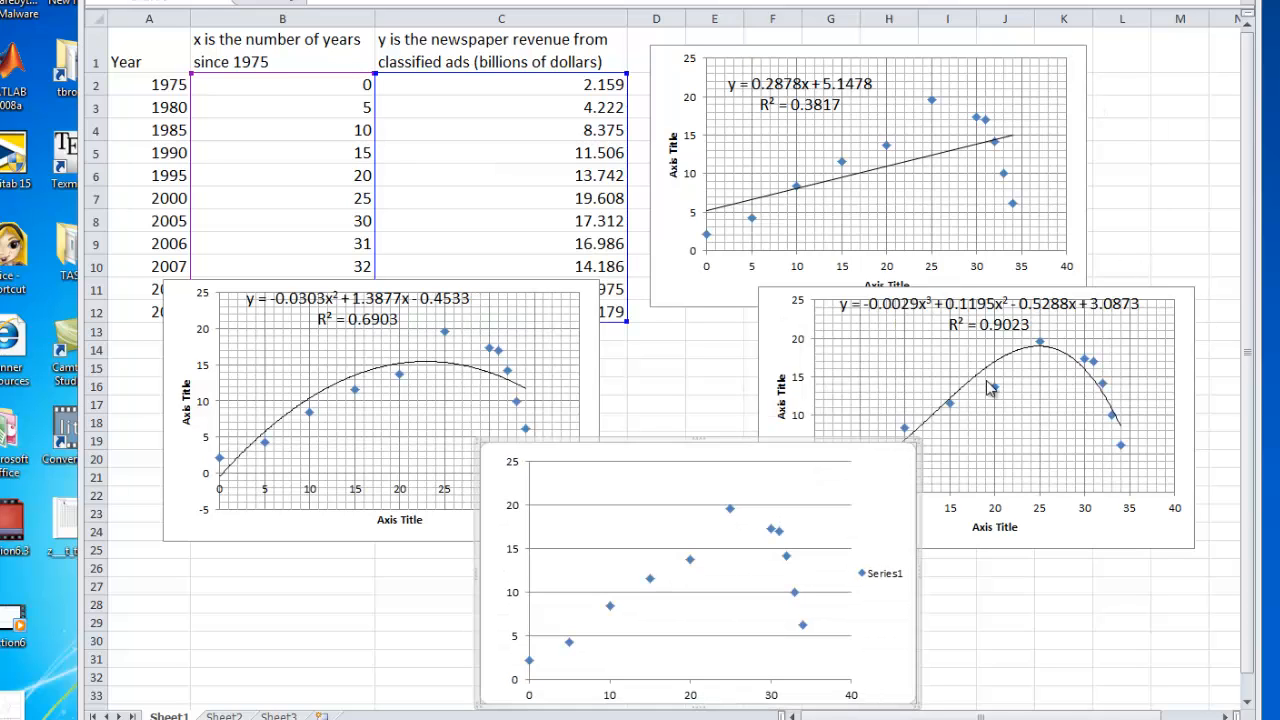
{"action": "mouse_move", "coordinate": [495, 575]}
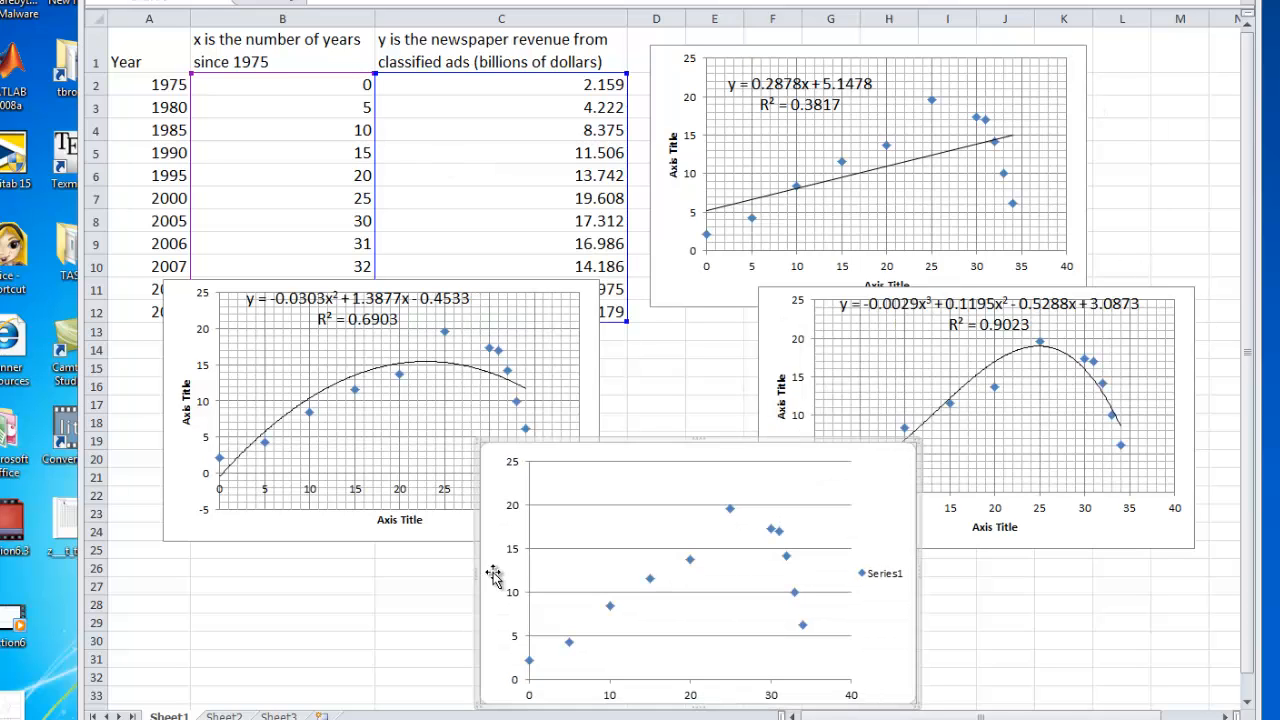
{"action": "left_click", "coordinate": [690, 575]}
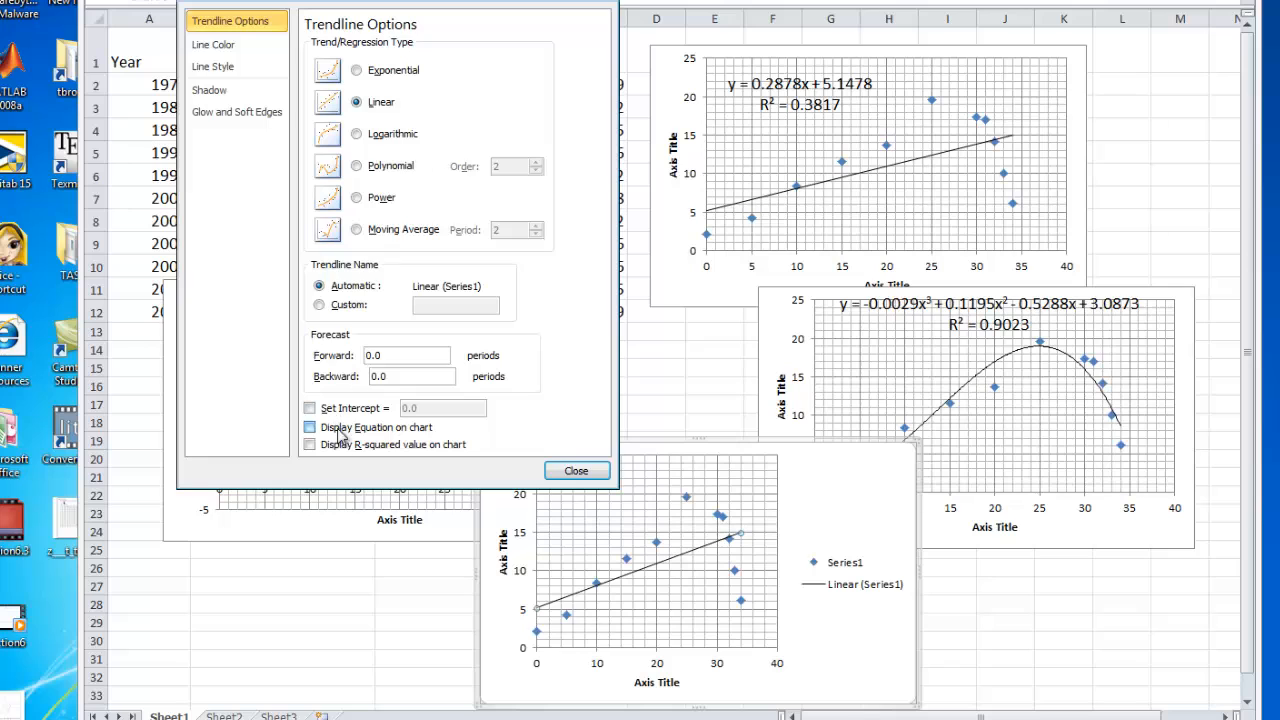
{"action": "left_click", "coordinate": [357, 165]}
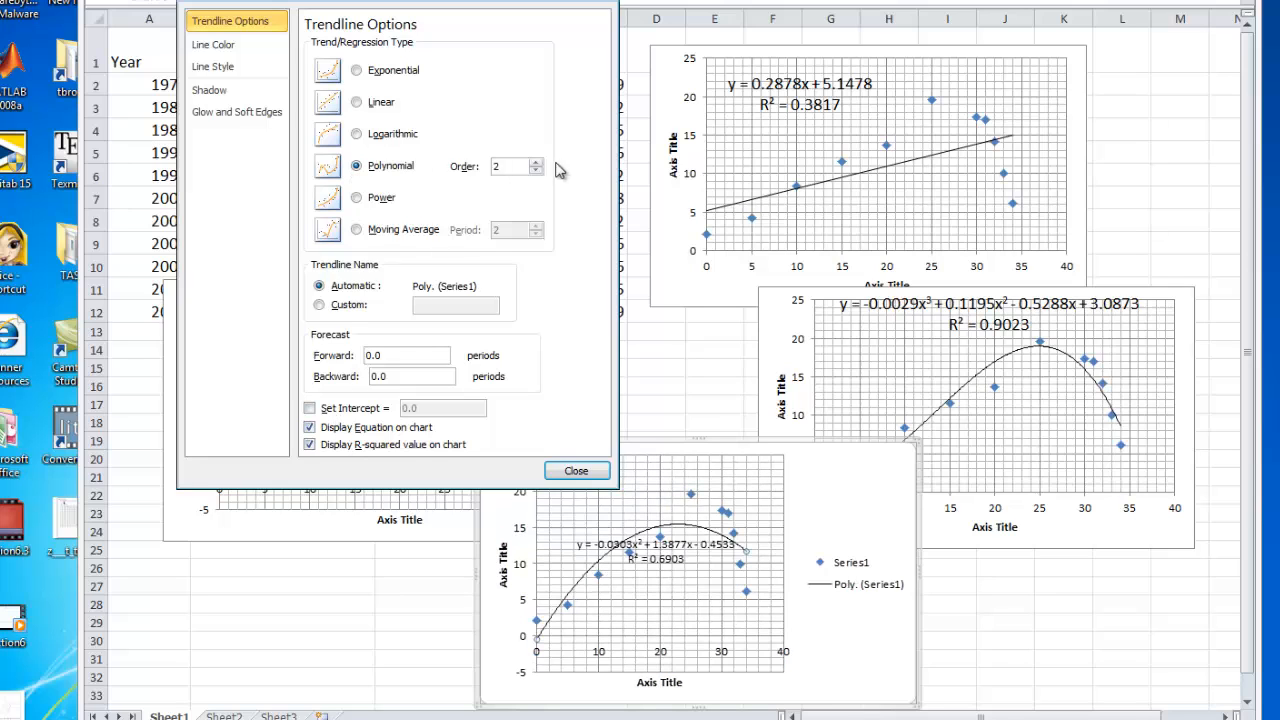
{"action": "left_click", "coordinate": [576, 470]}
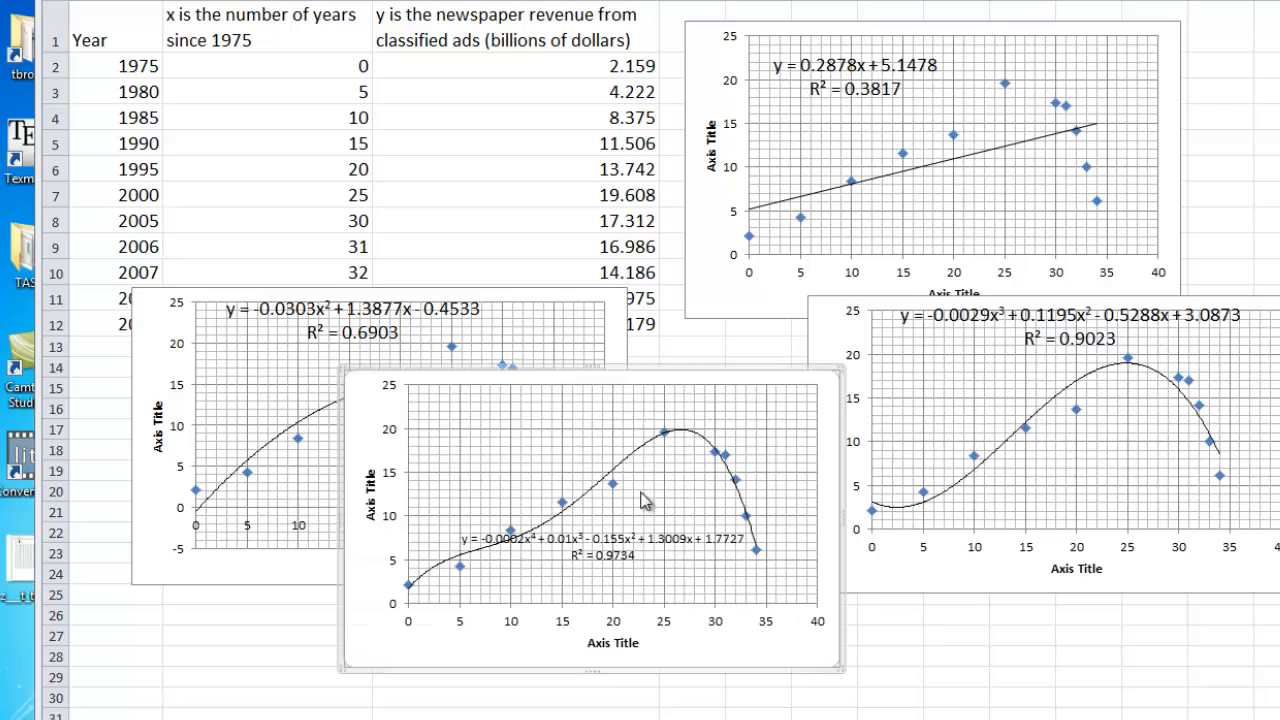
{"action": "mouse_move", "coordinate": [683, 548]}
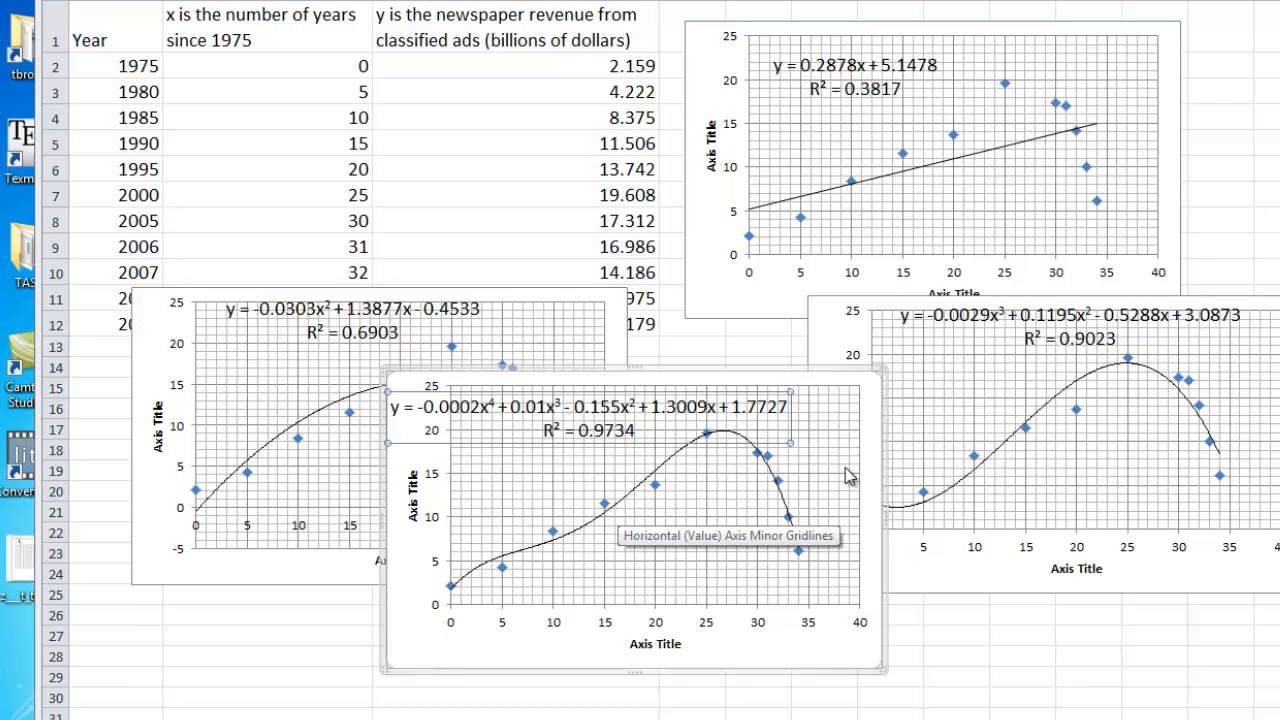
{"action": "mouse_move", "coordinate": [820, 375]}
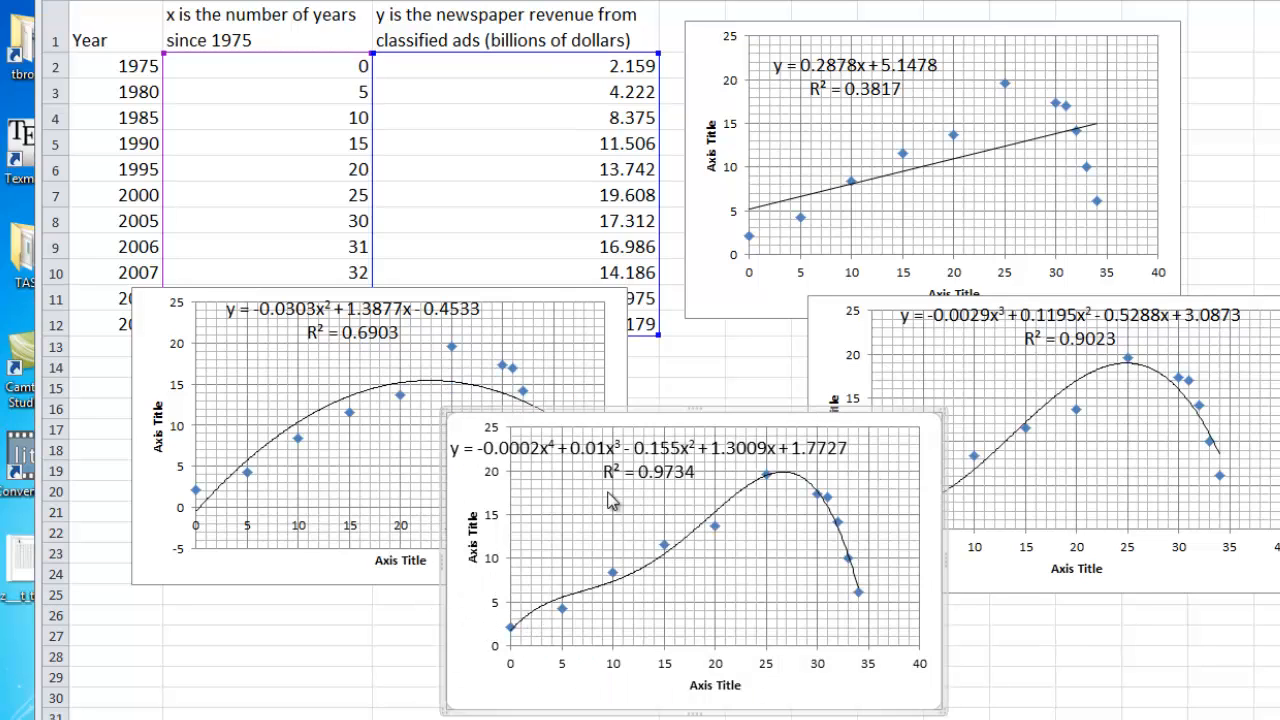
{"action": "mouse_move", "coordinate": [870, 650]}
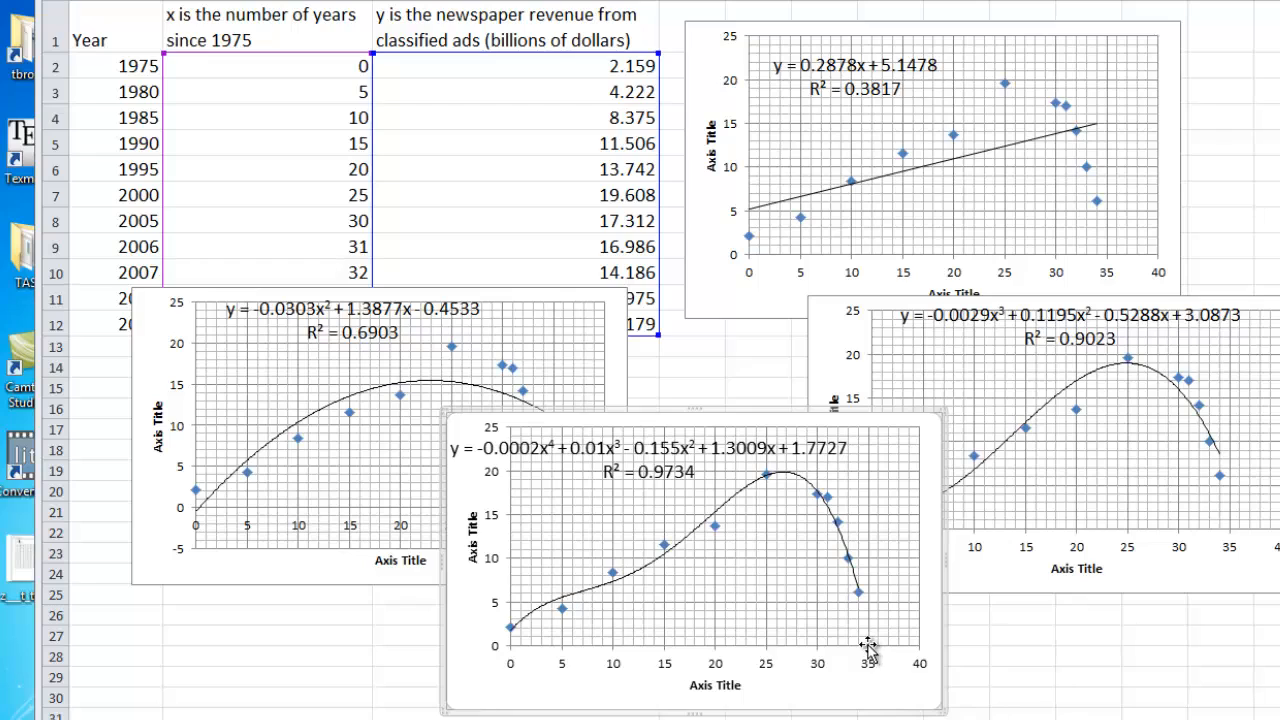
{"action": "mouse_move", "coordinate": [855, 650]}
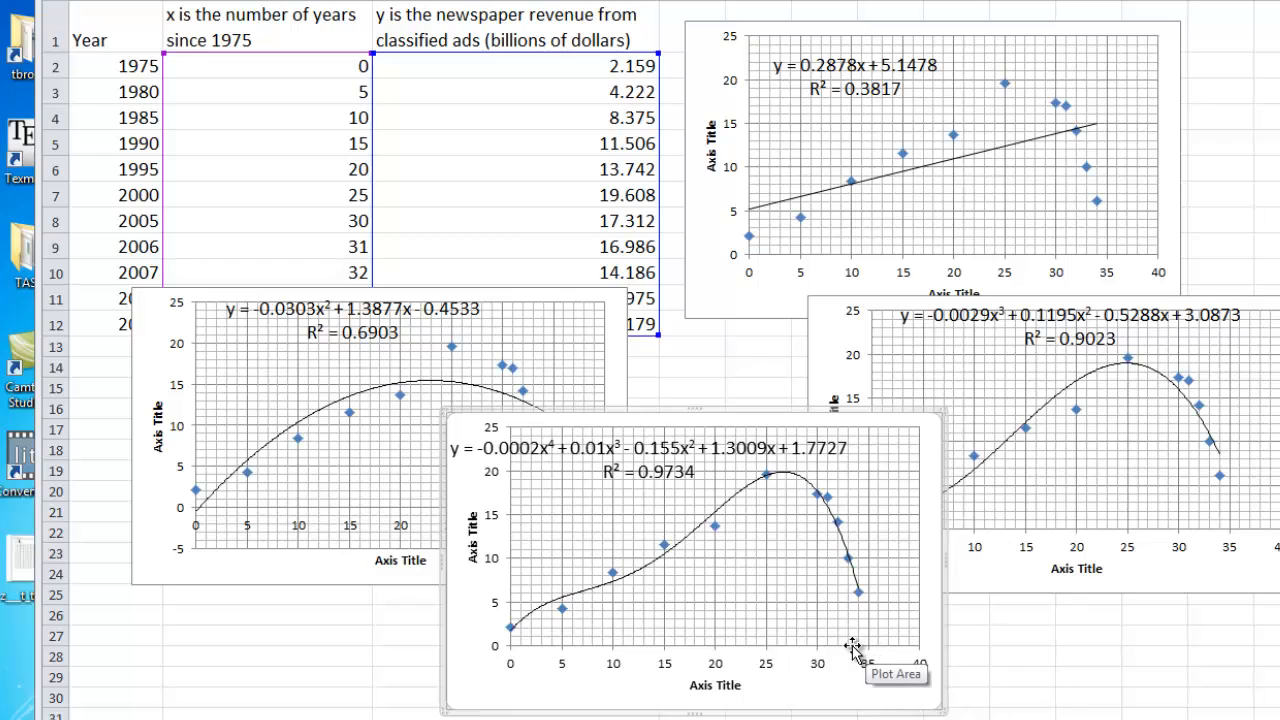
{"action": "mouse_move", "coordinate": [575, 450]}
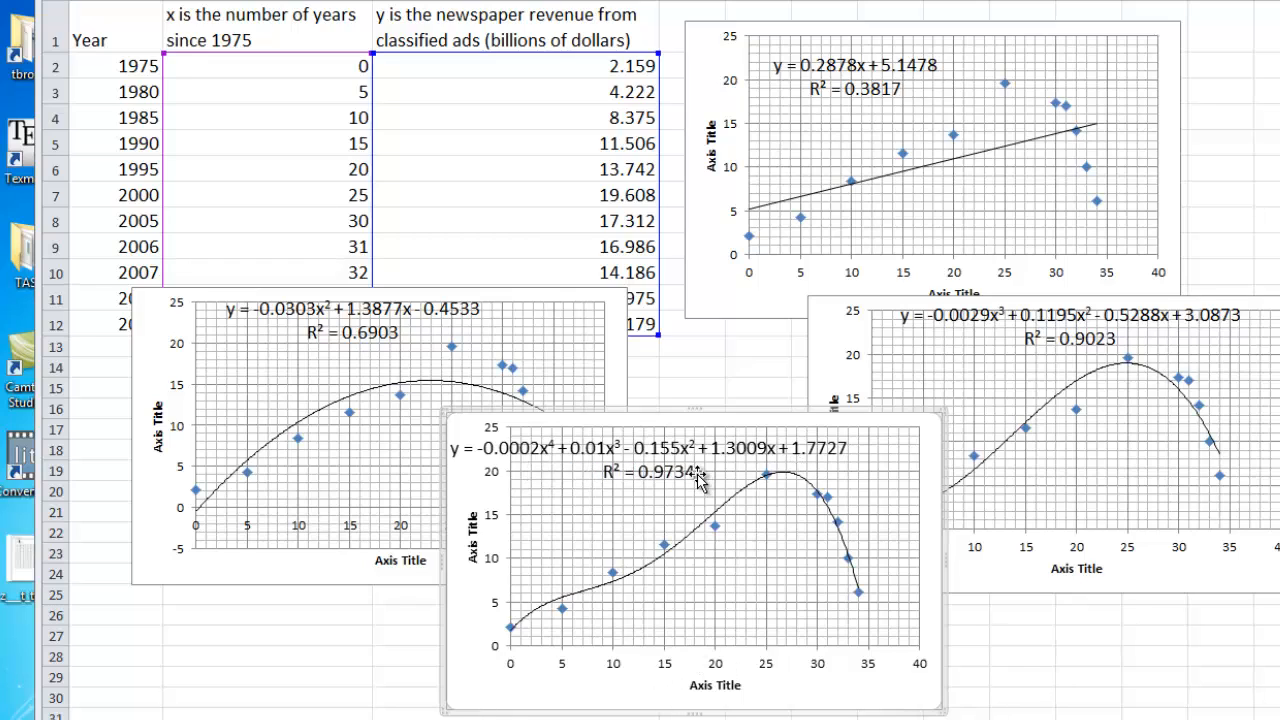
{"action": "mouse_move", "coordinate": [675, 477]}
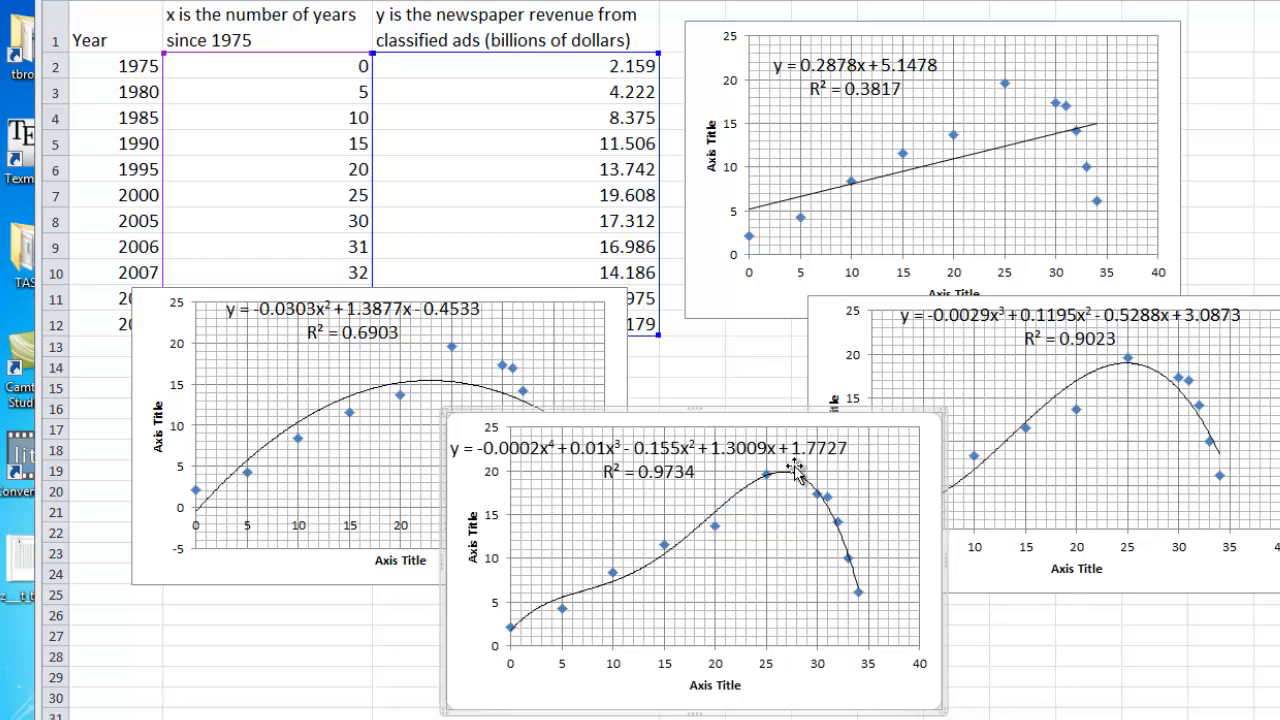
{"action": "mouse_move", "coordinate": [790, 455]}
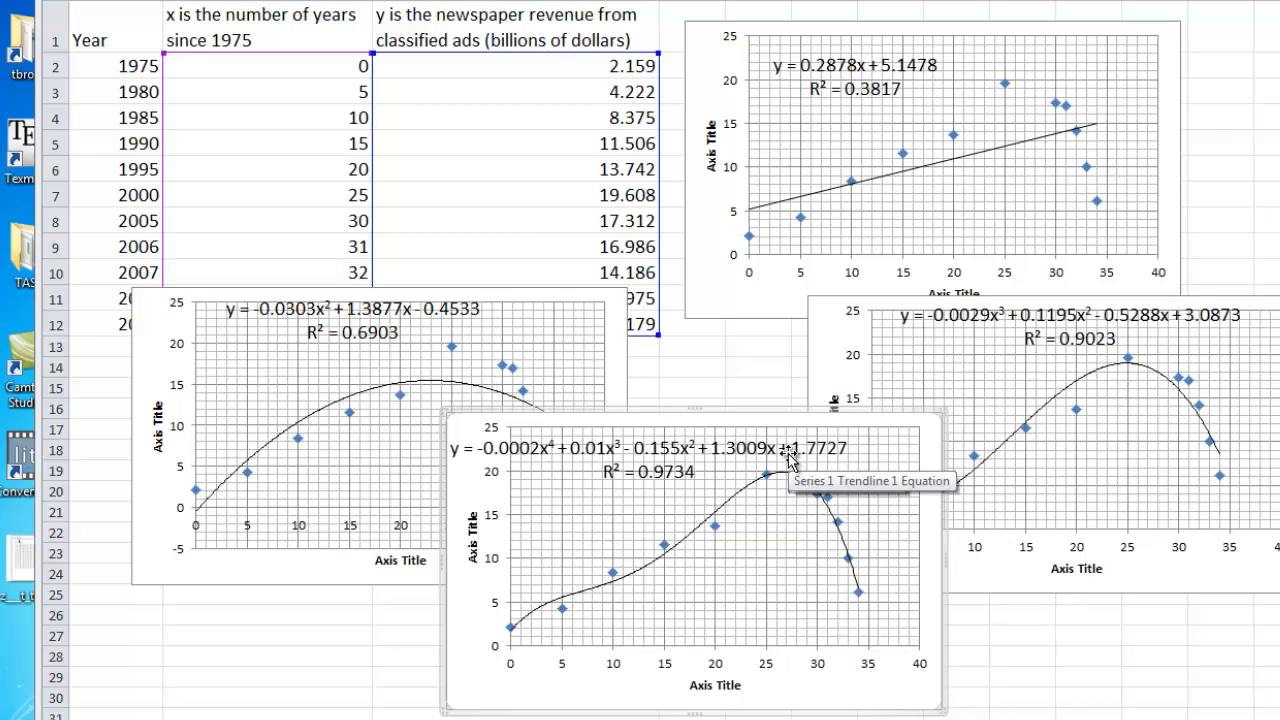
{"action": "mouse_move", "coordinate": [805, 460]}
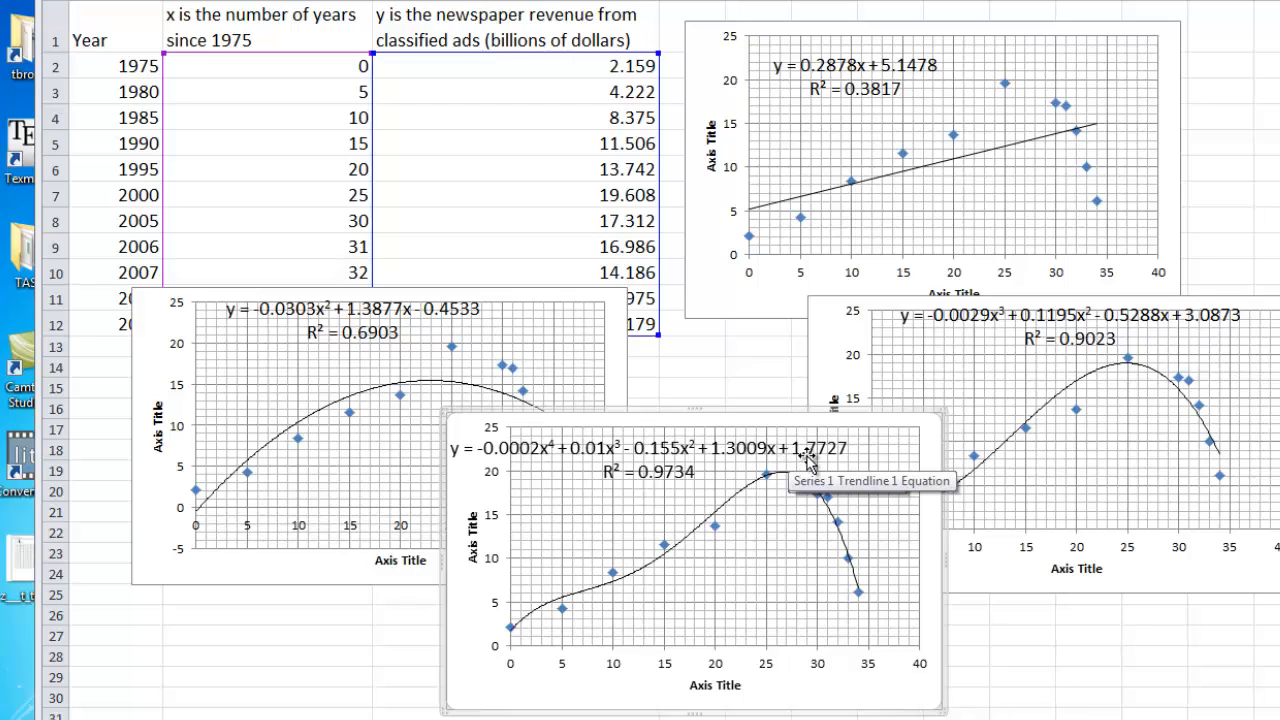
{"action": "mouse_move", "coordinate": [823, 425]}
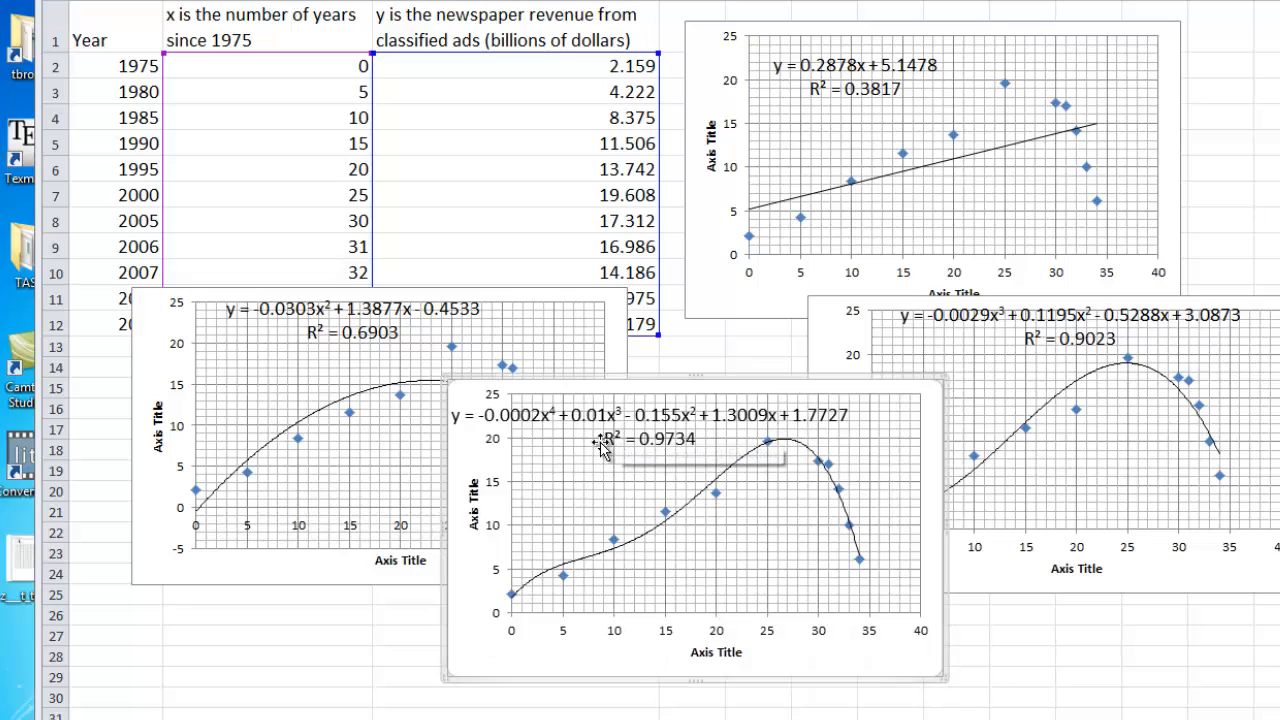
{"action": "mouse_move", "coordinate": [805, 417]}
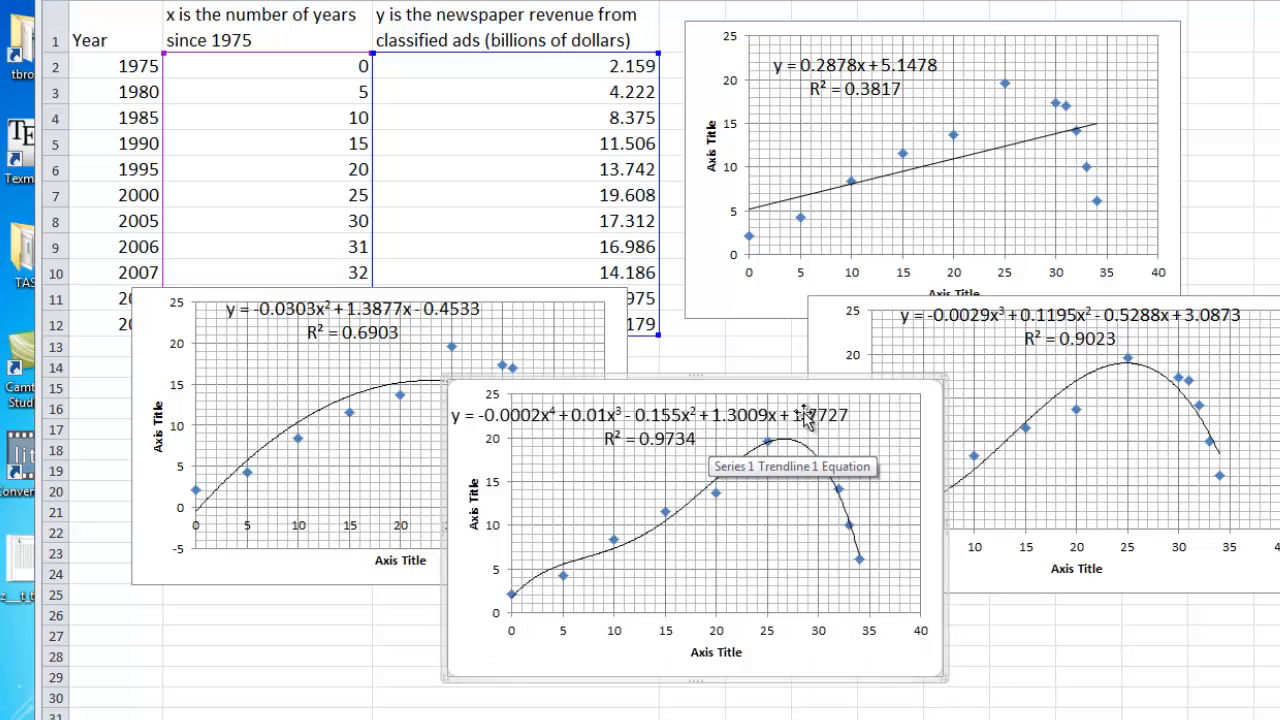
{"action": "mouse_move", "coordinate": [910, 435]}
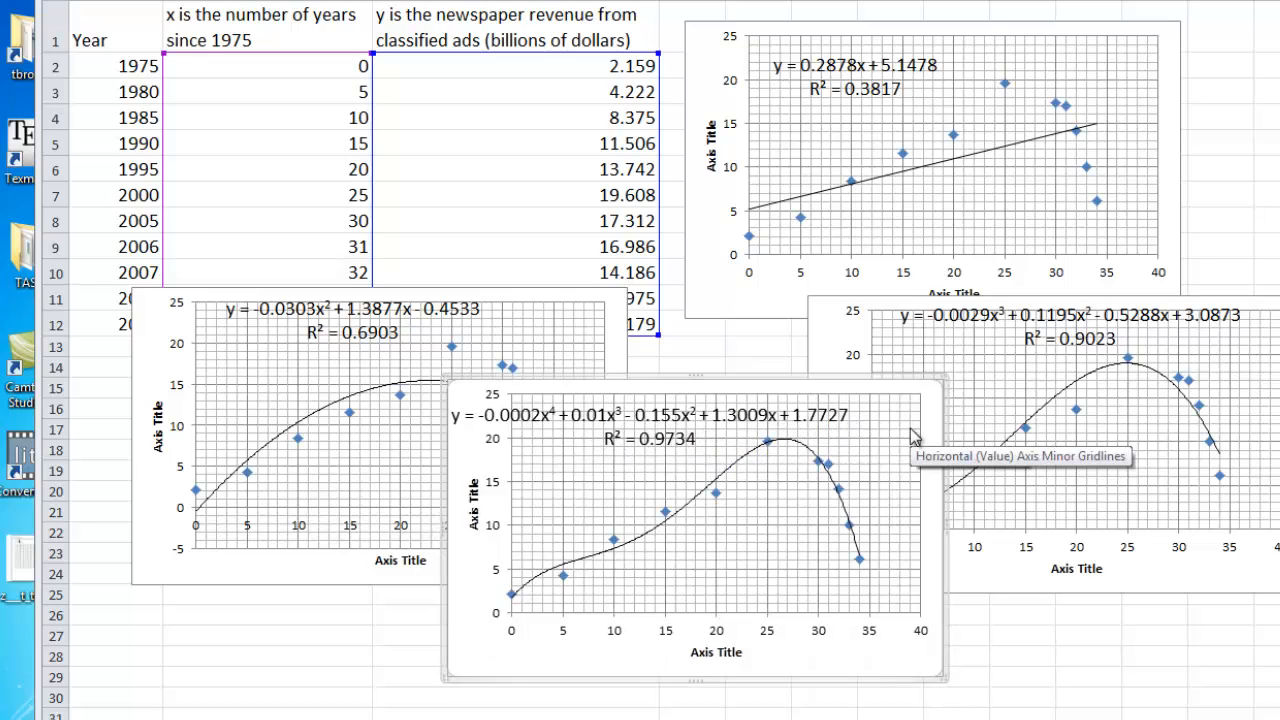
Step: Select the quartic chart's horizontal axis title to rename it 'years since 1975'
{"action": "left_click", "coordinate": [716, 651]}
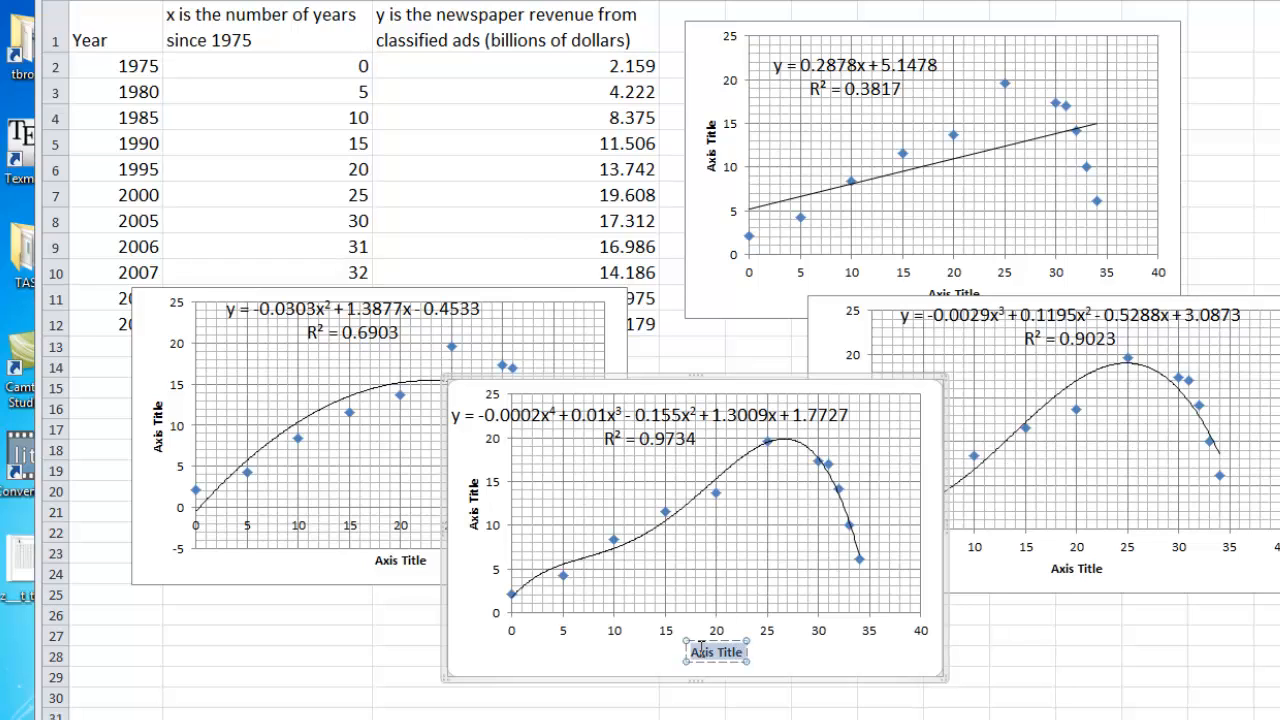
{"action": "mouse_move", "coordinate": [348, 78]}
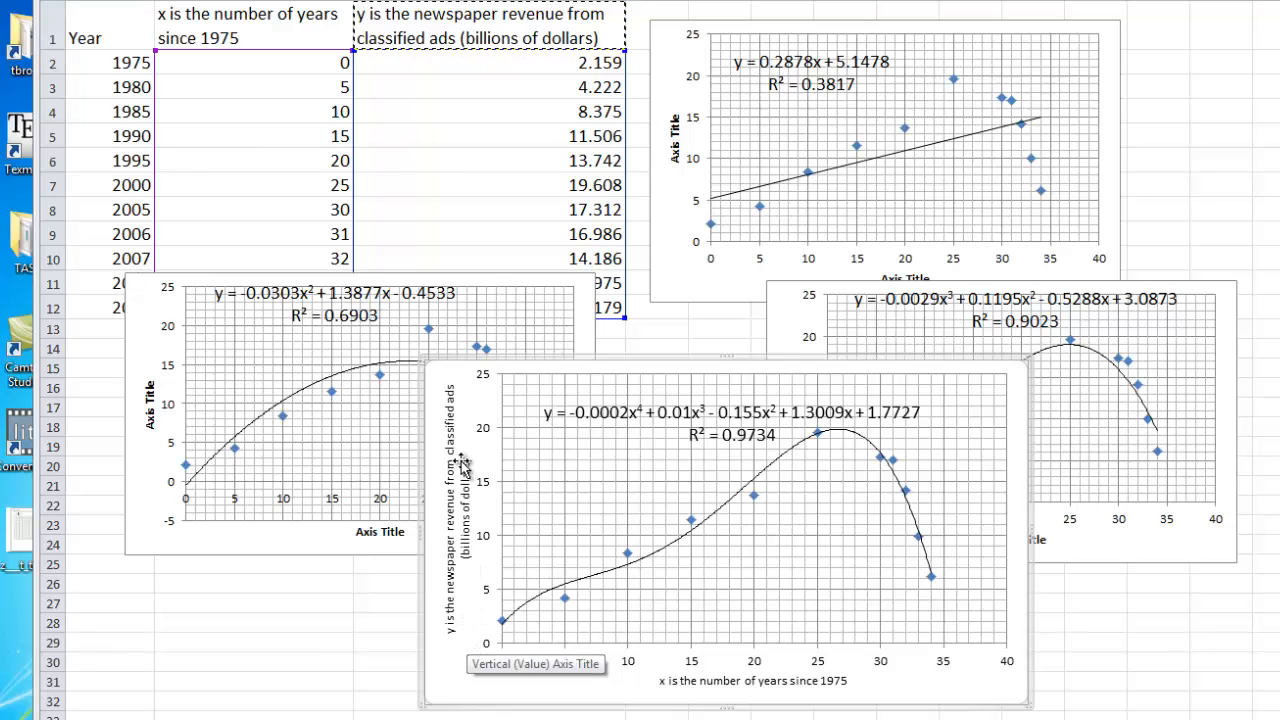
{"action": "mouse_move", "coordinate": [547, 612]}
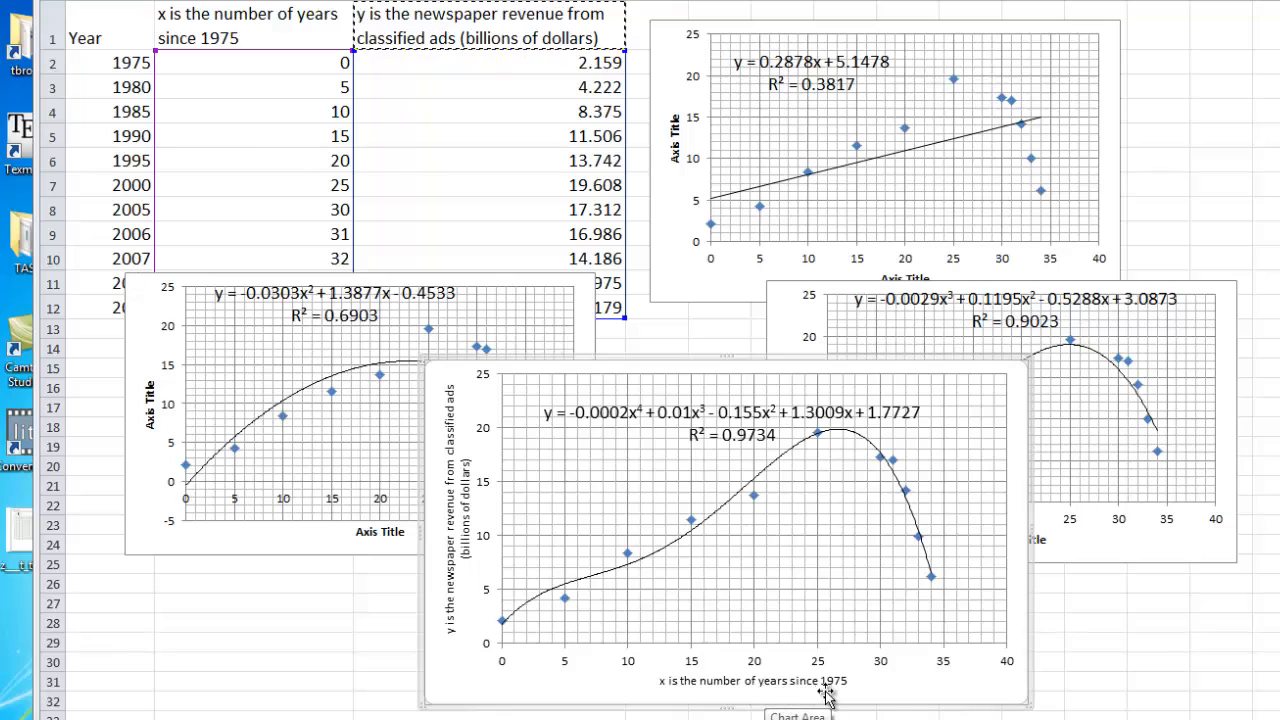
{"action": "mouse_move", "coordinate": [815, 573]}
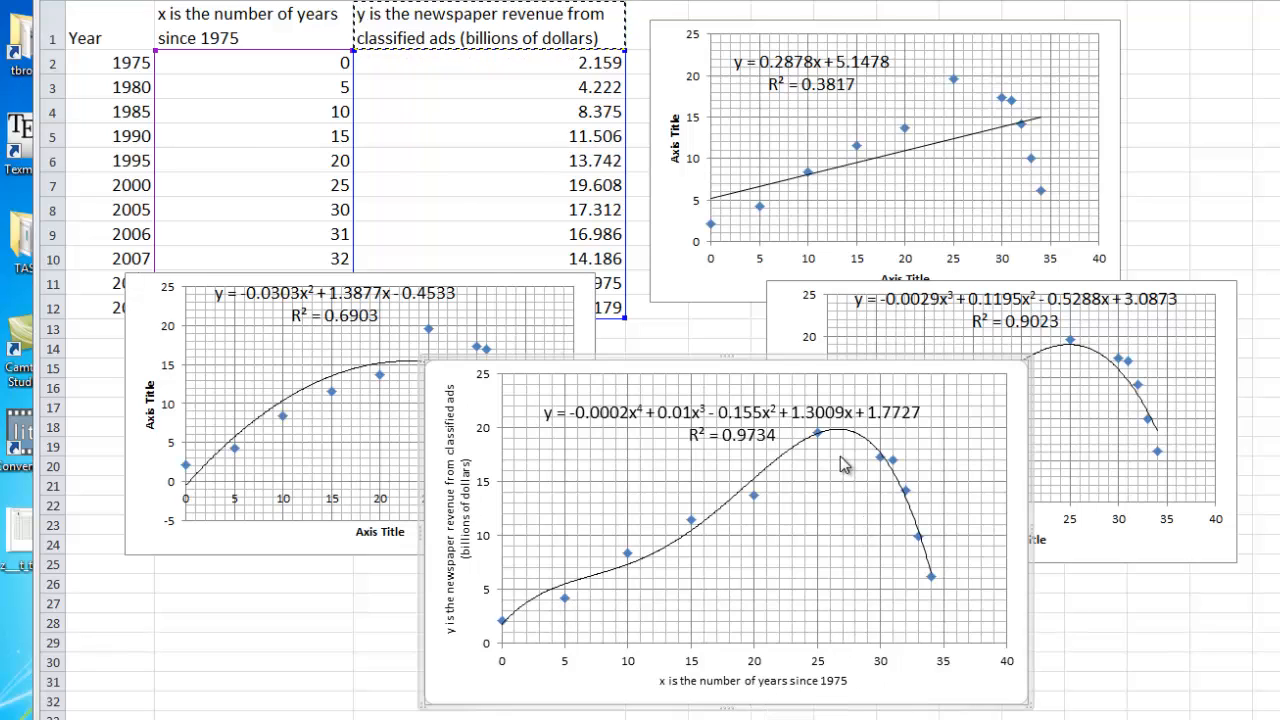
{"action": "mouse_move", "coordinate": [820, 665]}
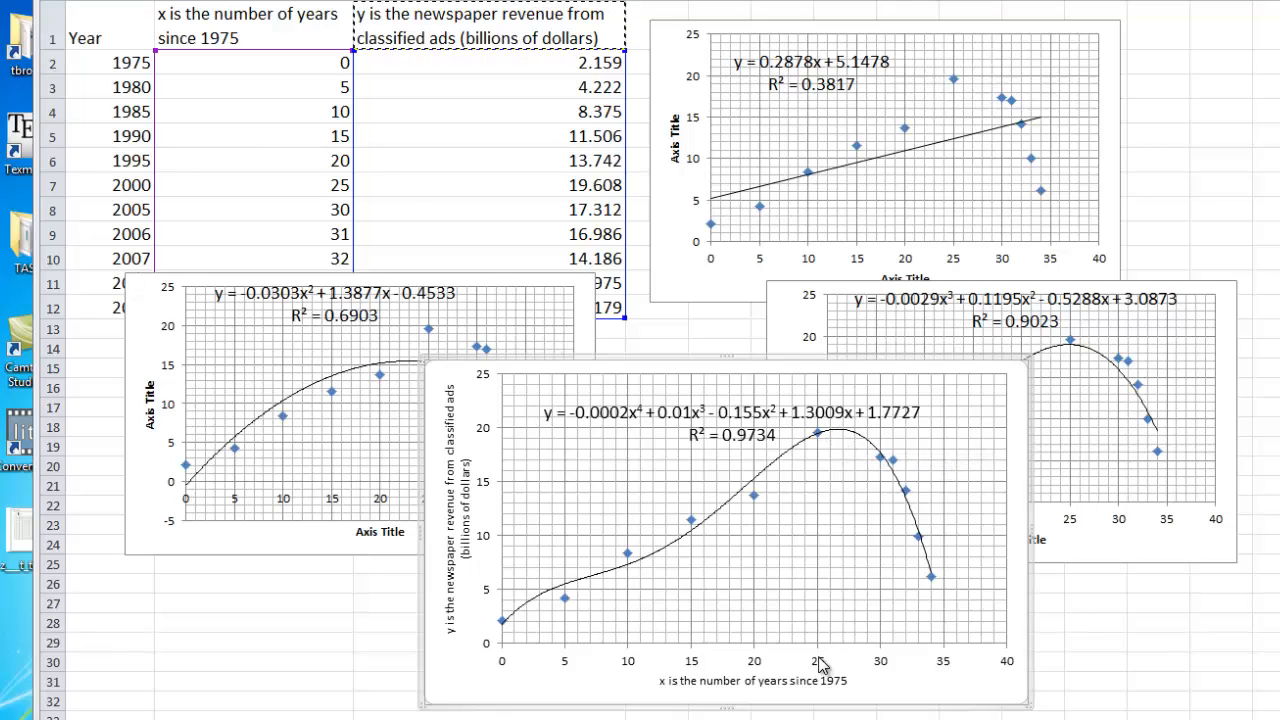
{"action": "mouse_move", "coordinate": [825, 438]}
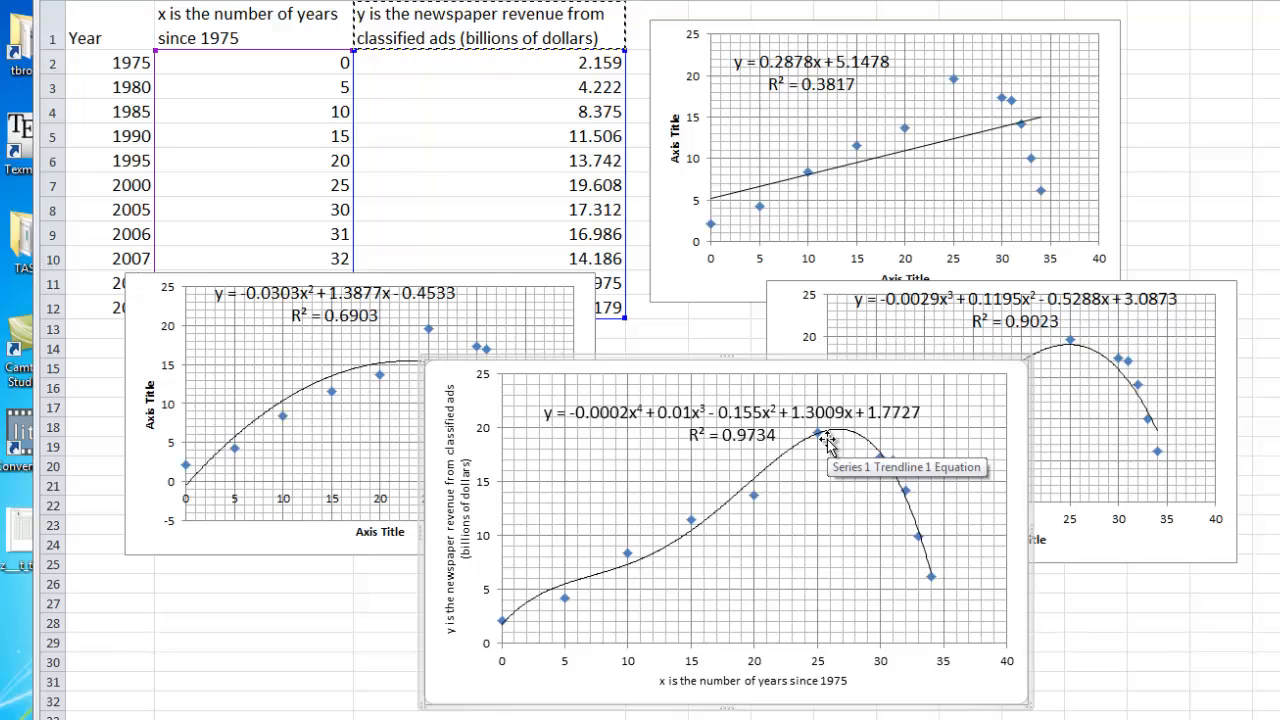
{"action": "mouse_move", "coordinate": [836, 545]}
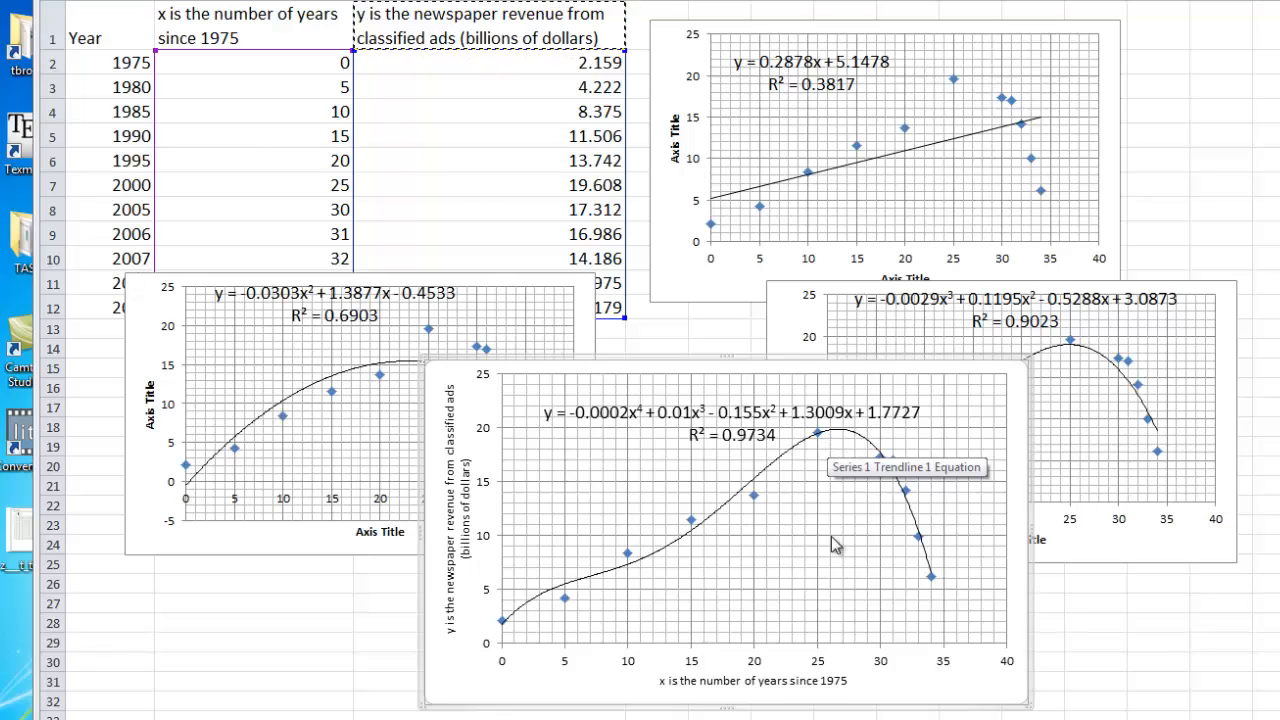
{"action": "mouse_move", "coordinate": [835, 685]}
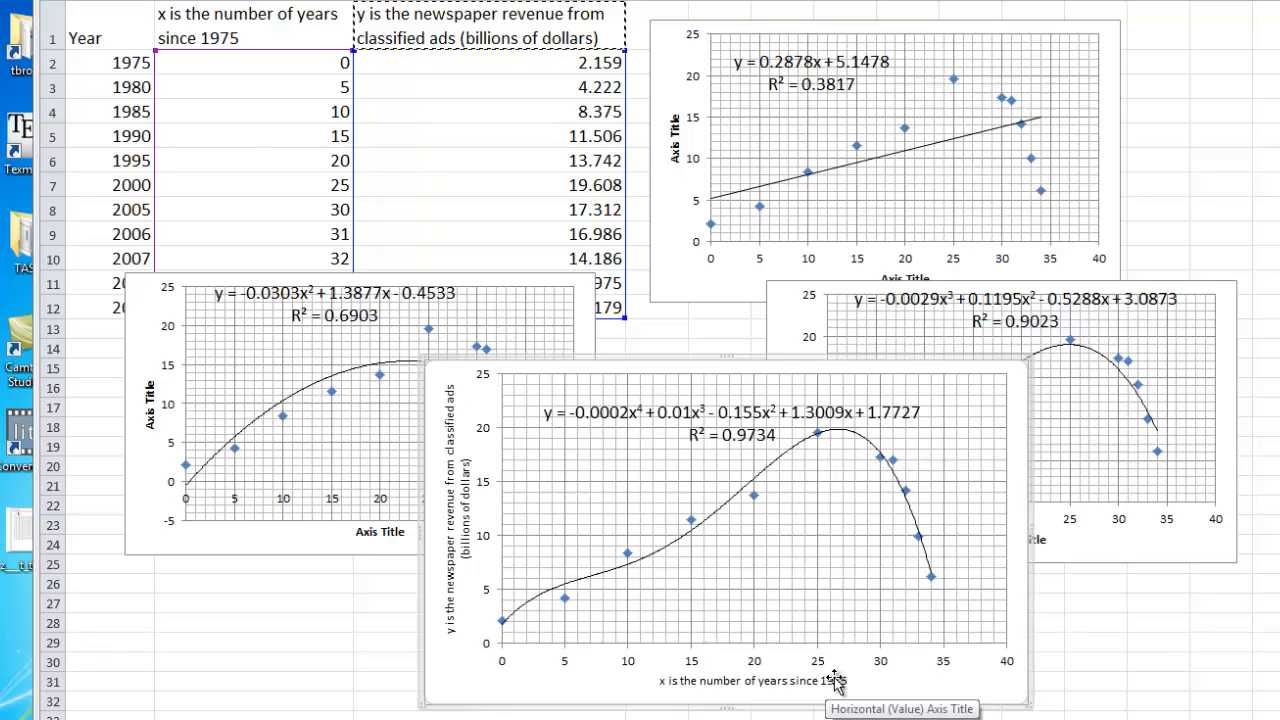
{"action": "mouse_move", "coordinate": [785, 475]}
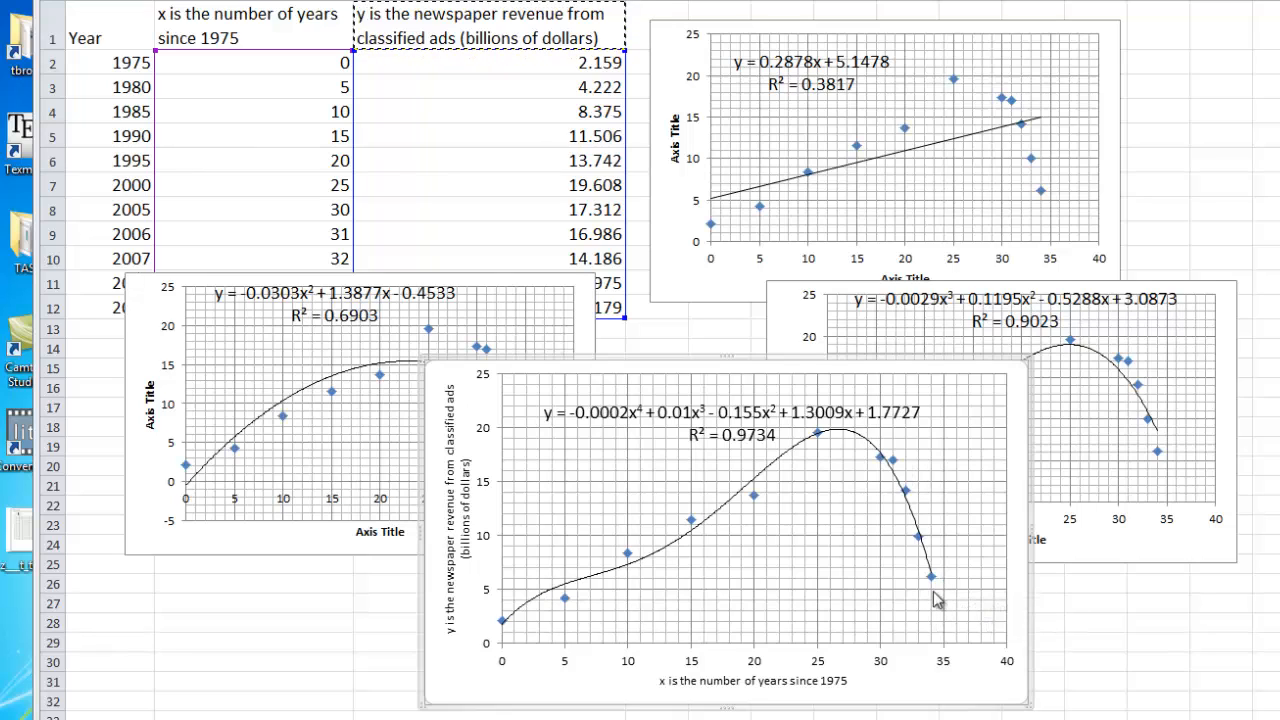
{"action": "mouse_move", "coordinate": [935, 585]}
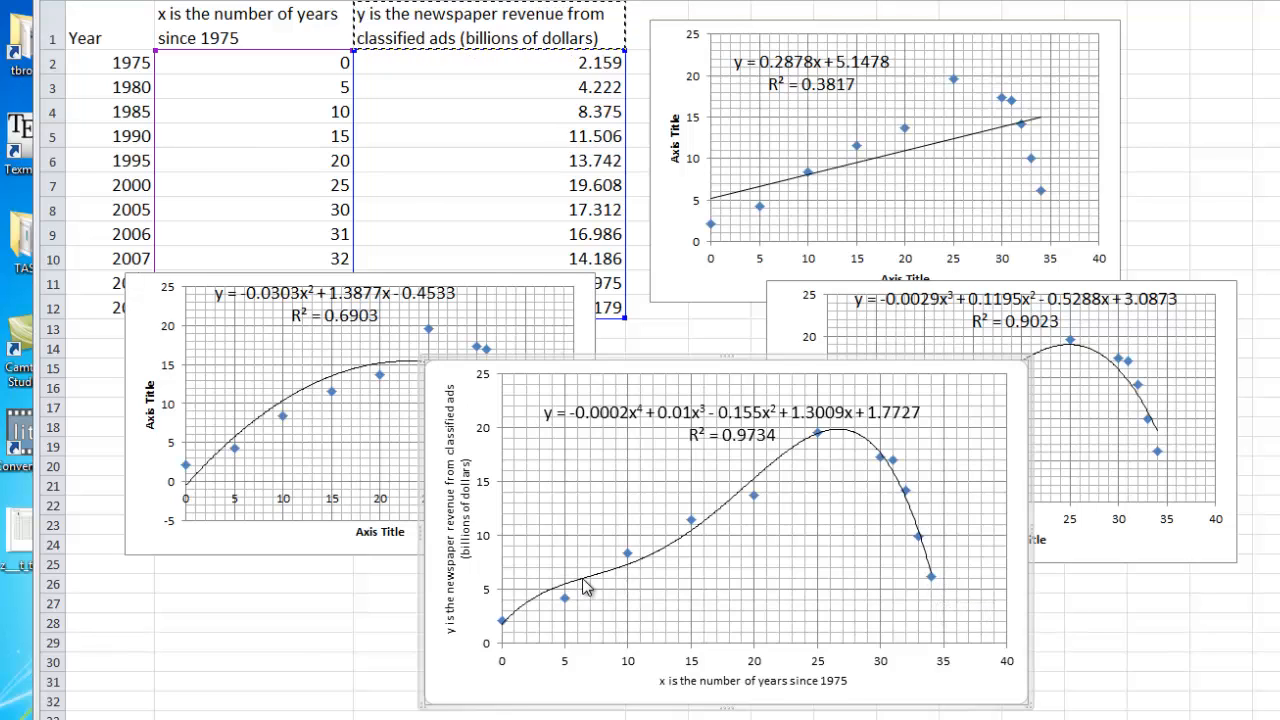
{"action": "mouse_move", "coordinate": [920, 565]}
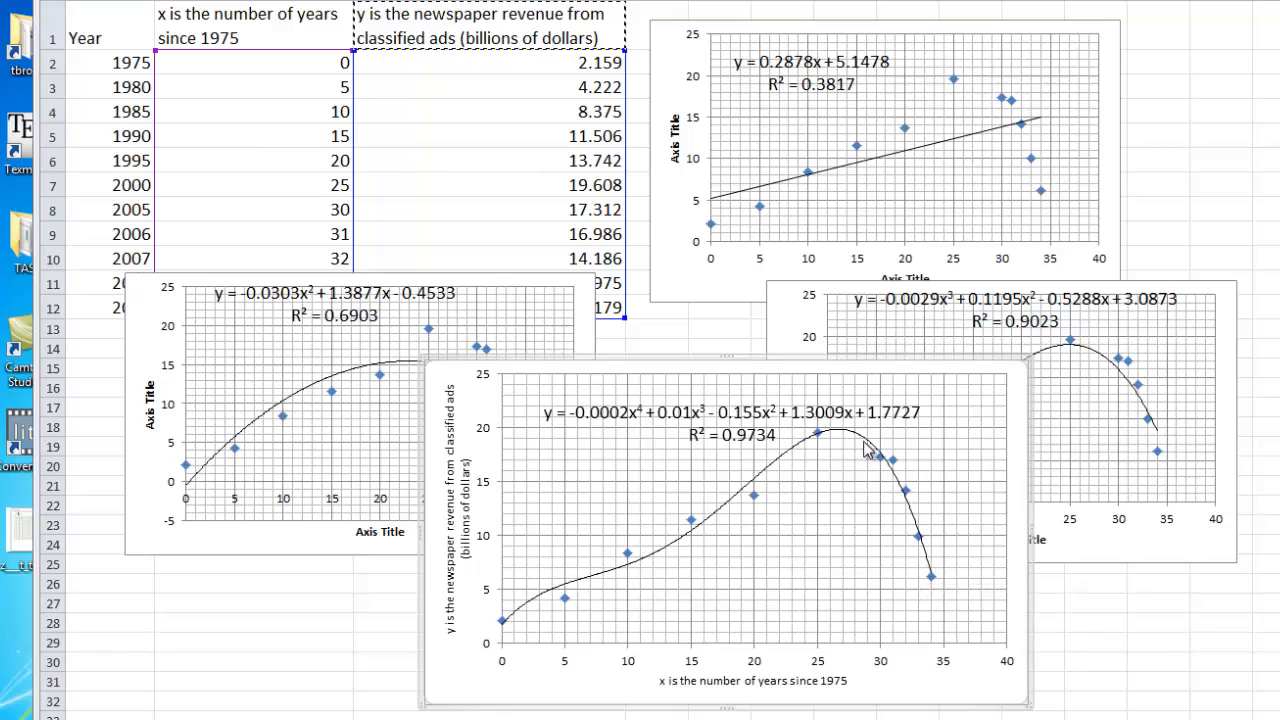
{"action": "mouse_move", "coordinate": [946, 593]}
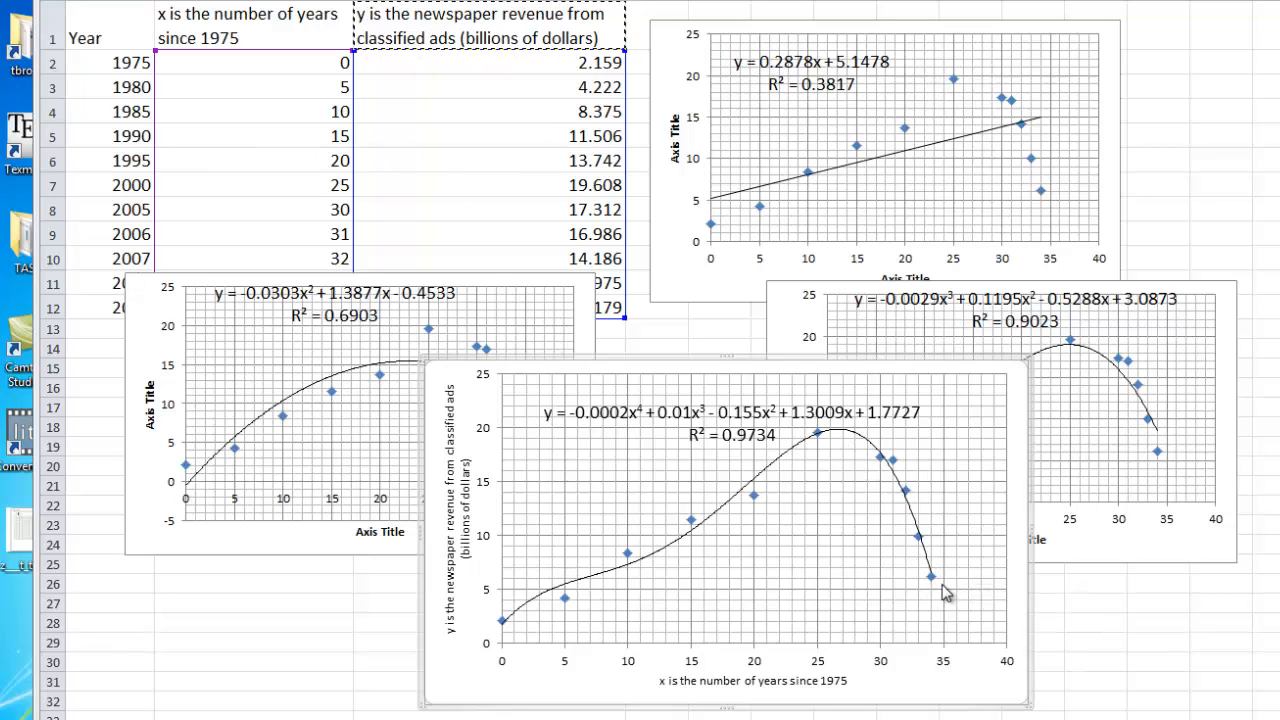
{"action": "mouse_move", "coordinate": [1051, 621]}
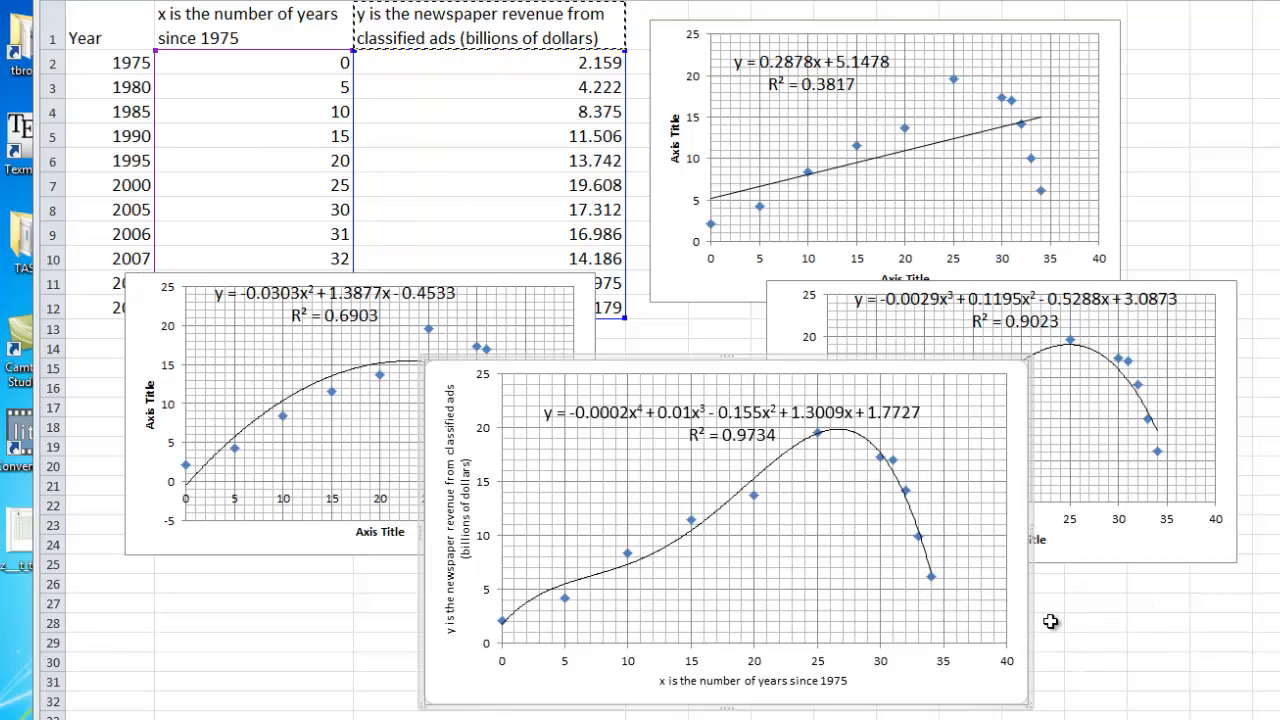
{"action": "mouse_move", "coordinate": [1061, 633]}
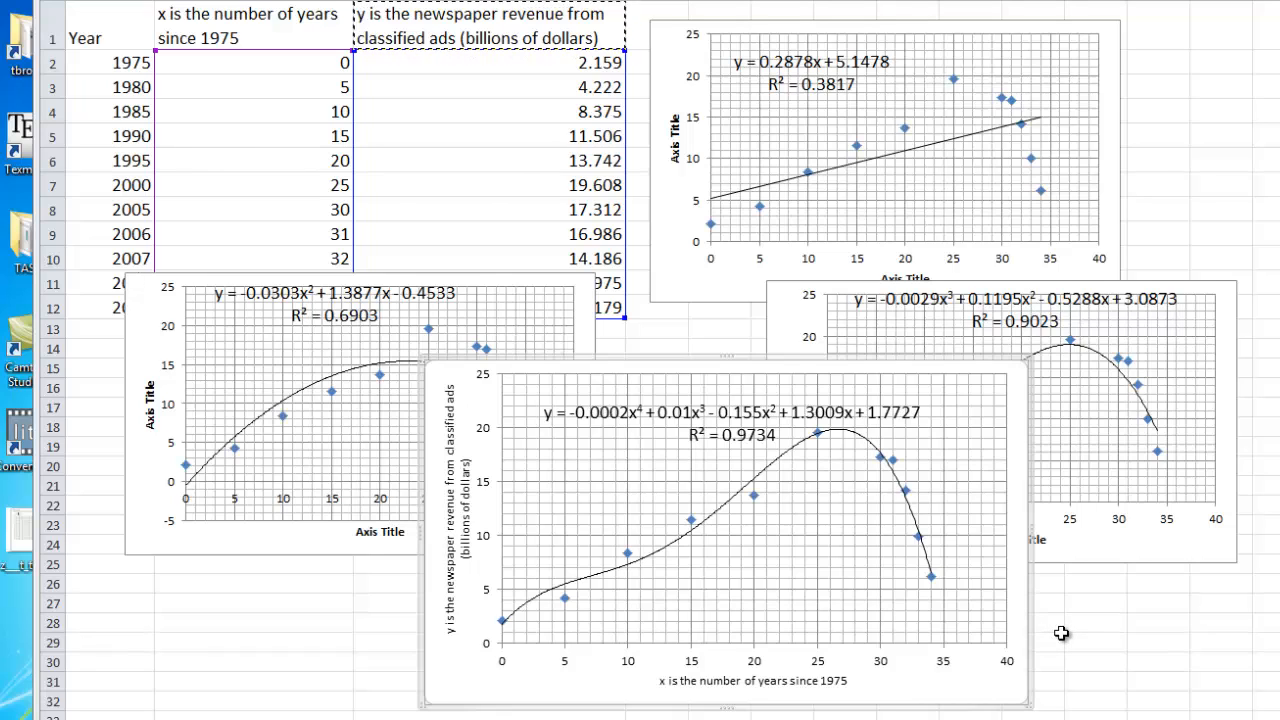